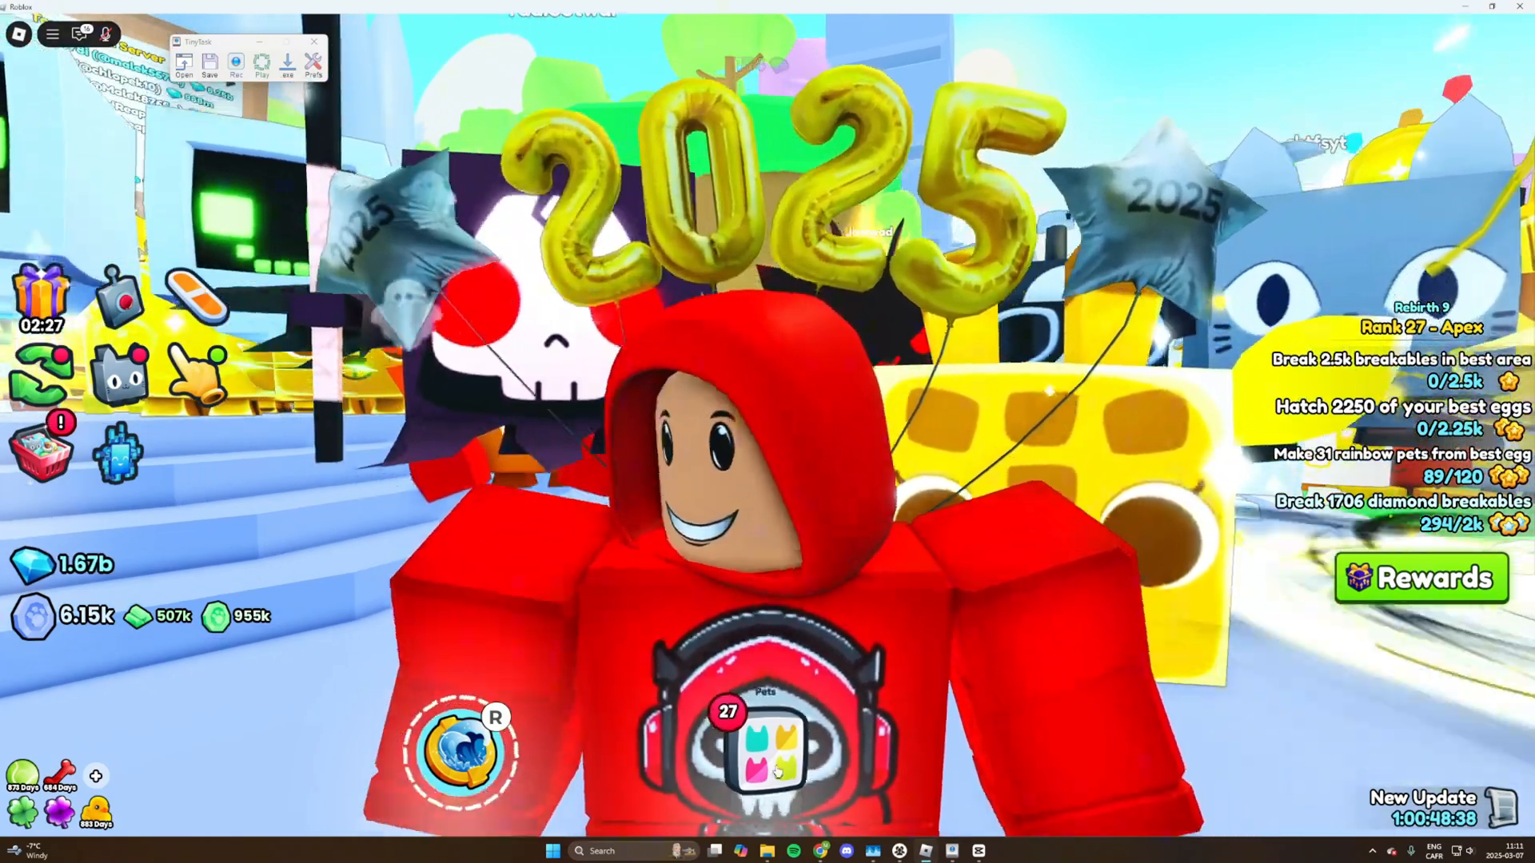
Step: Search 'task Manager' from the Start menu to open the Processes list
{"action": "left_click", "coordinate": [551, 850]}
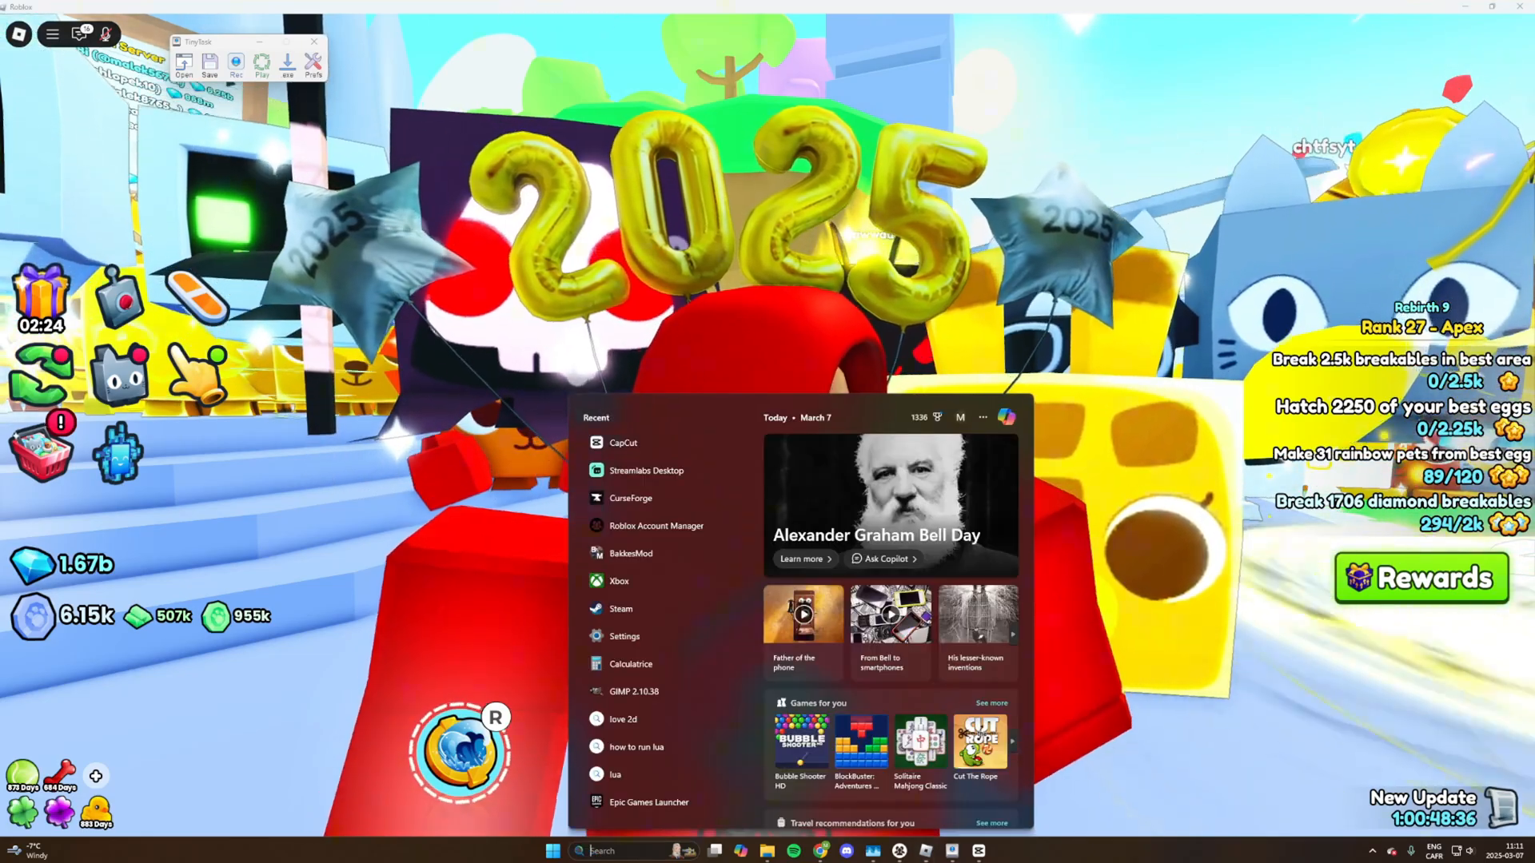
{"action": "type", "text": "task Manager"}
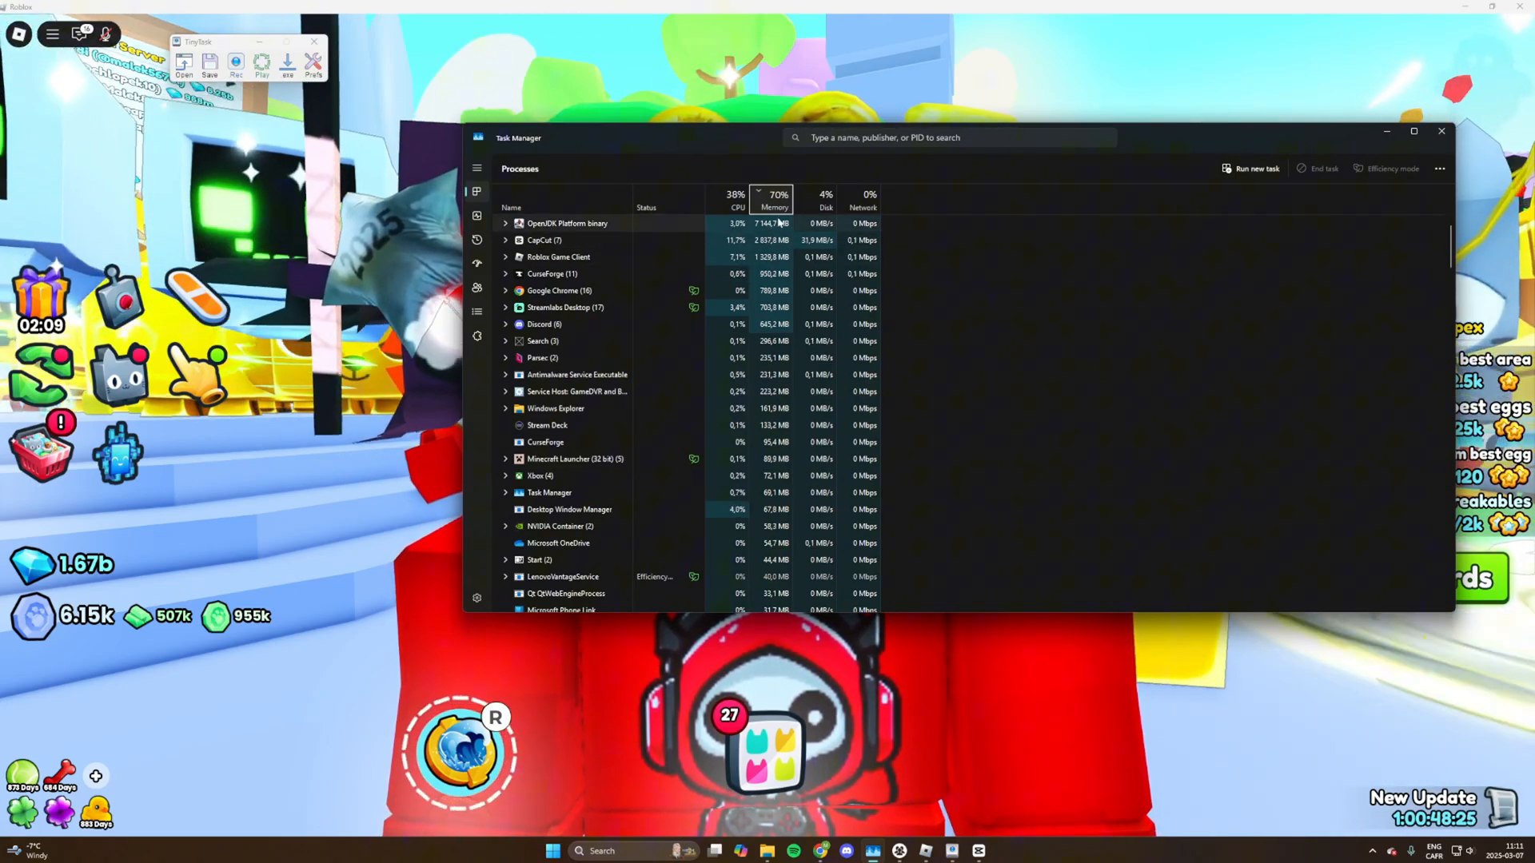
{"action": "mouse_move", "coordinate": [775, 200]}
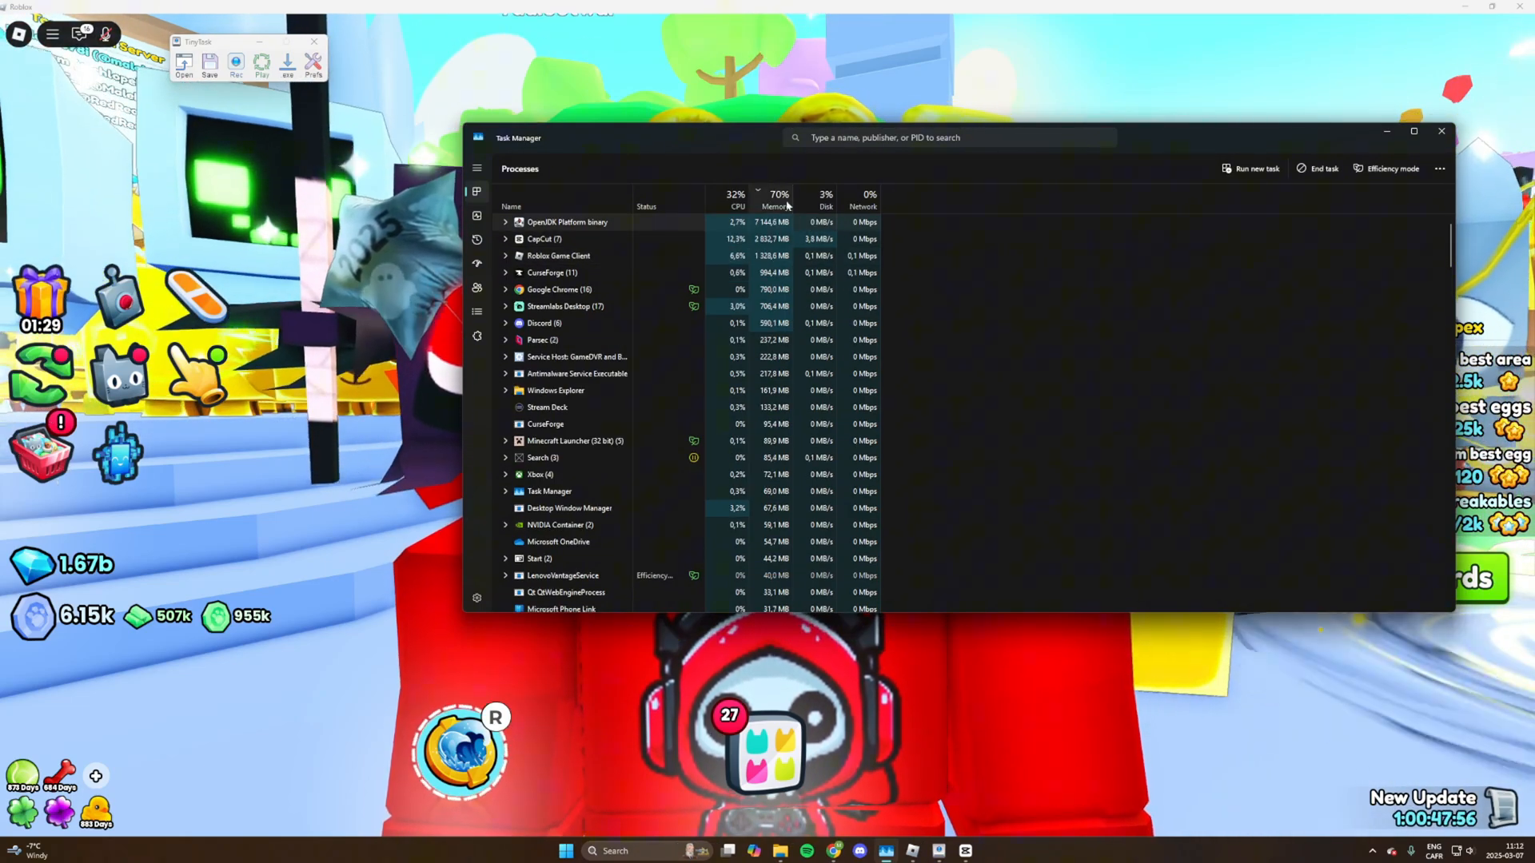
{"action": "mouse_move", "coordinate": [776, 205]}
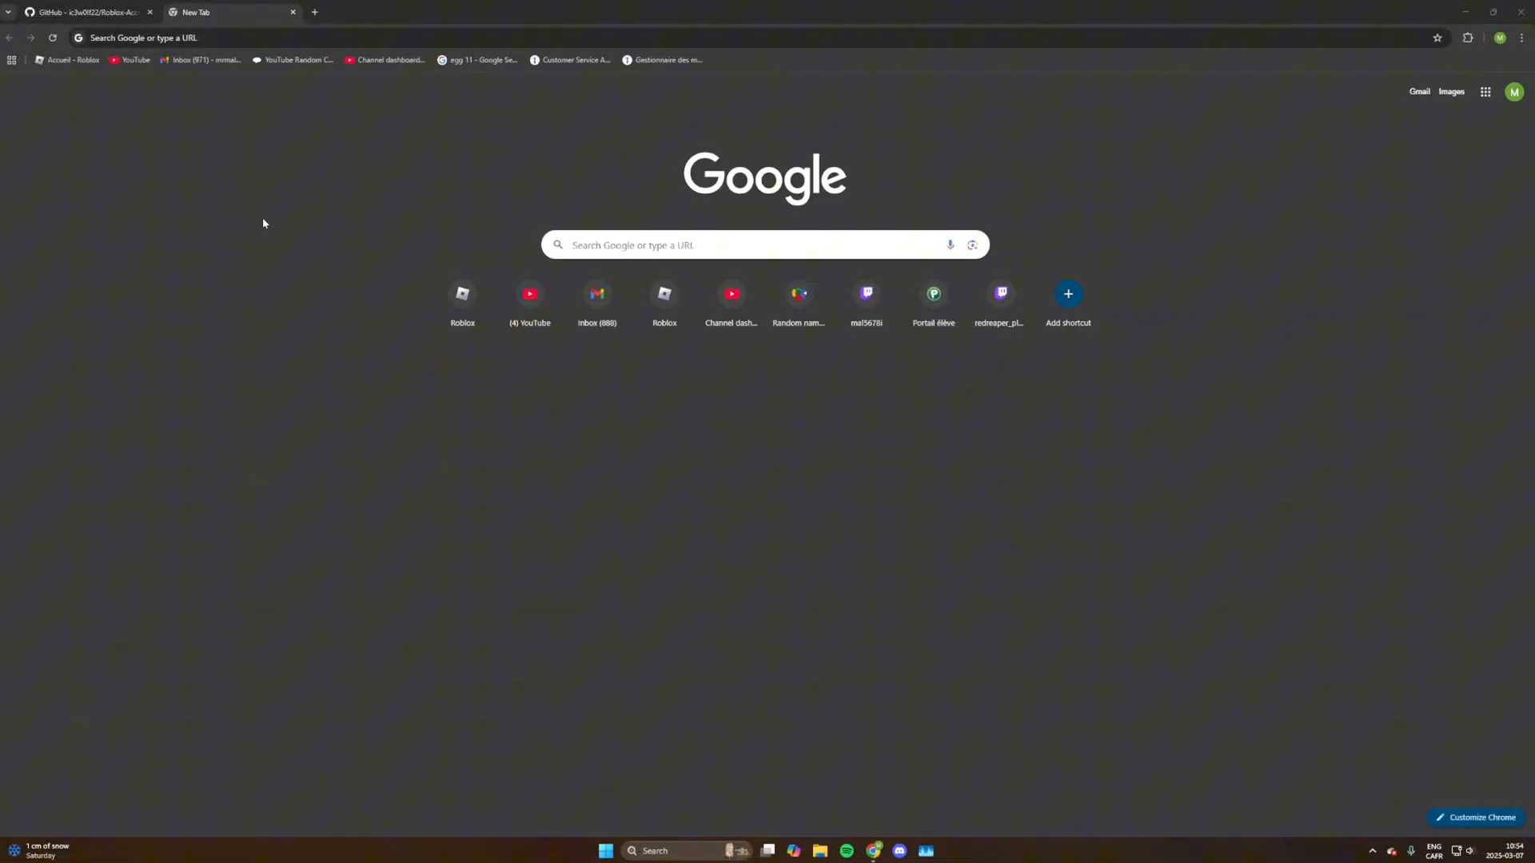
Step: Download the Roblox Account Manager release zip from the repository README's DOWNLOAD badge
{"action": "left_click", "coordinate": [83, 12]}
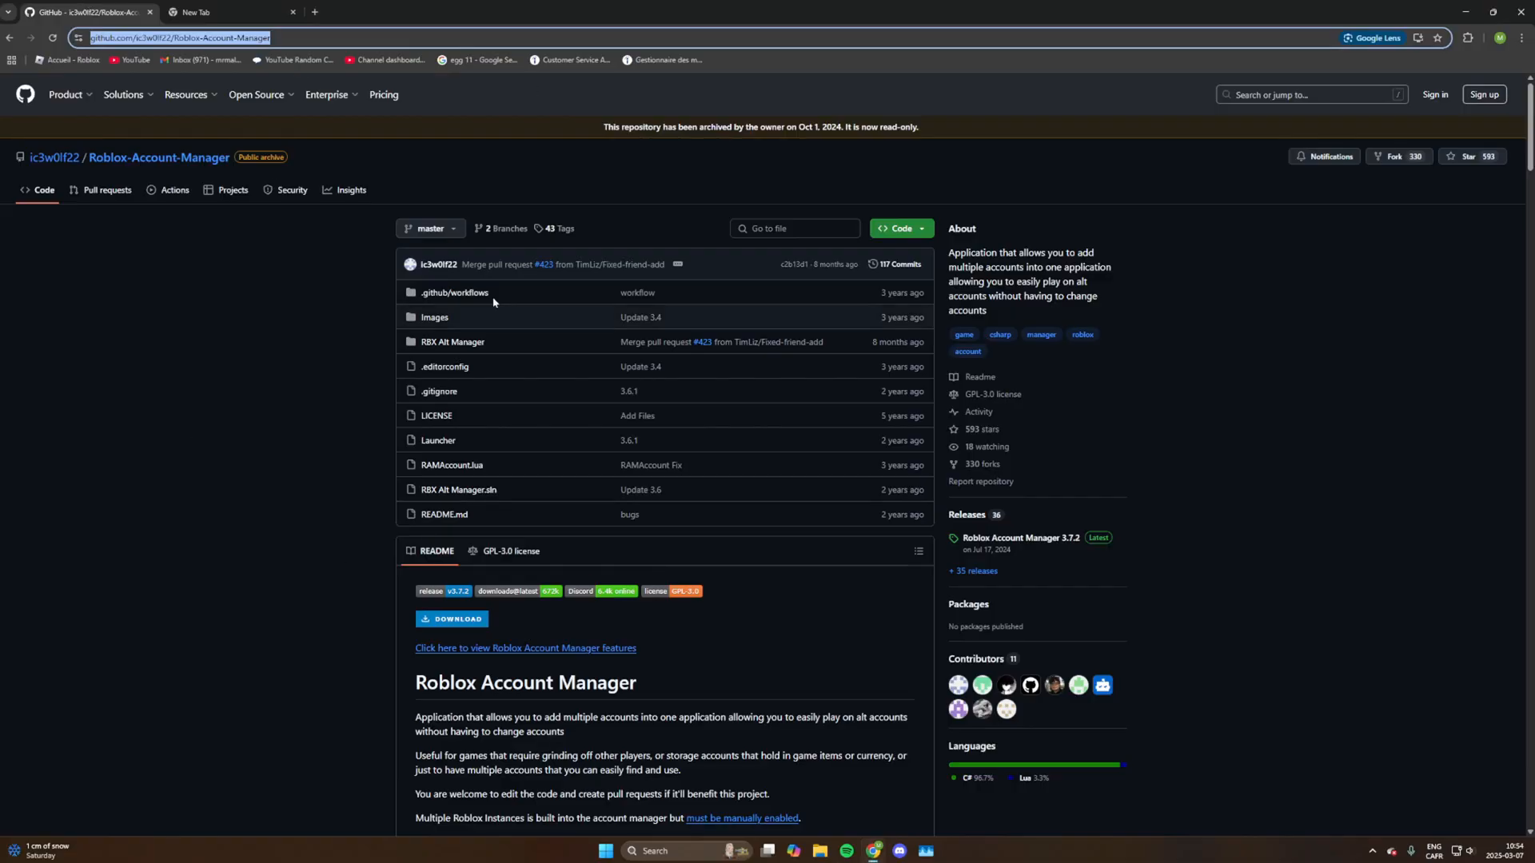
{"action": "mouse_move", "coordinate": [253, 422]}
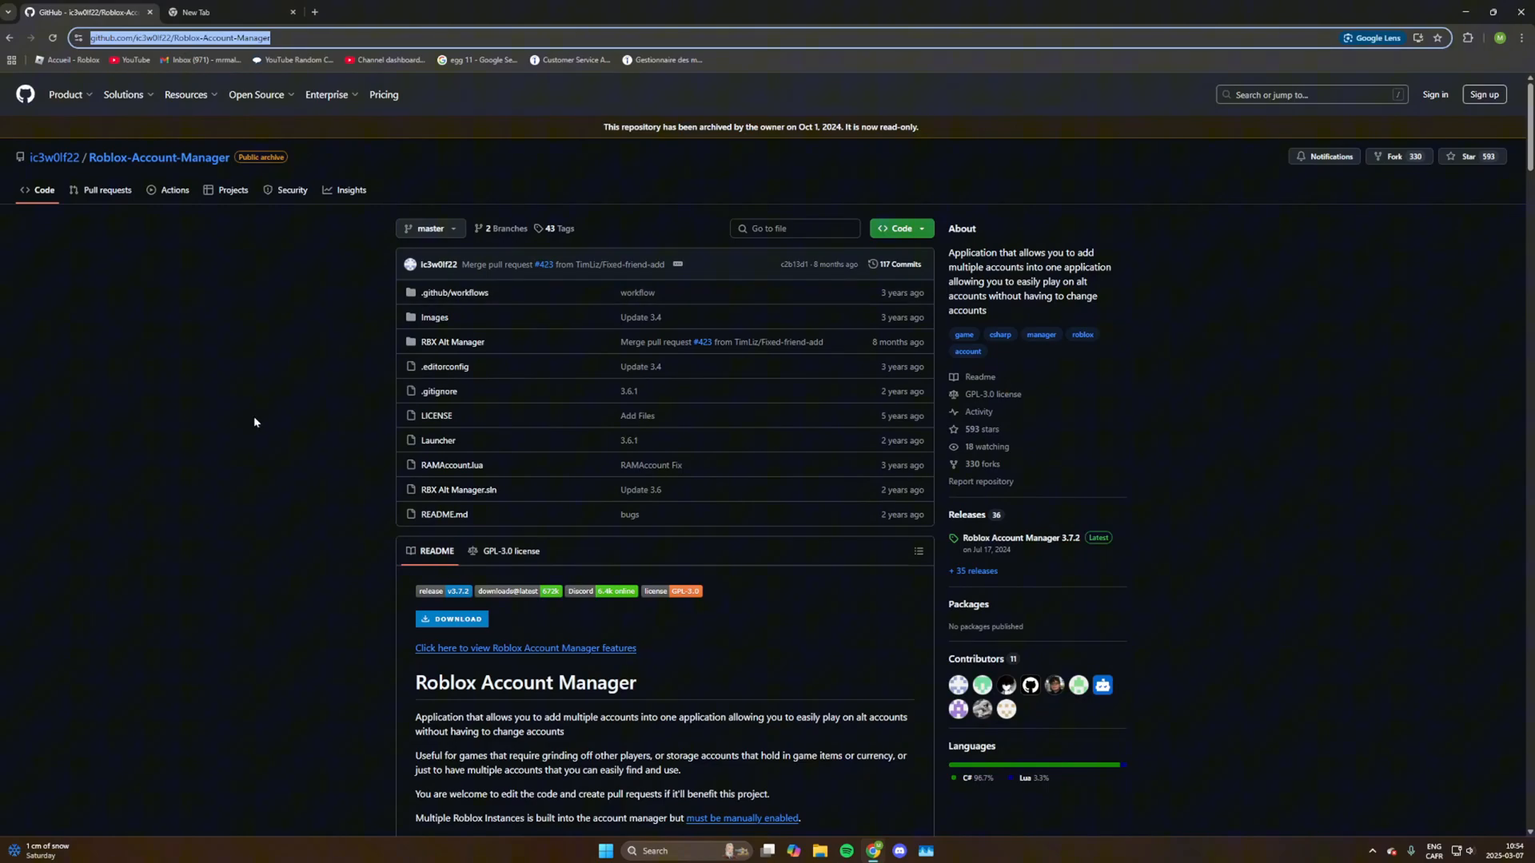
{"action": "mouse_move", "coordinate": [259, 385]}
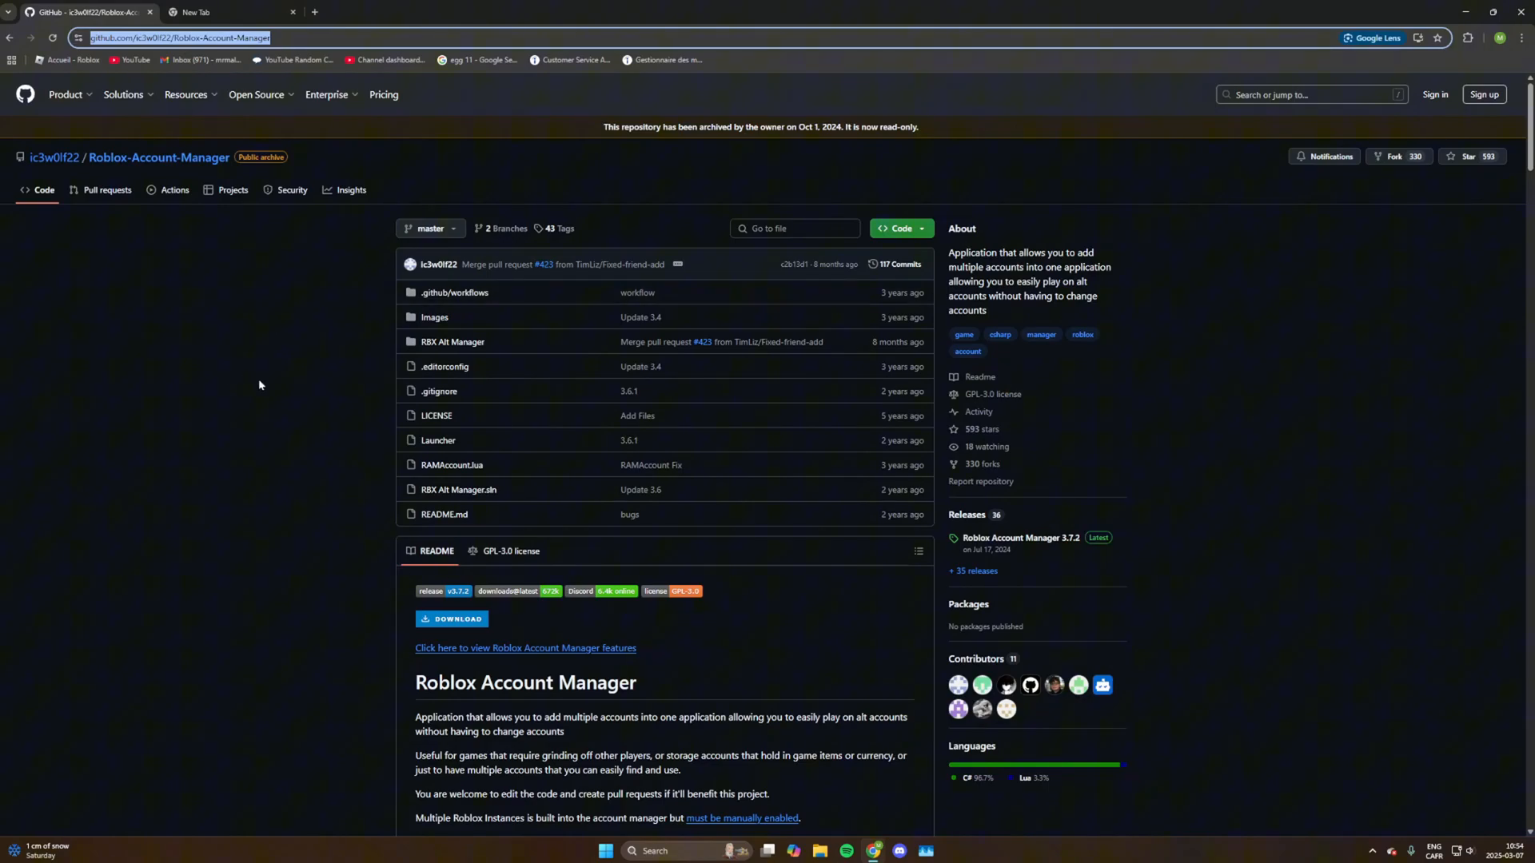
{"action": "mouse_move", "coordinate": [616, 465]}
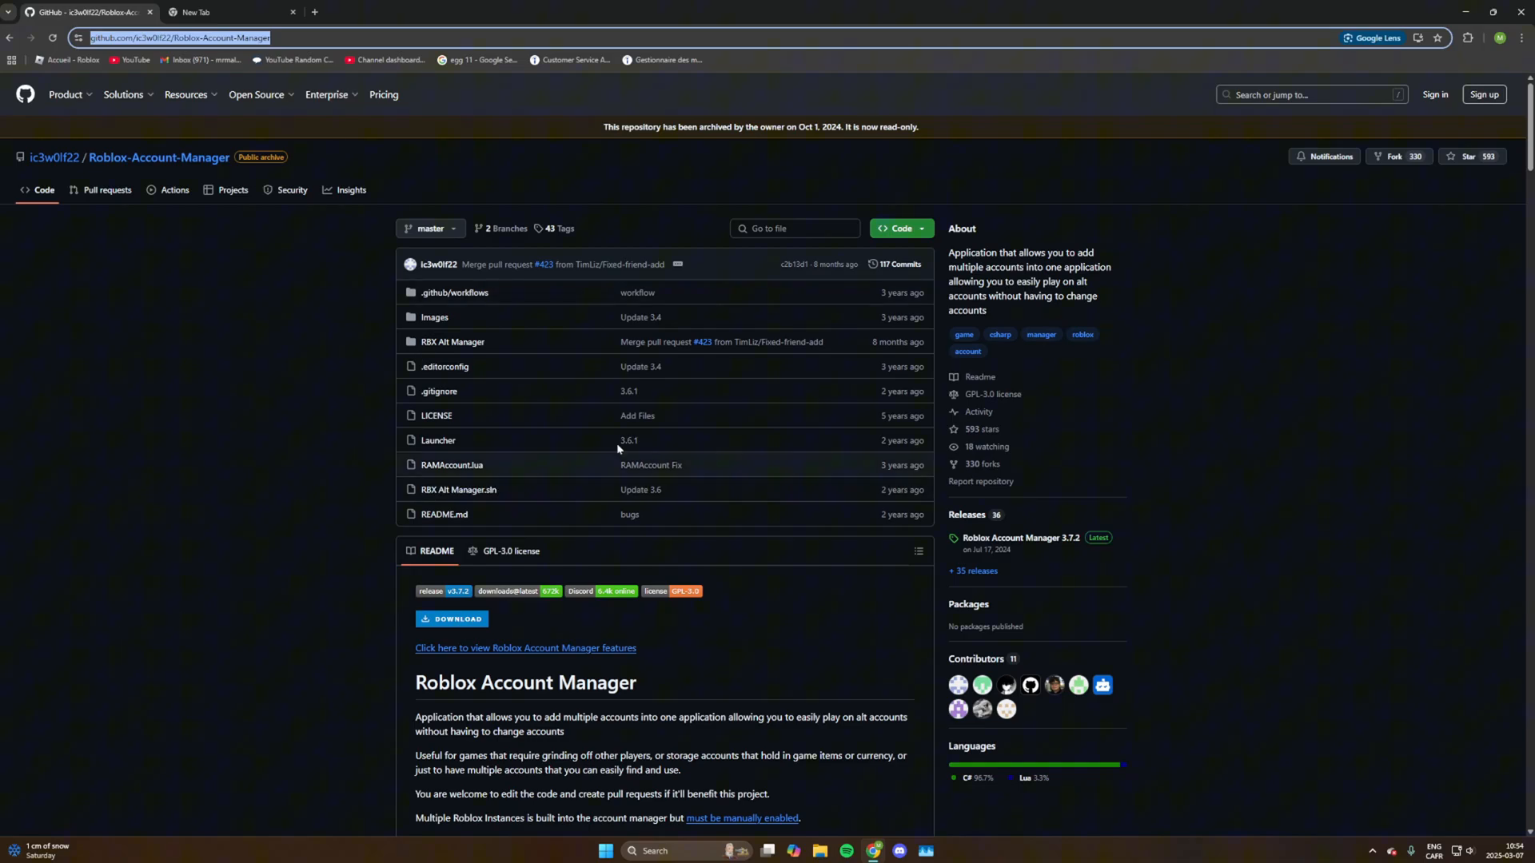
{"action": "mouse_move", "coordinate": [501, 632]}
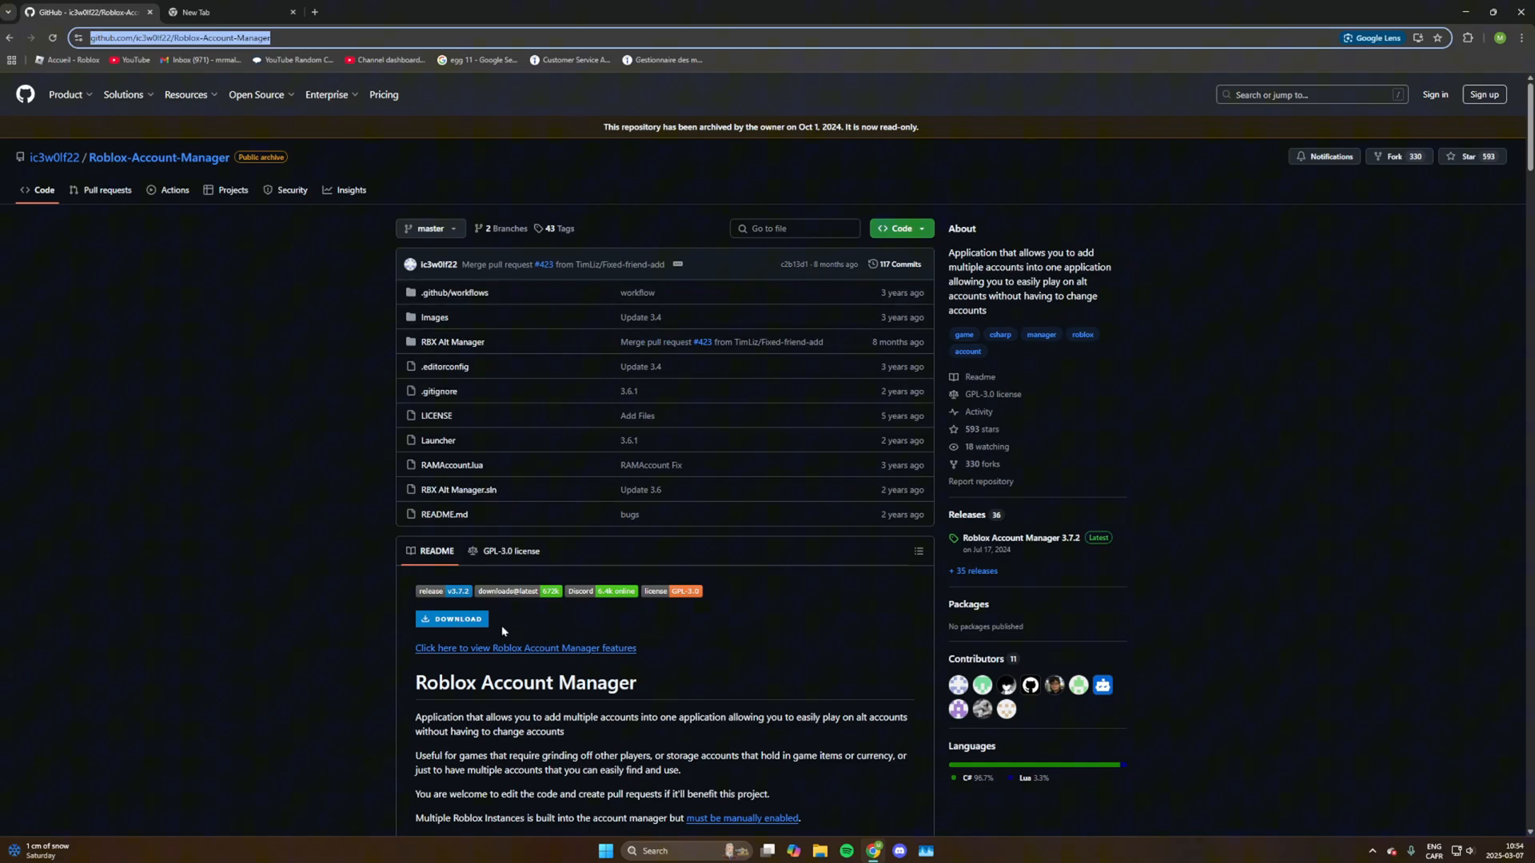
{"action": "mouse_move", "coordinate": [451, 619]}
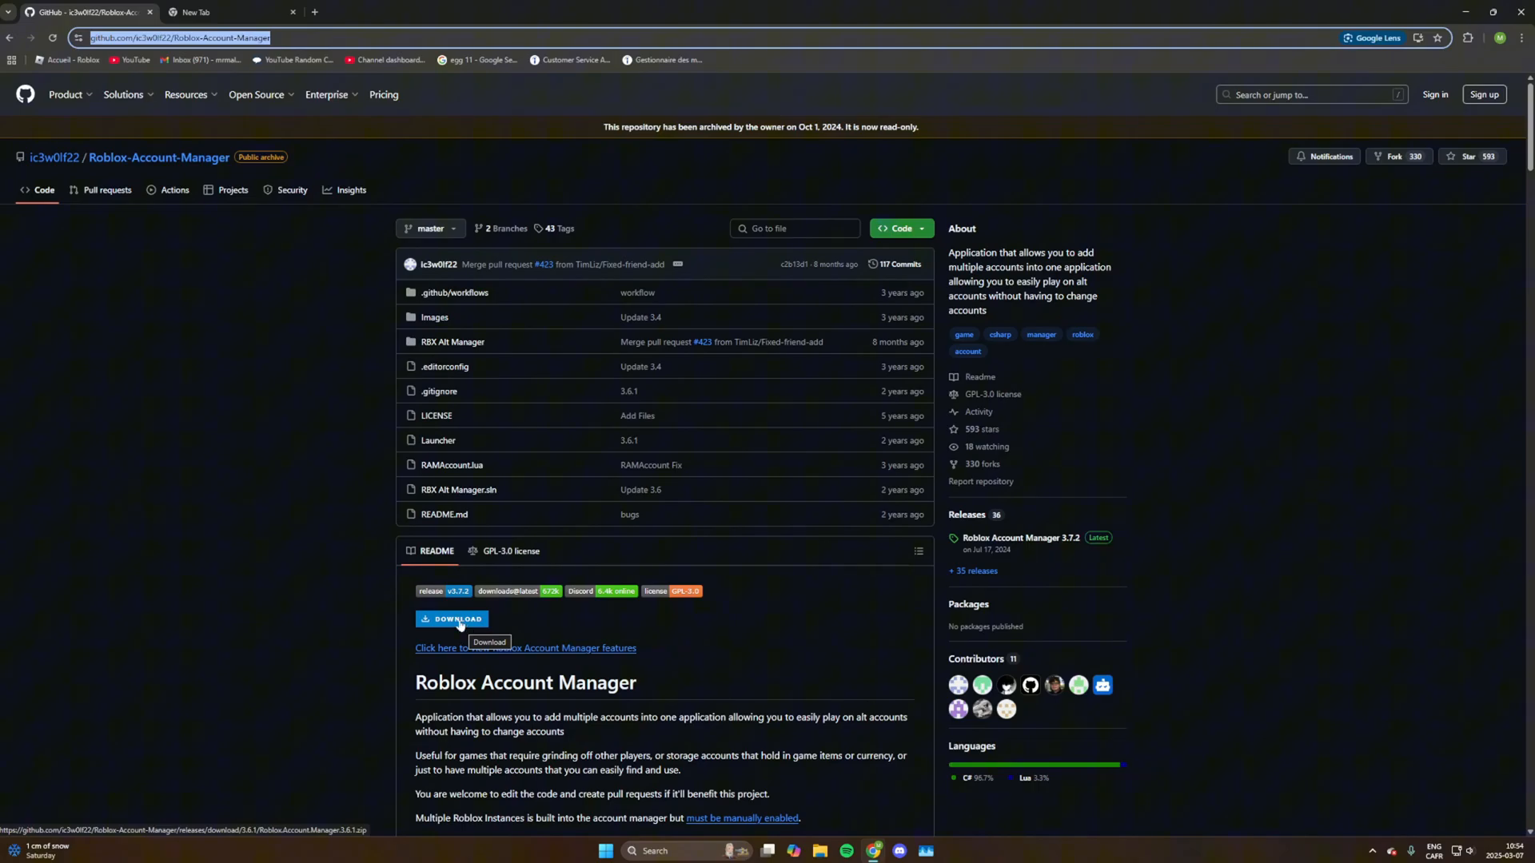
{"action": "left_click", "coordinate": [453, 619]}
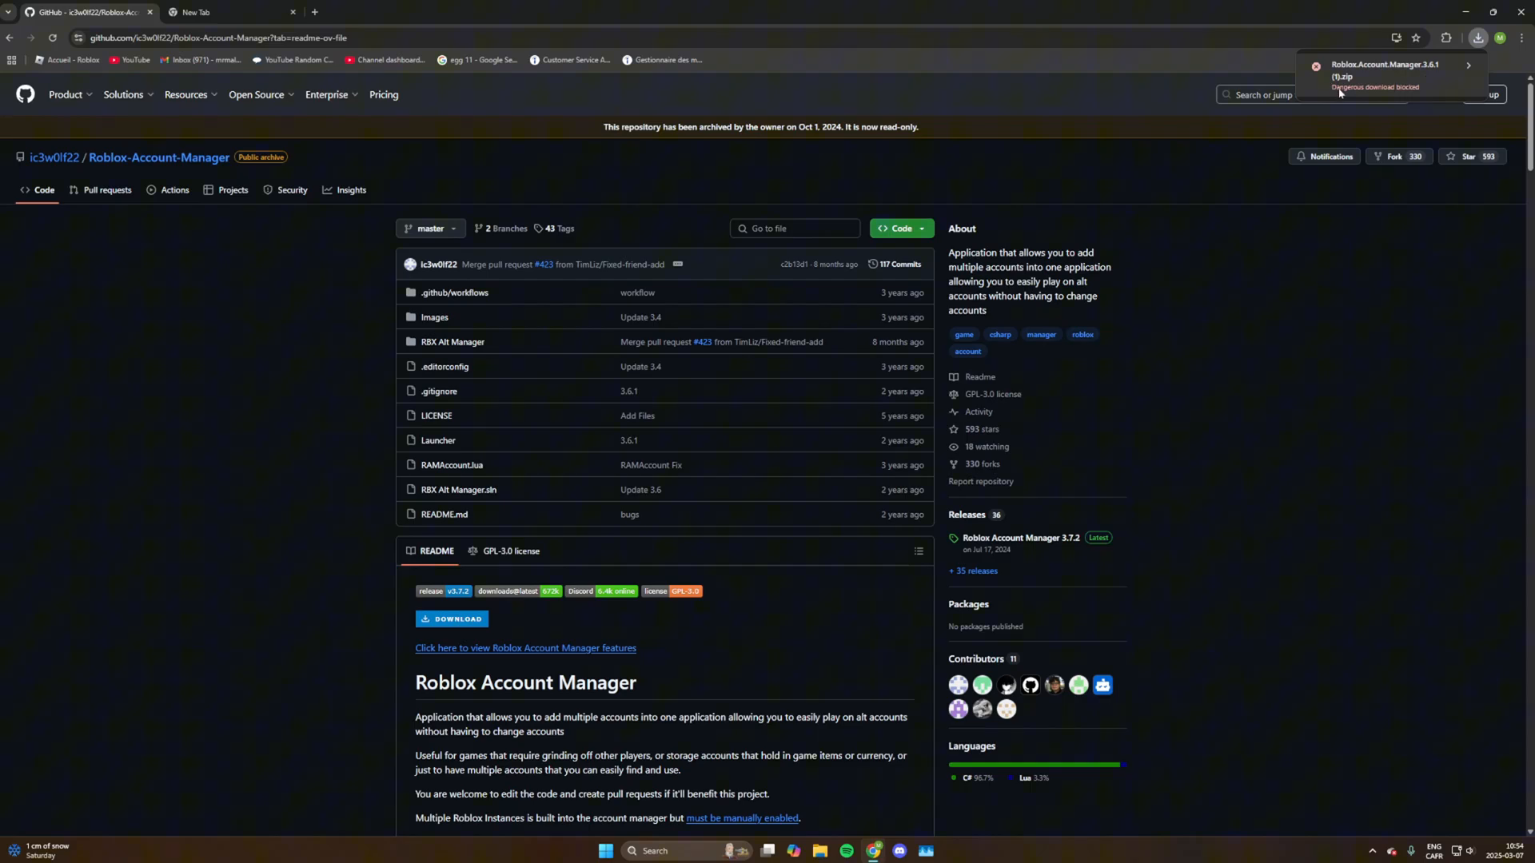
{"action": "mouse_move", "coordinate": [1421, 96]}
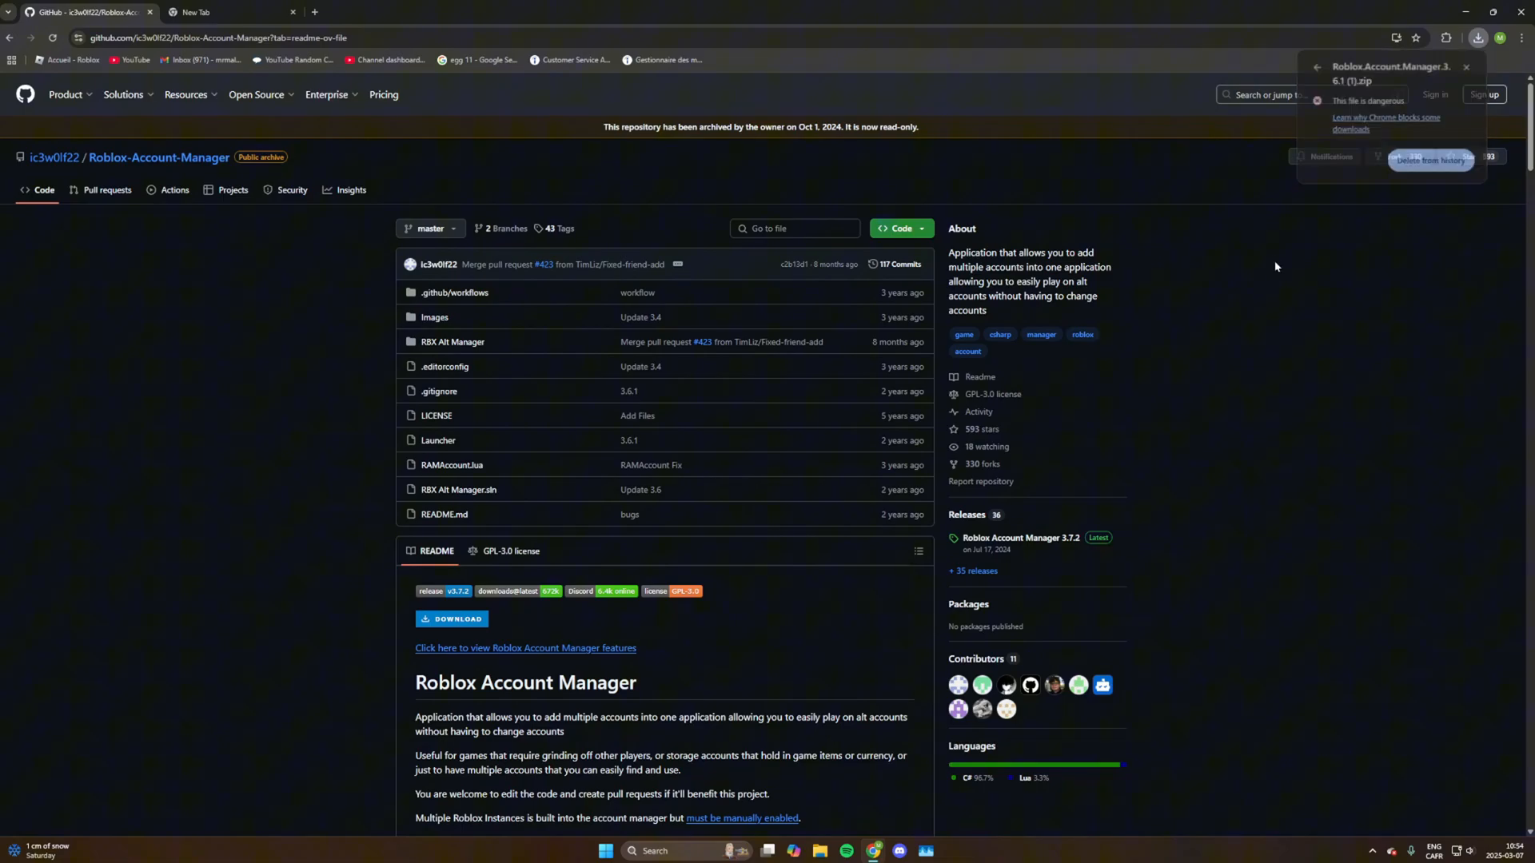
Step: Keep the blocked Roblox Account Manager 3.6.1 zip from Chrome's download history
{"action": "left_click", "coordinate": [1521, 37]}
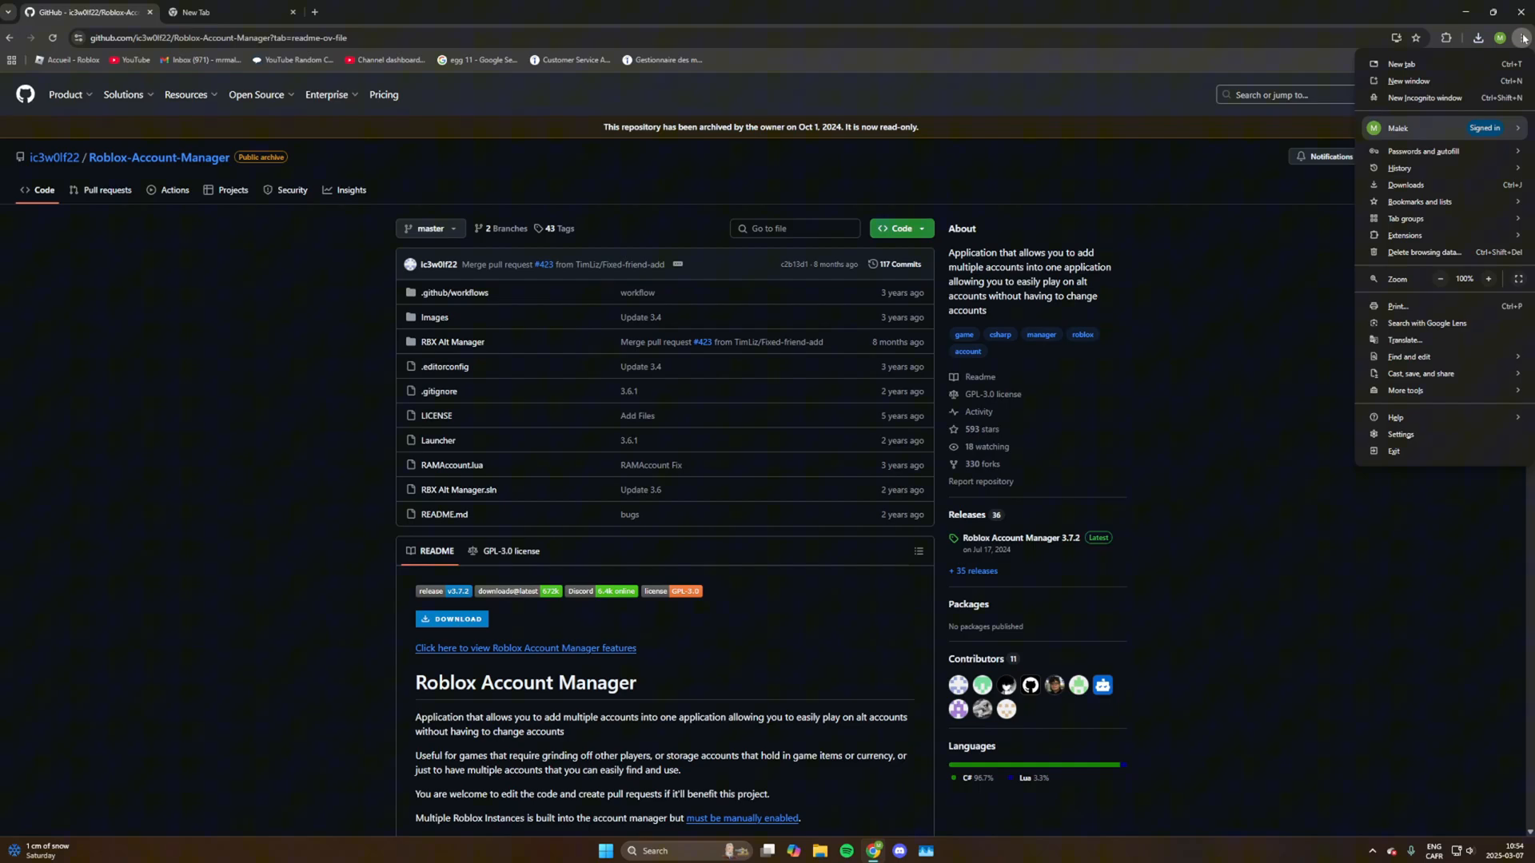
{"action": "mouse_move", "coordinate": [1404, 185]}
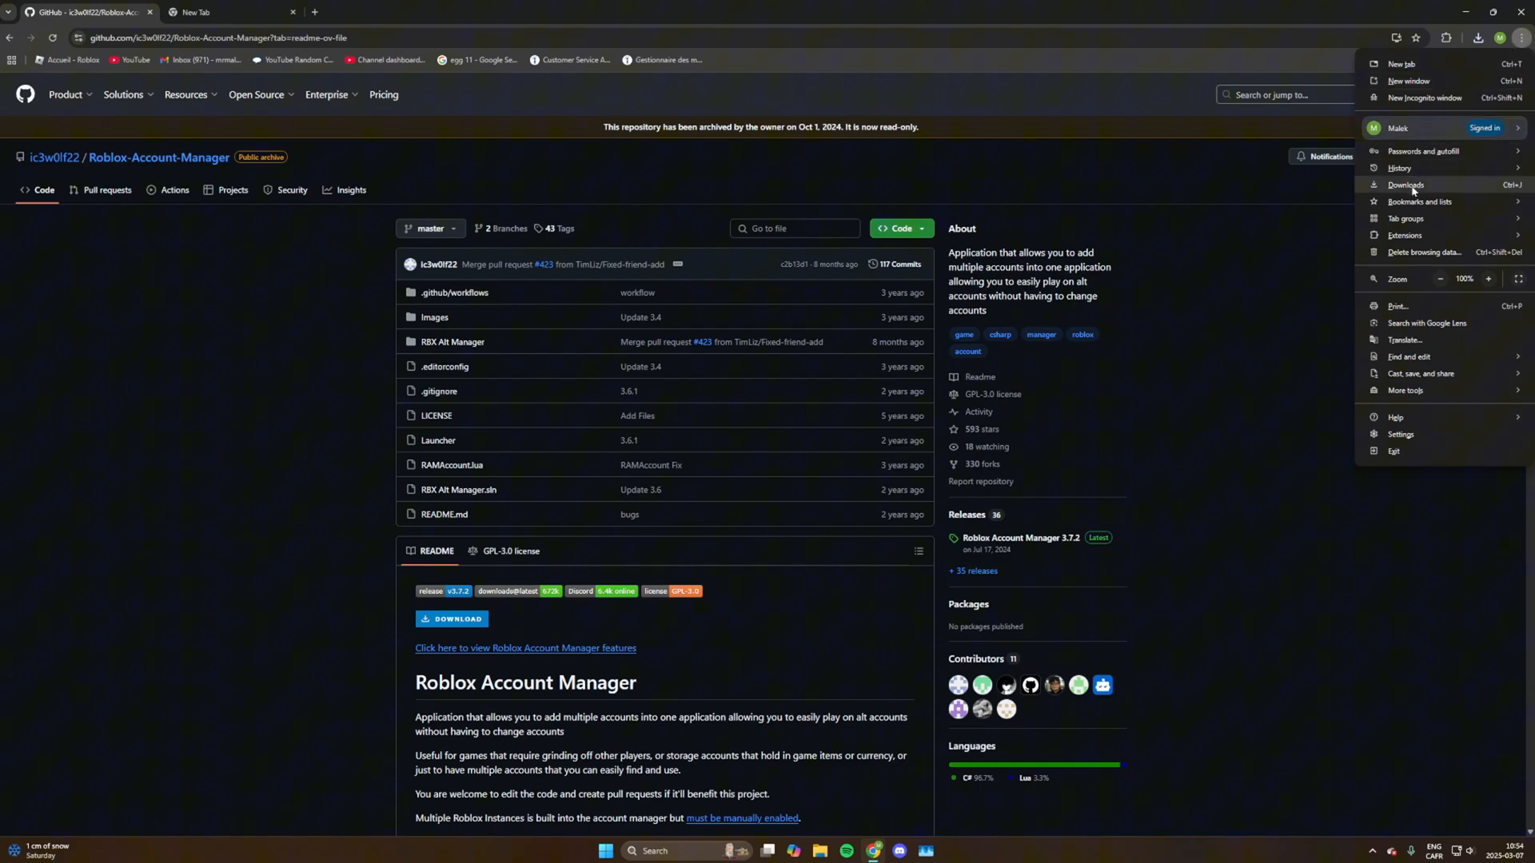
{"action": "left_click", "coordinate": [1405, 187]}
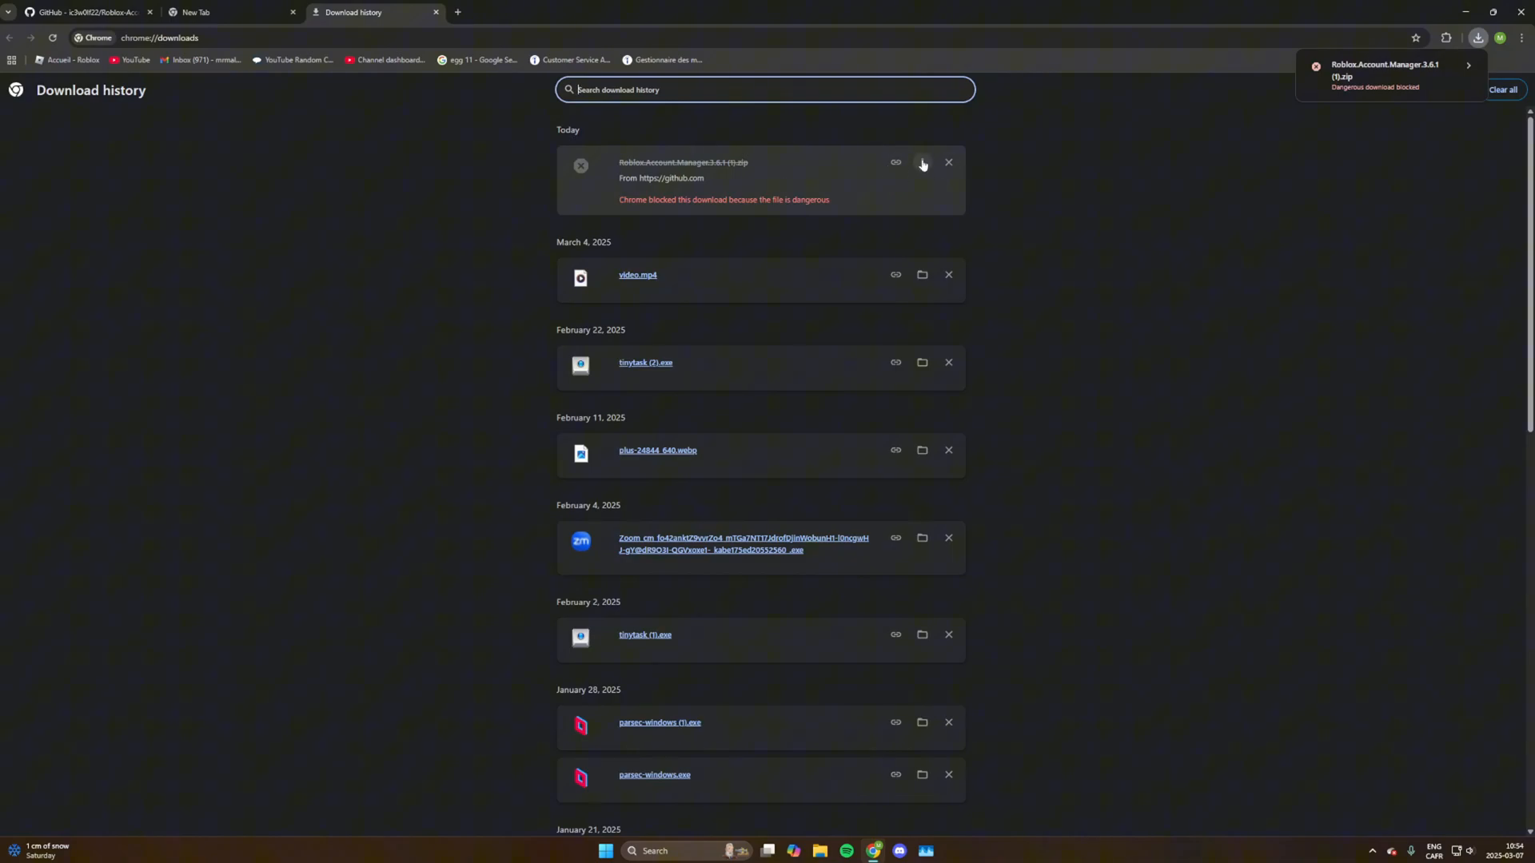
{"action": "left_click", "coordinate": [921, 162]}
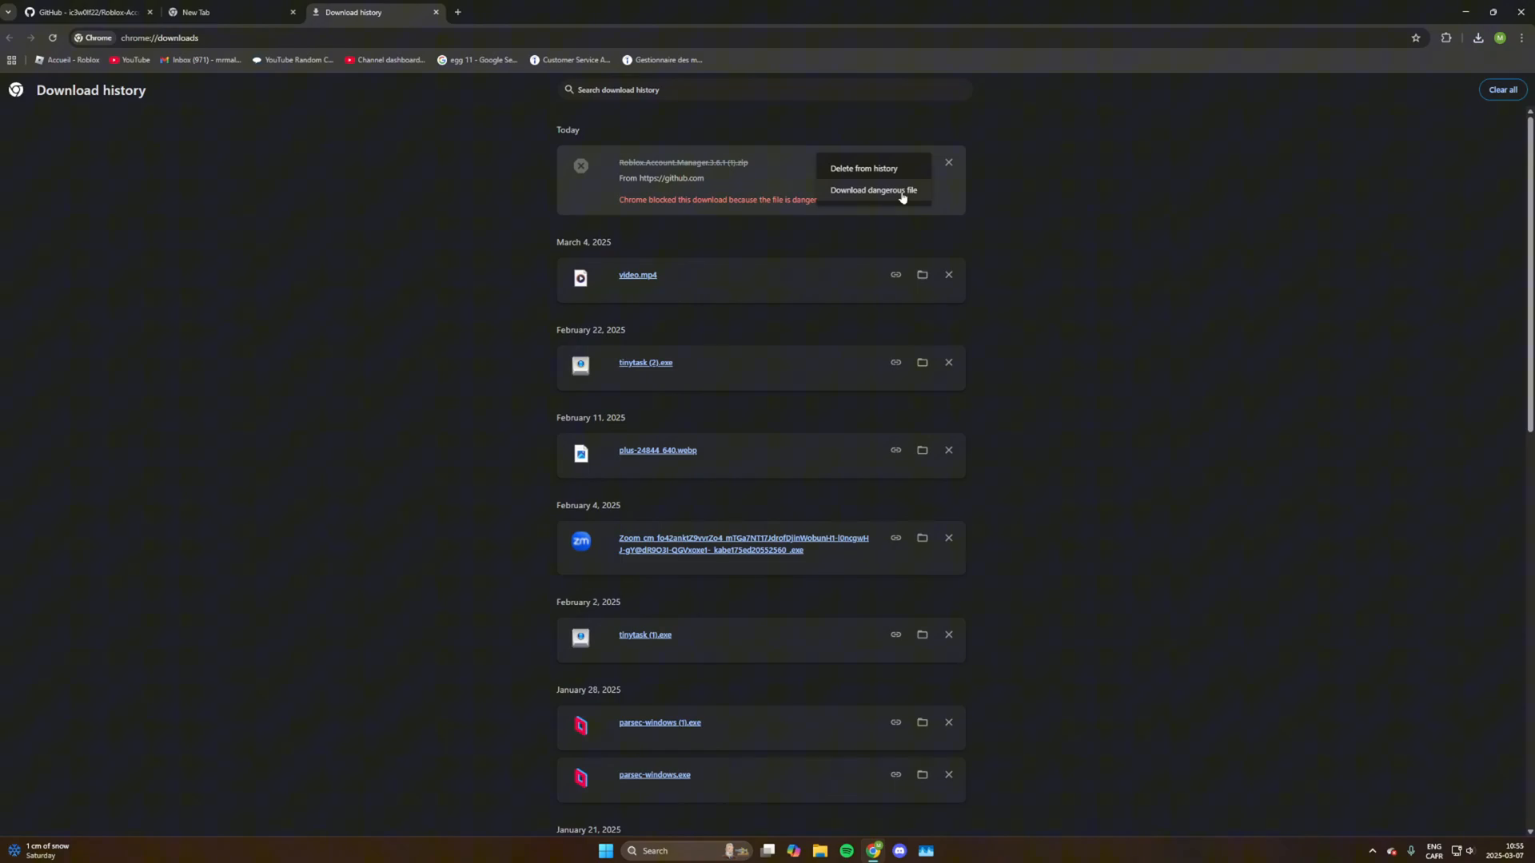
{"action": "left_click", "coordinate": [872, 191]}
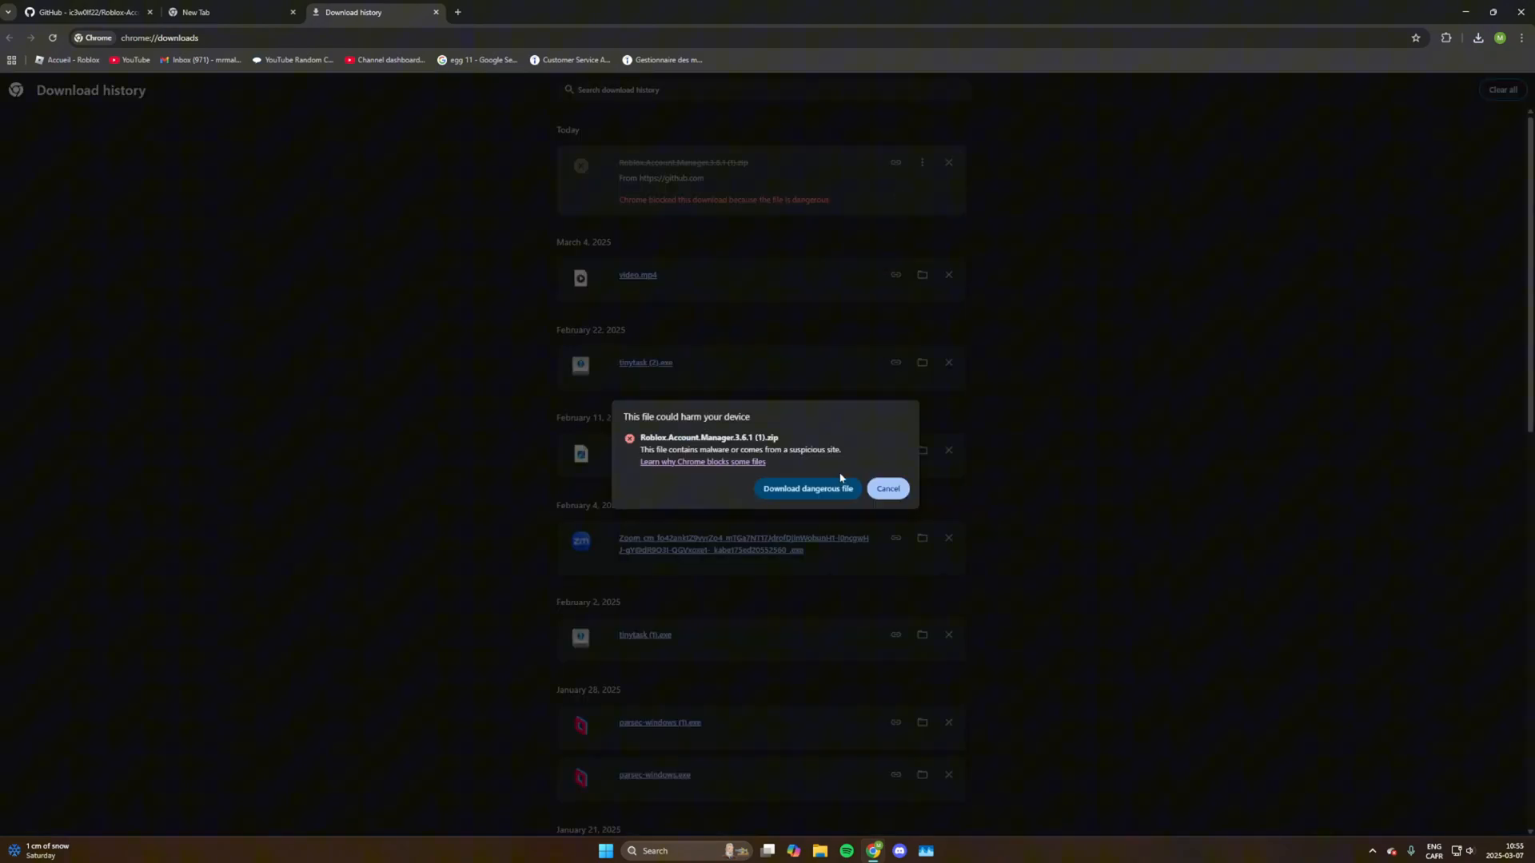
{"action": "left_click", "coordinate": [806, 489]}
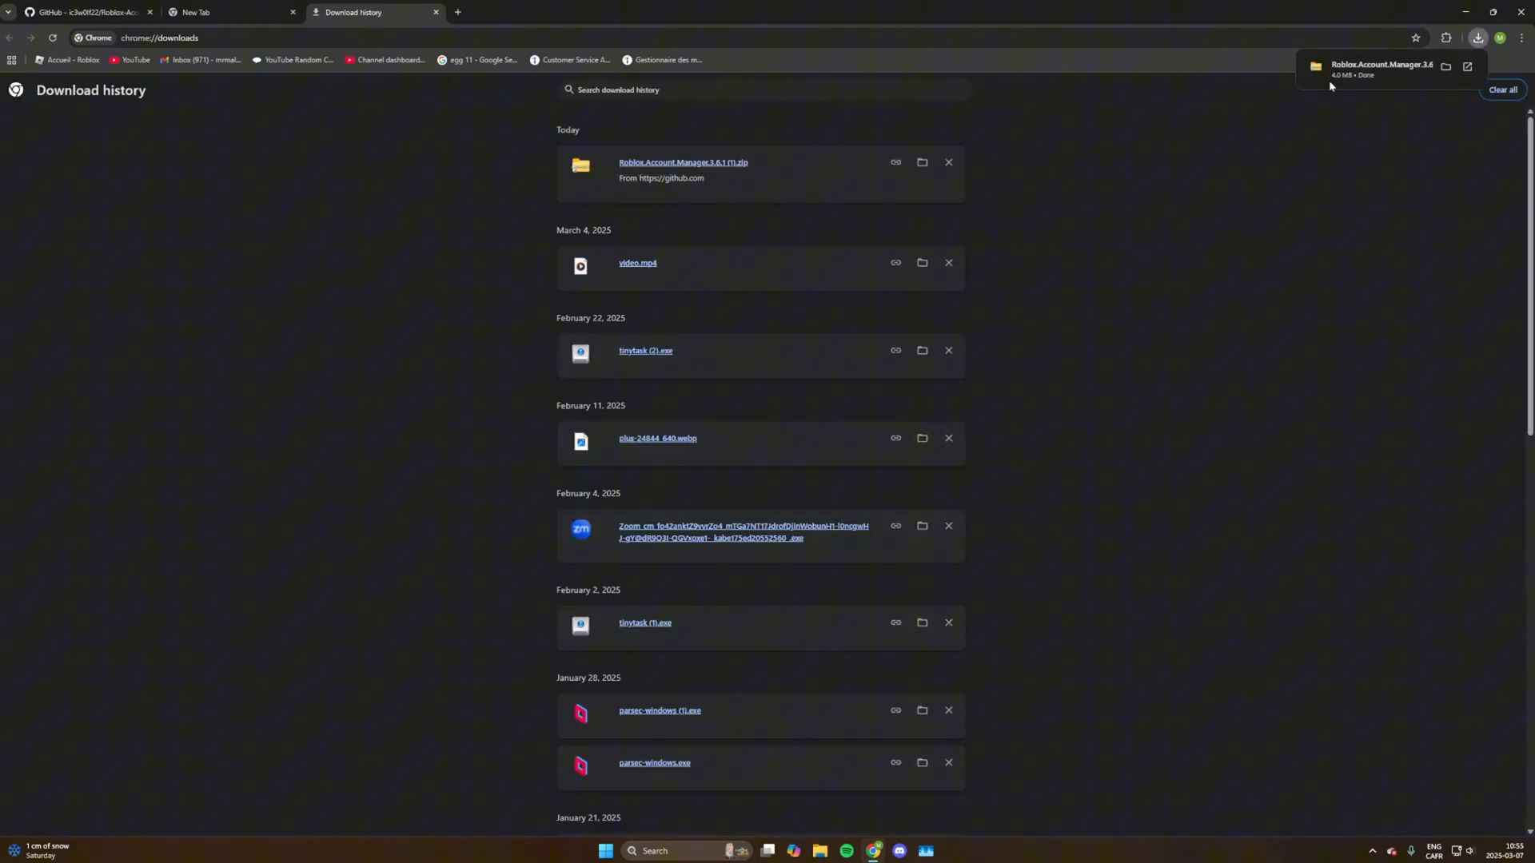
{"action": "mouse_move", "coordinate": [851, 580]}
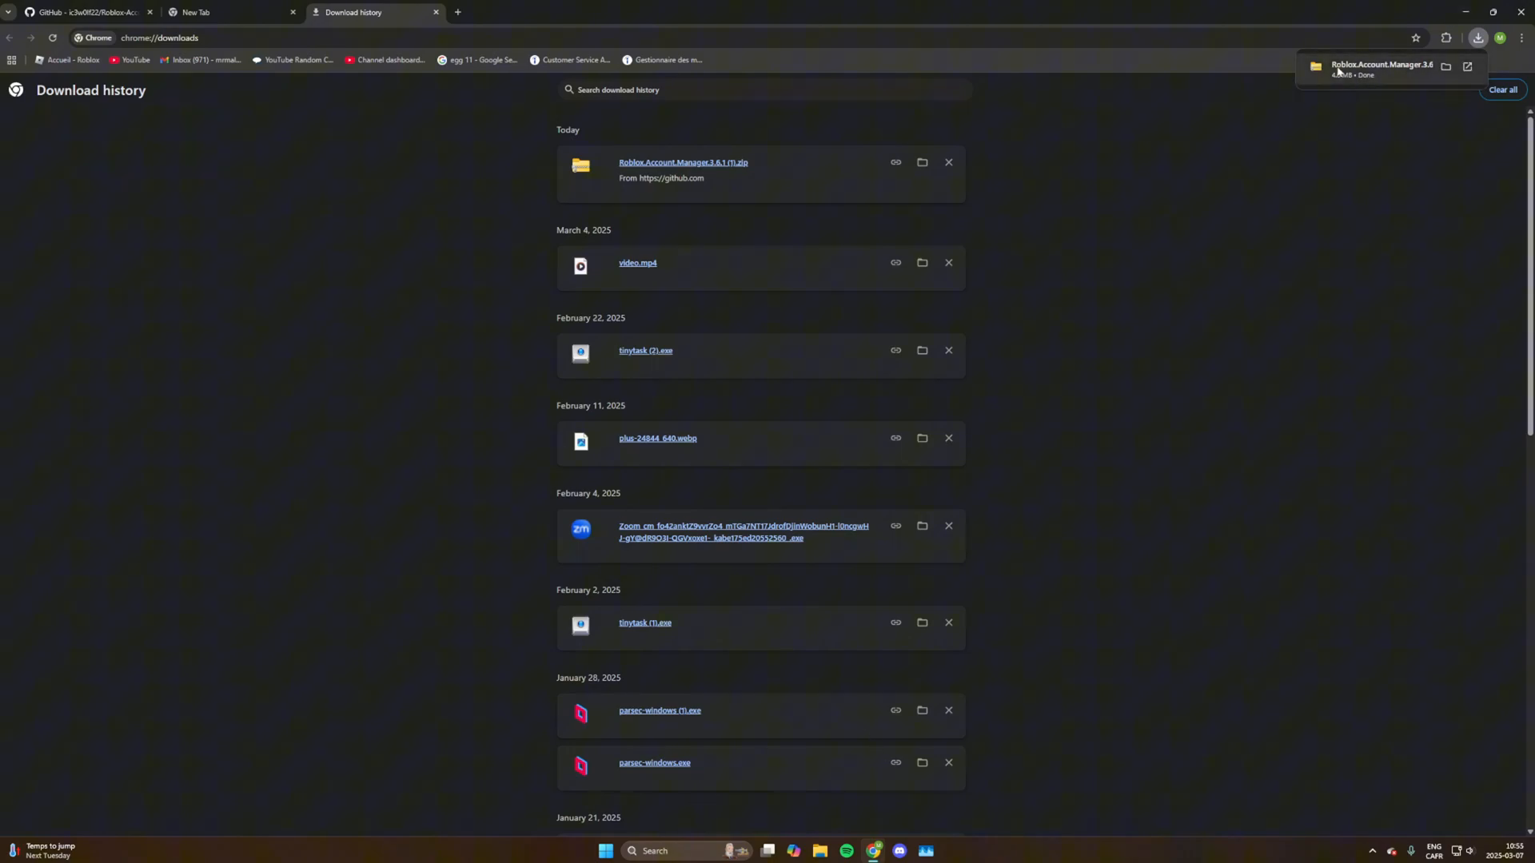
Step: Open the downloaded zip and try running Roblox Account Manager from inside it
{"action": "left_click", "coordinate": [683, 162]}
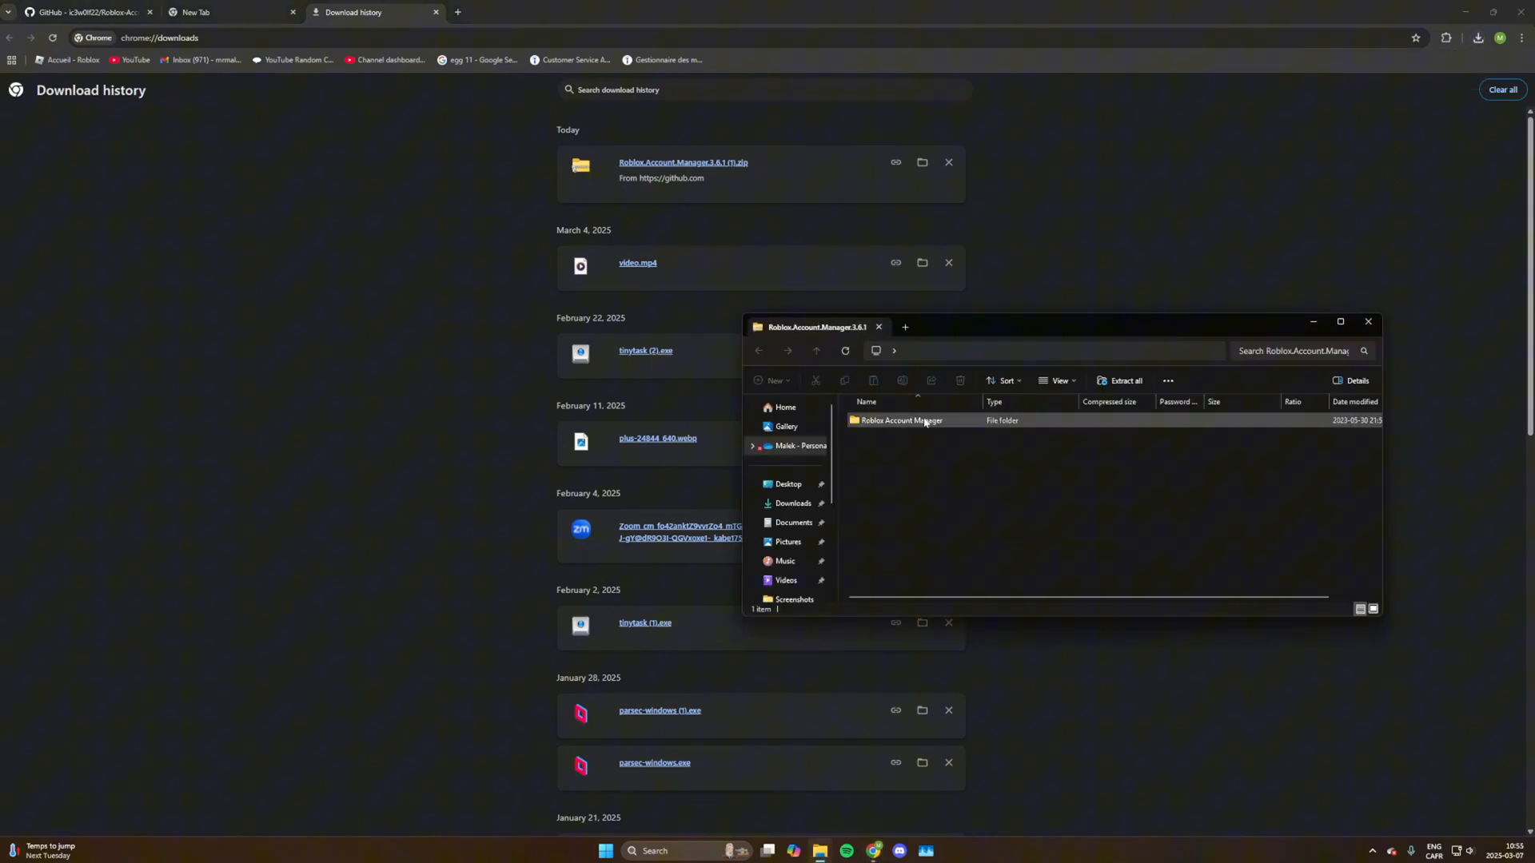
{"action": "double_click", "coordinate": [898, 420]}
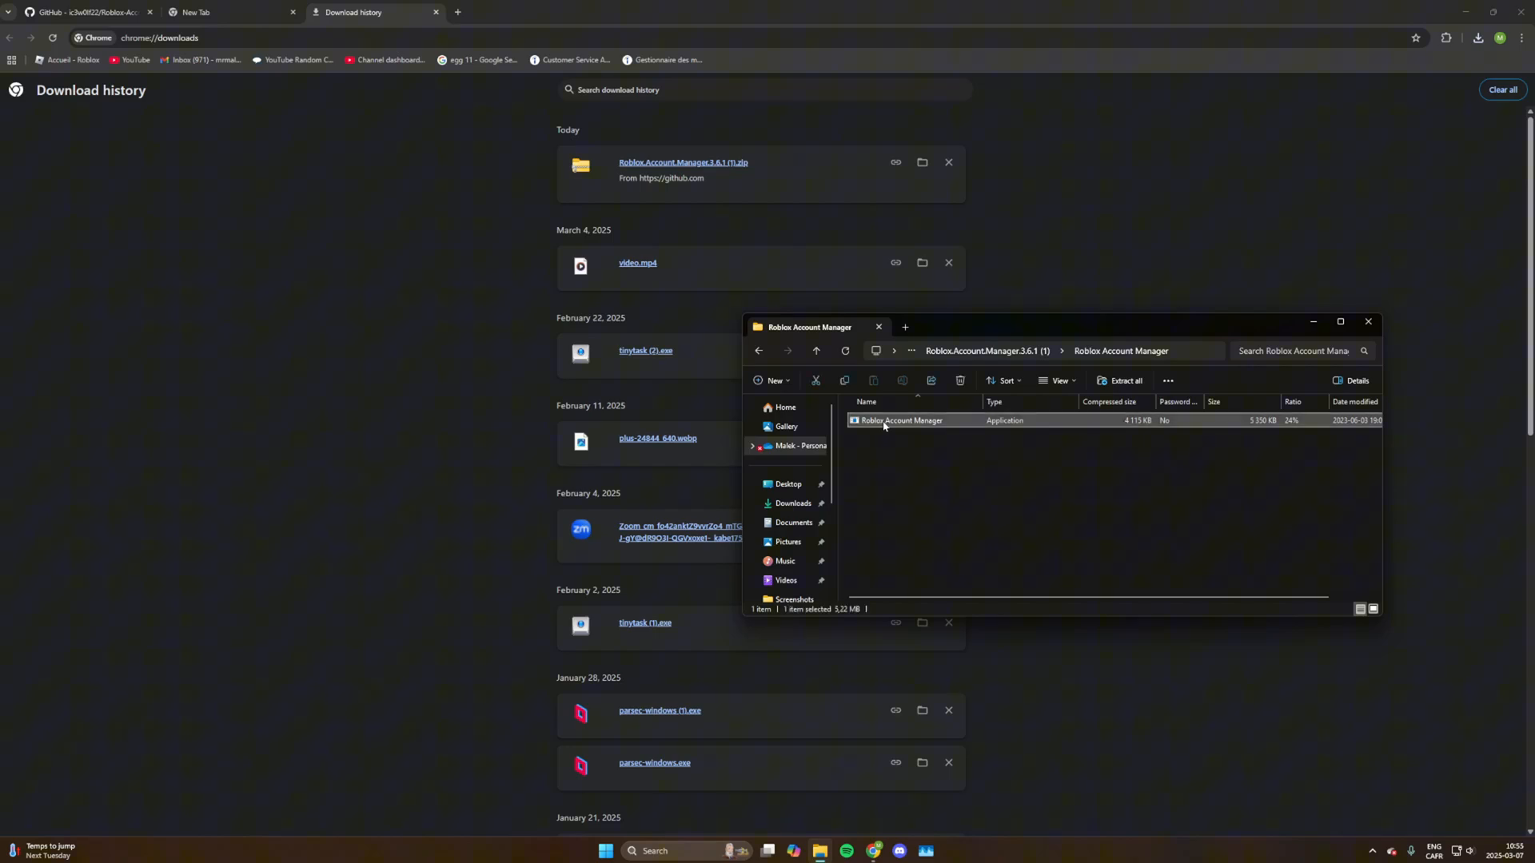
{"action": "double_click", "coordinate": [900, 420]}
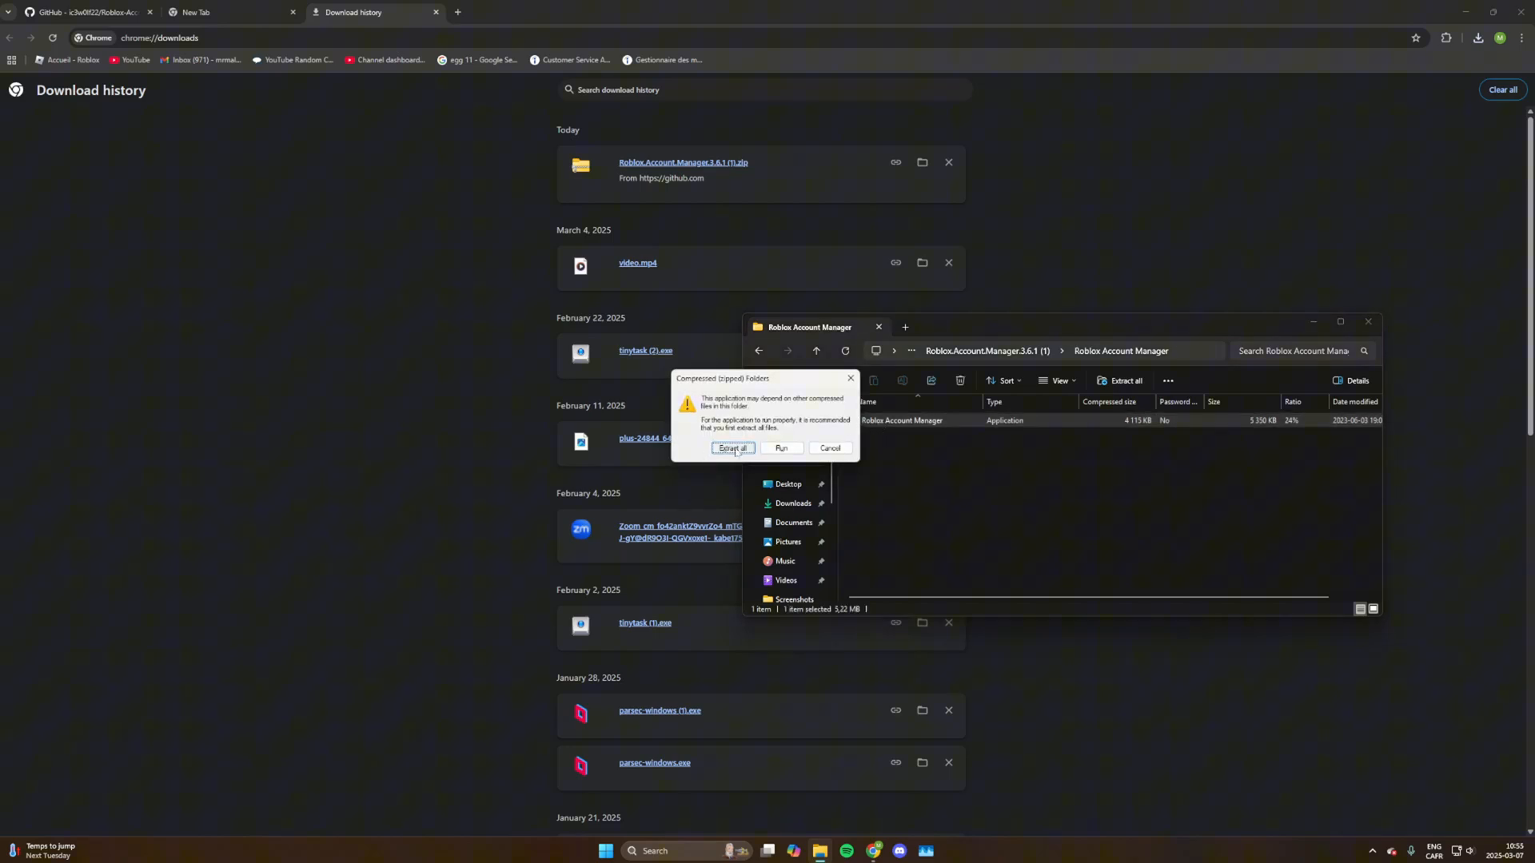
Step: Extract all the zip's files to the Desktop, then show the desktop
{"action": "left_click", "coordinate": [732, 451]}
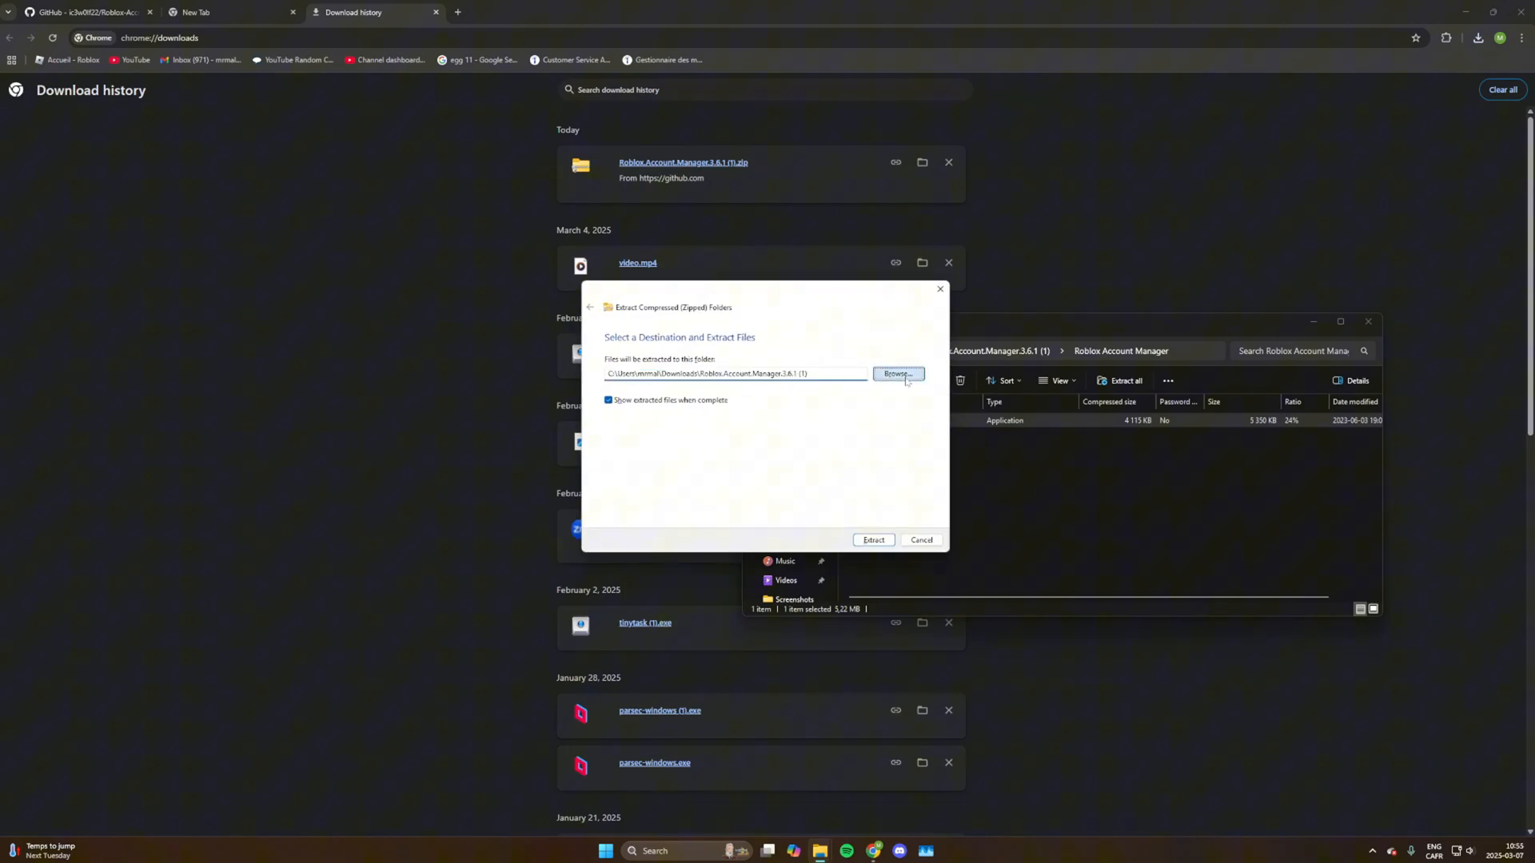
{"action": "left_click", "coordinate": [896, 375]}
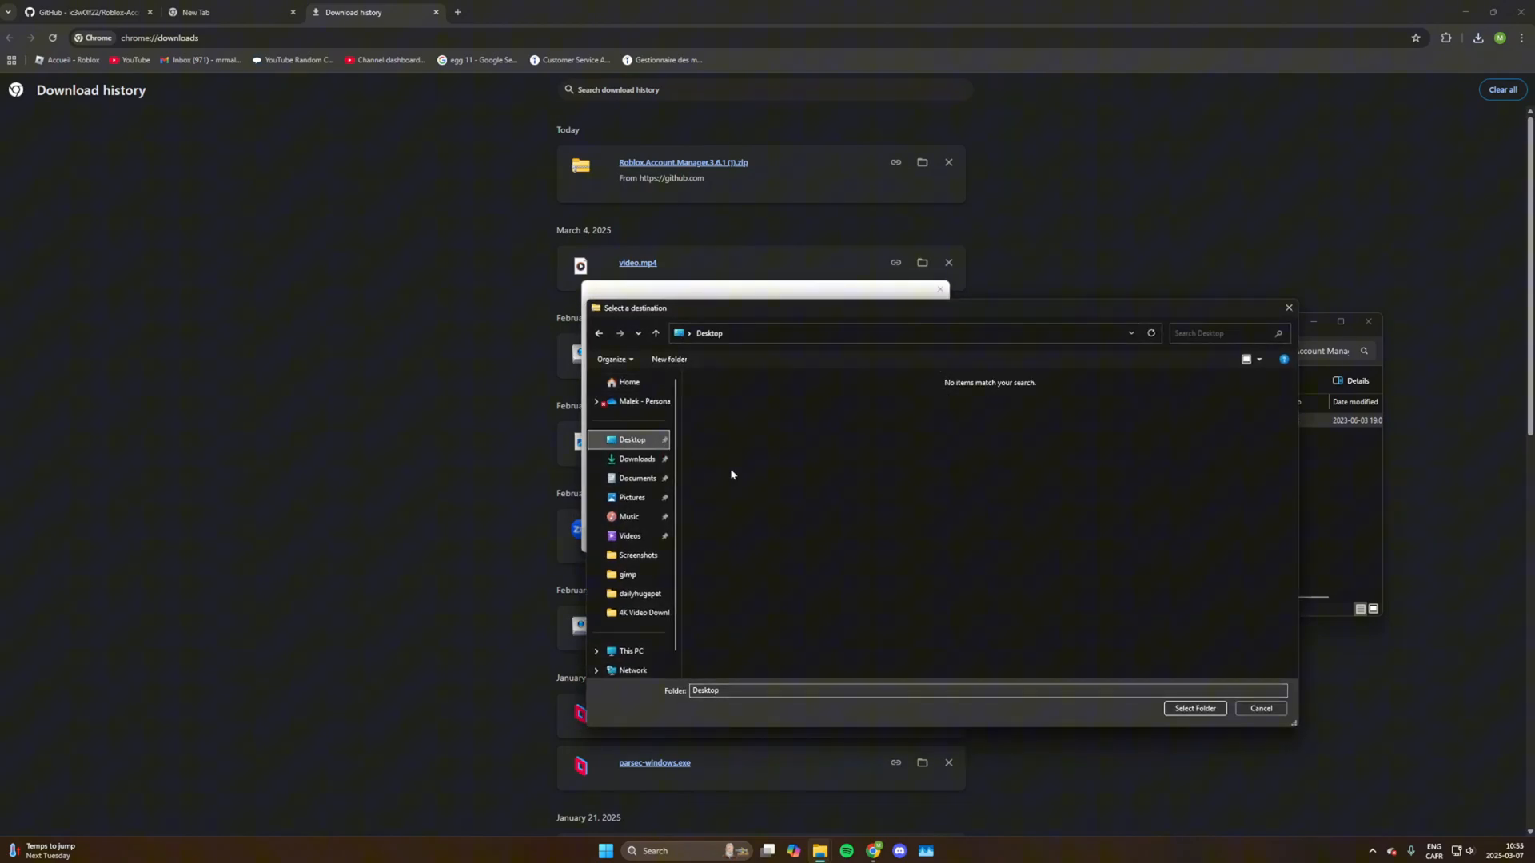
{"action": "left_click", "coordinate": [636, 459]}
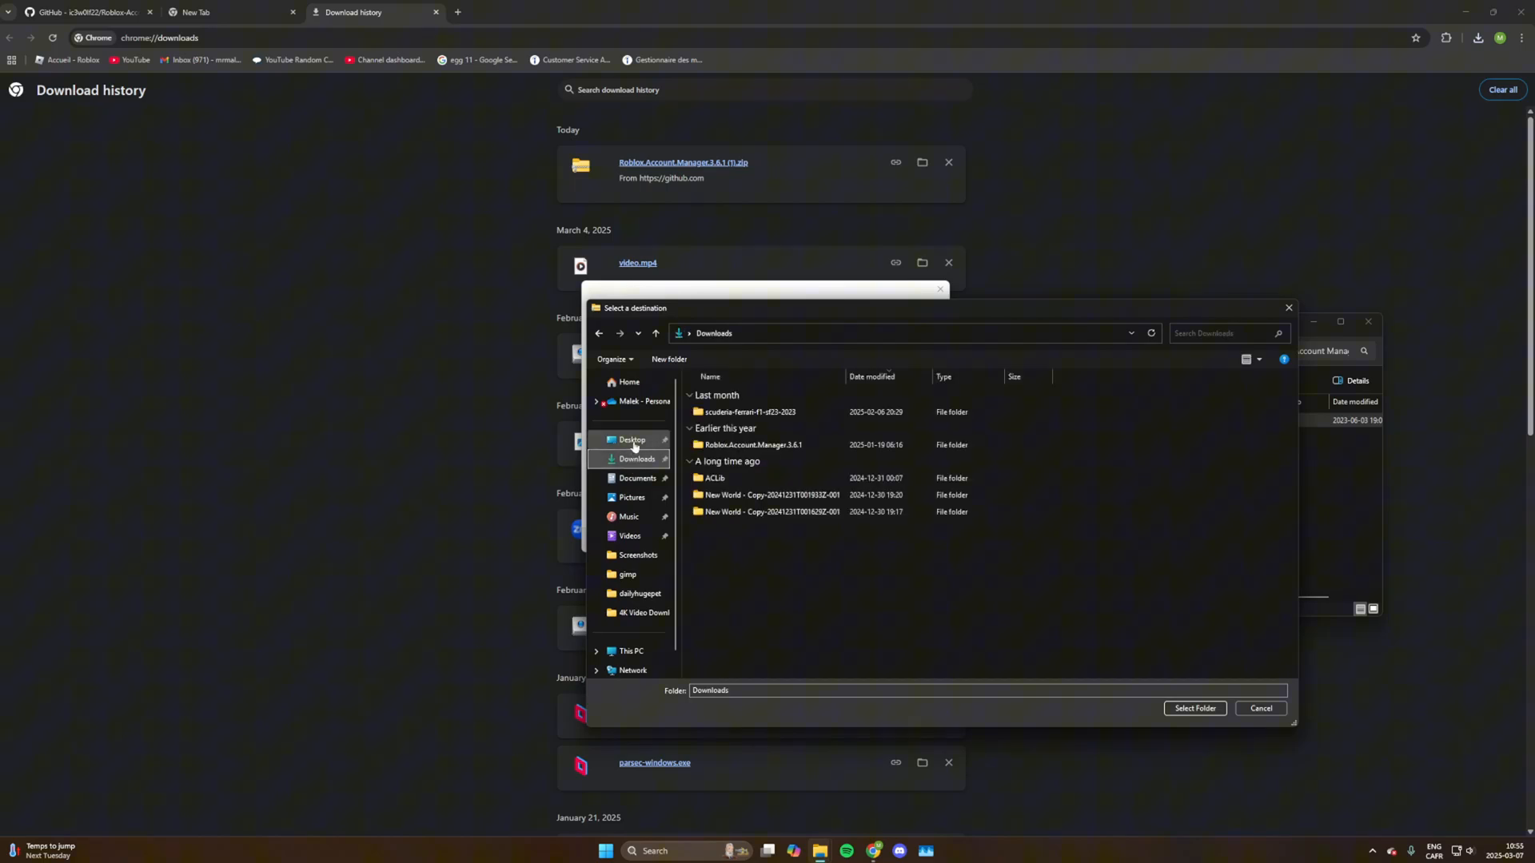
{"action": "left_click", "coordinate": [632, 439]}
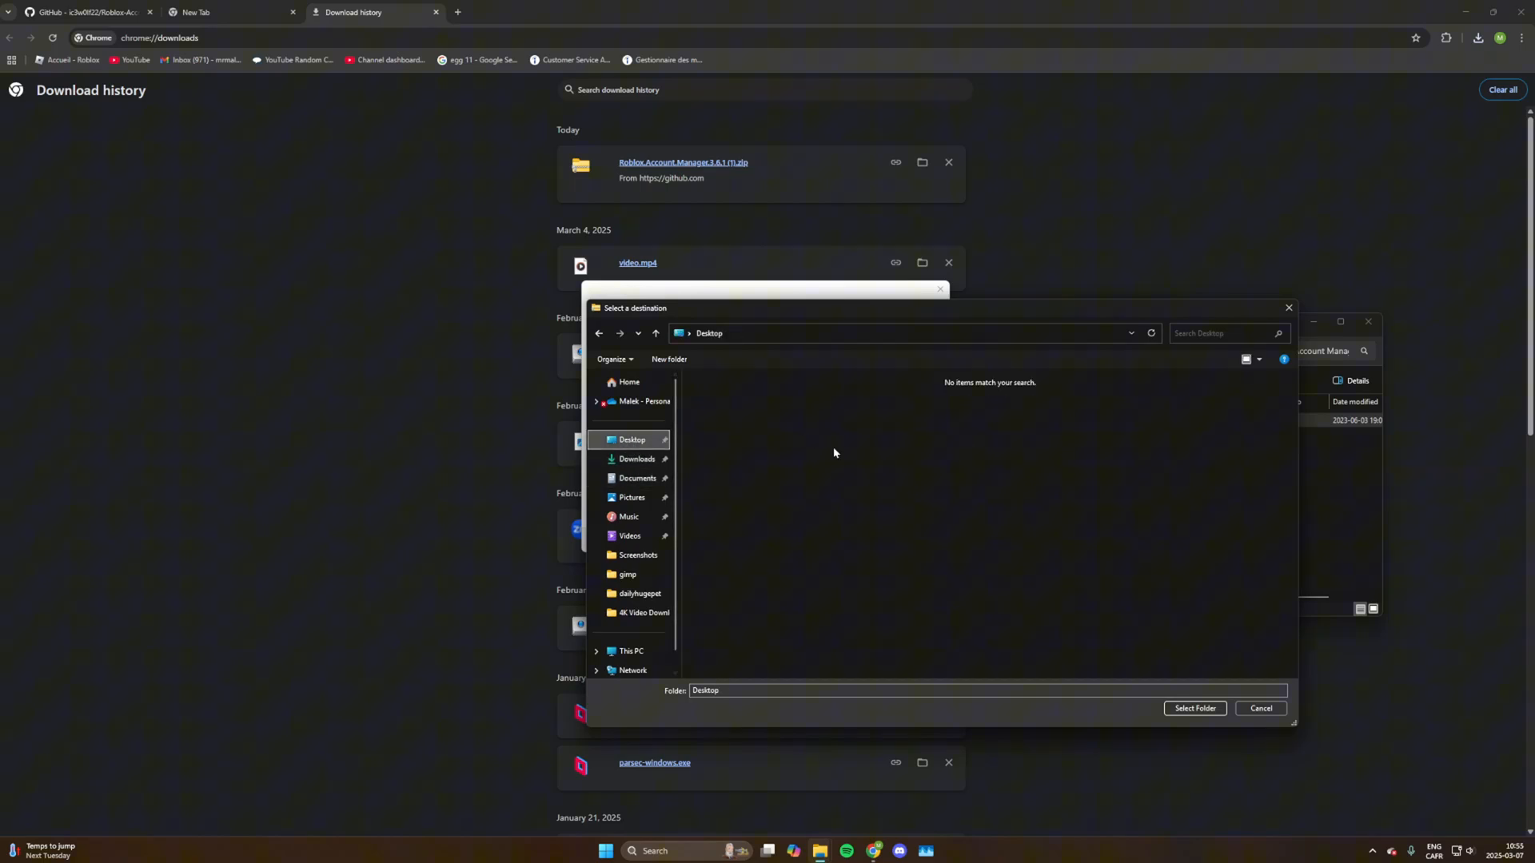
{"action": "left_click", "coordinate": [1194, 708]}
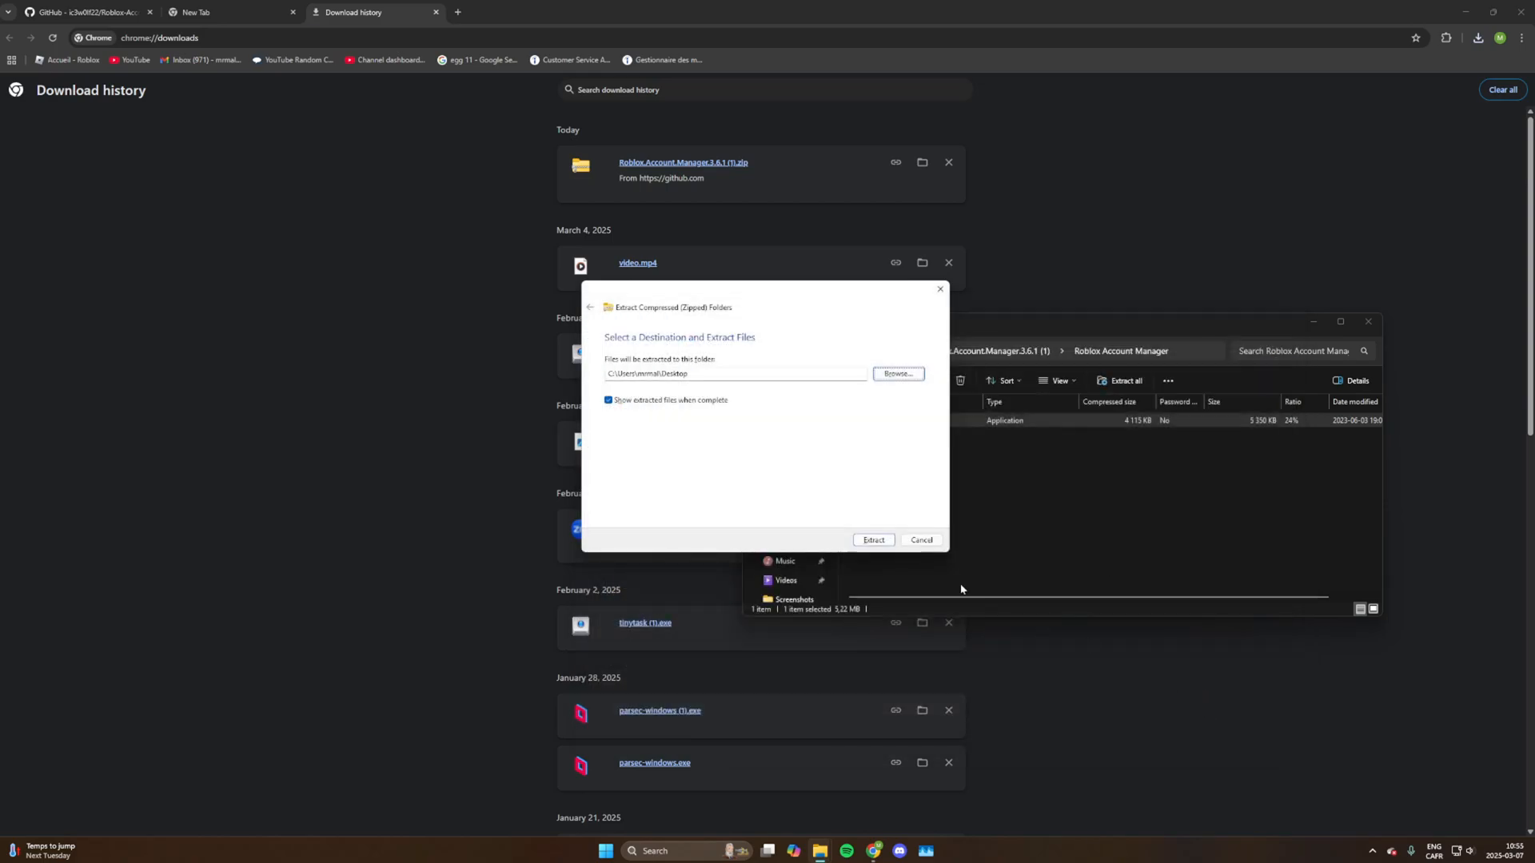
{"action": "left_click", "coordinate": [871, 539]}
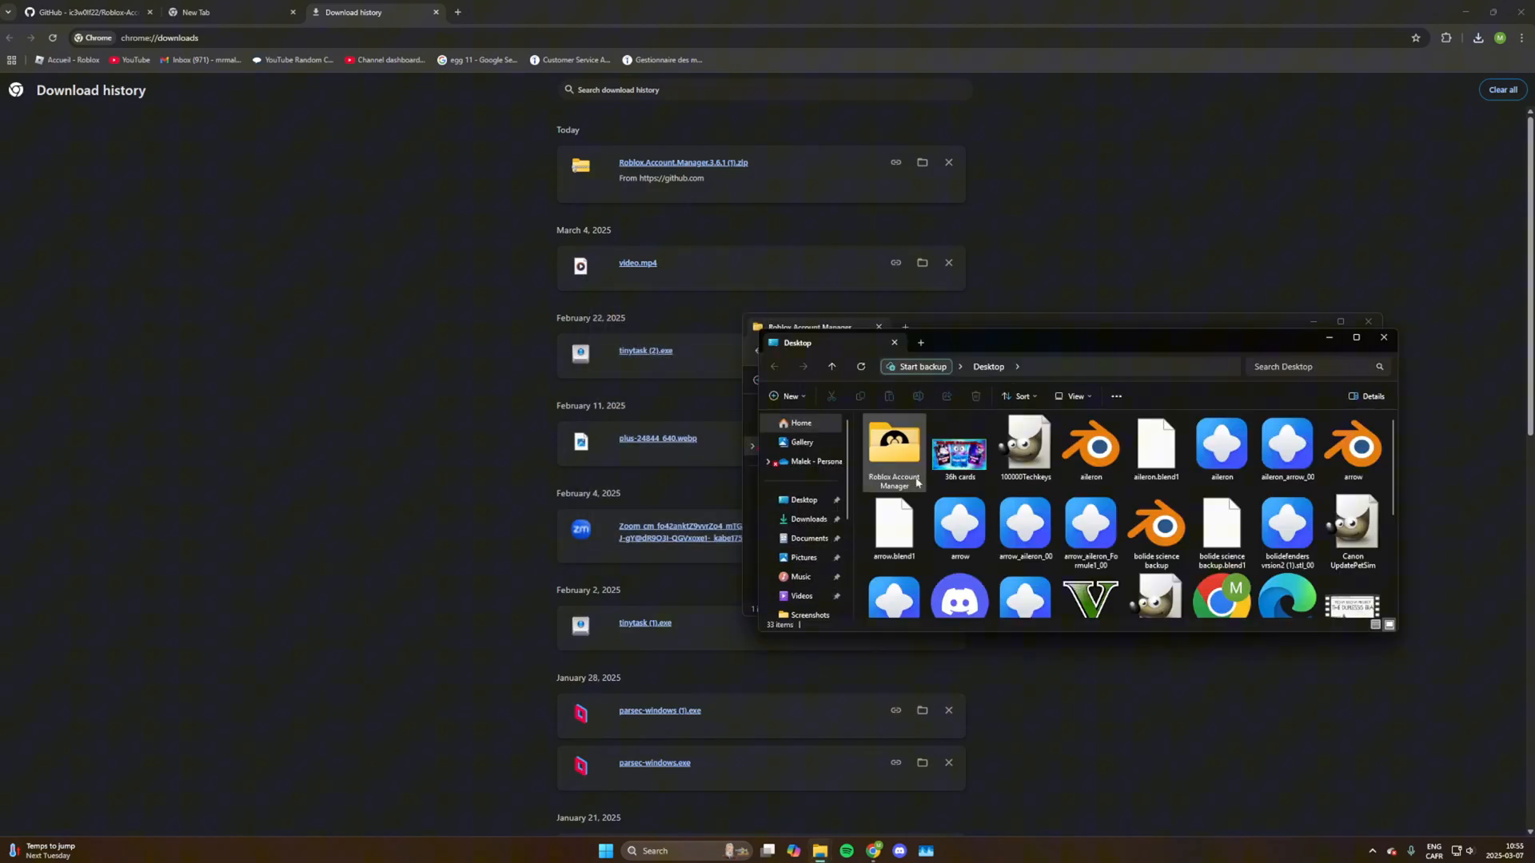
{"action": "left_click", "coordinate": [1383, 338]}
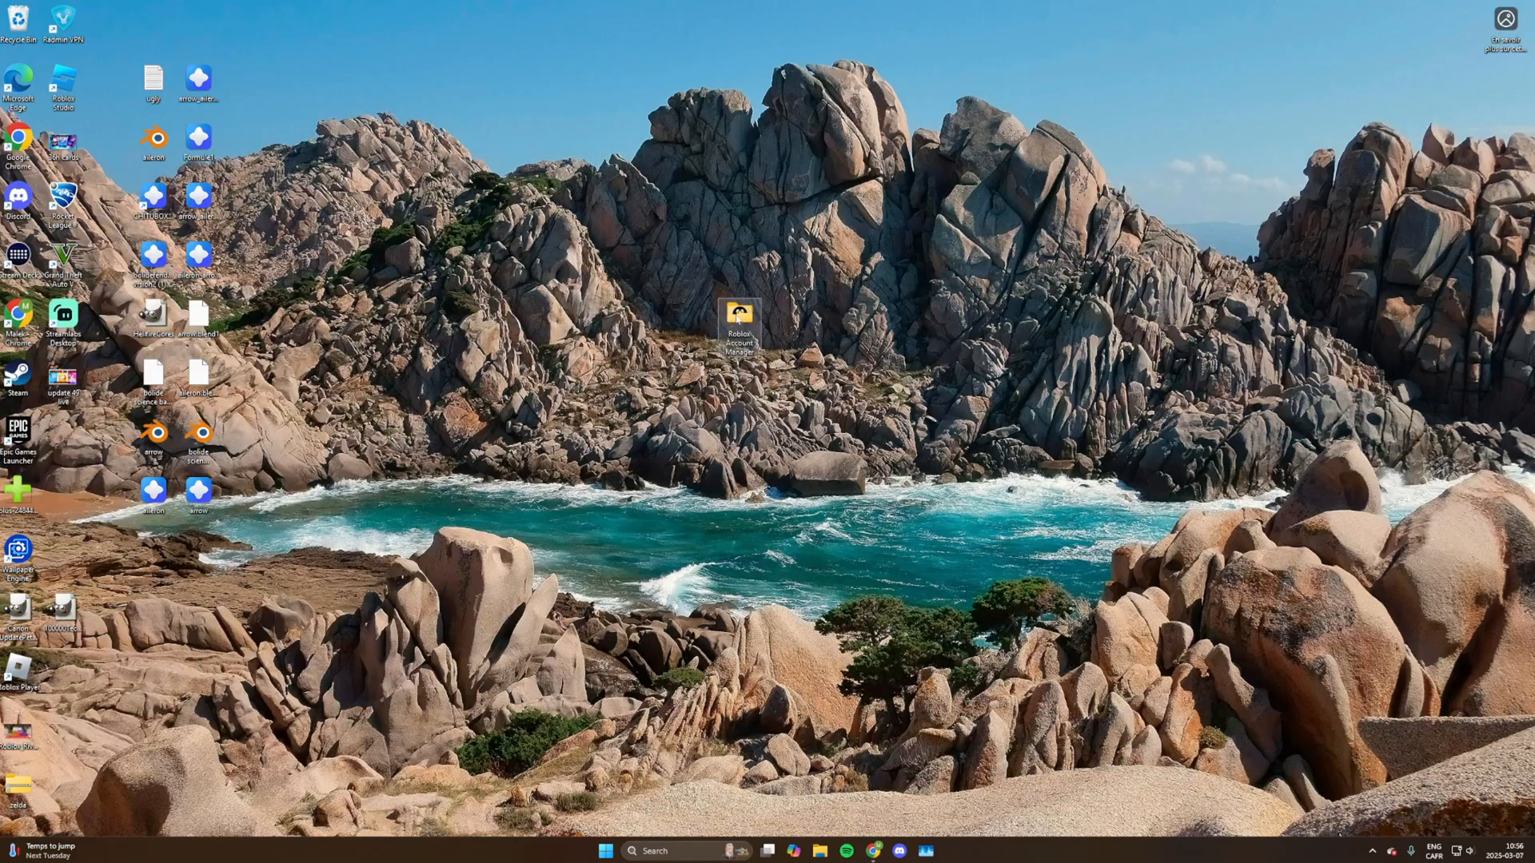
Step: Launch Roblox Account Manager.exe, keep WindowScale 1.33 and dismiss the font scaling notice
{"action": "double_click", "coordinate": [738, 323]}
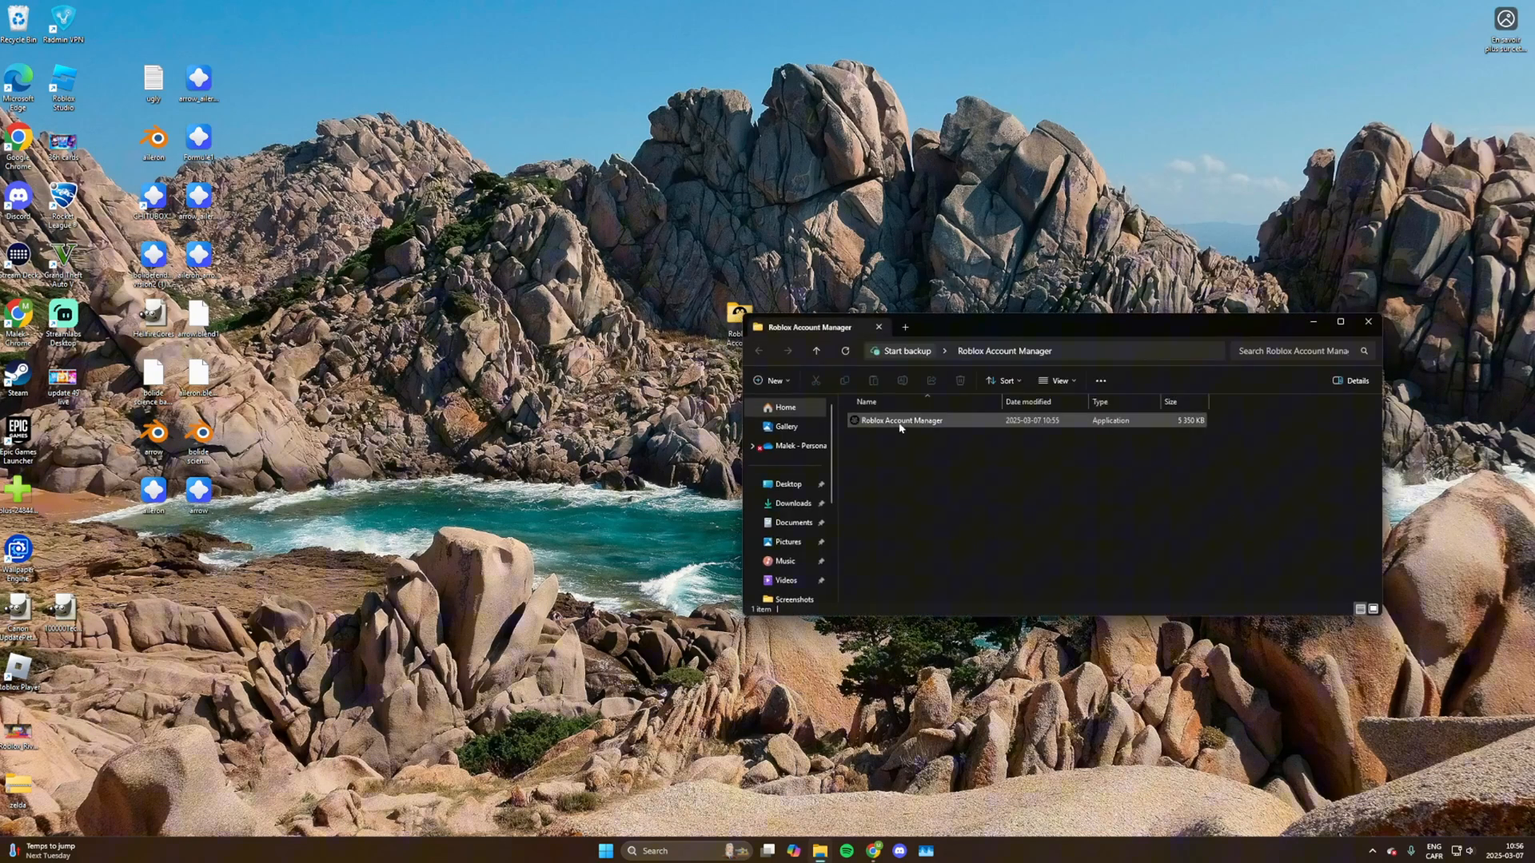
{"action": "mouse_move", "coordinate": [886, 420]}
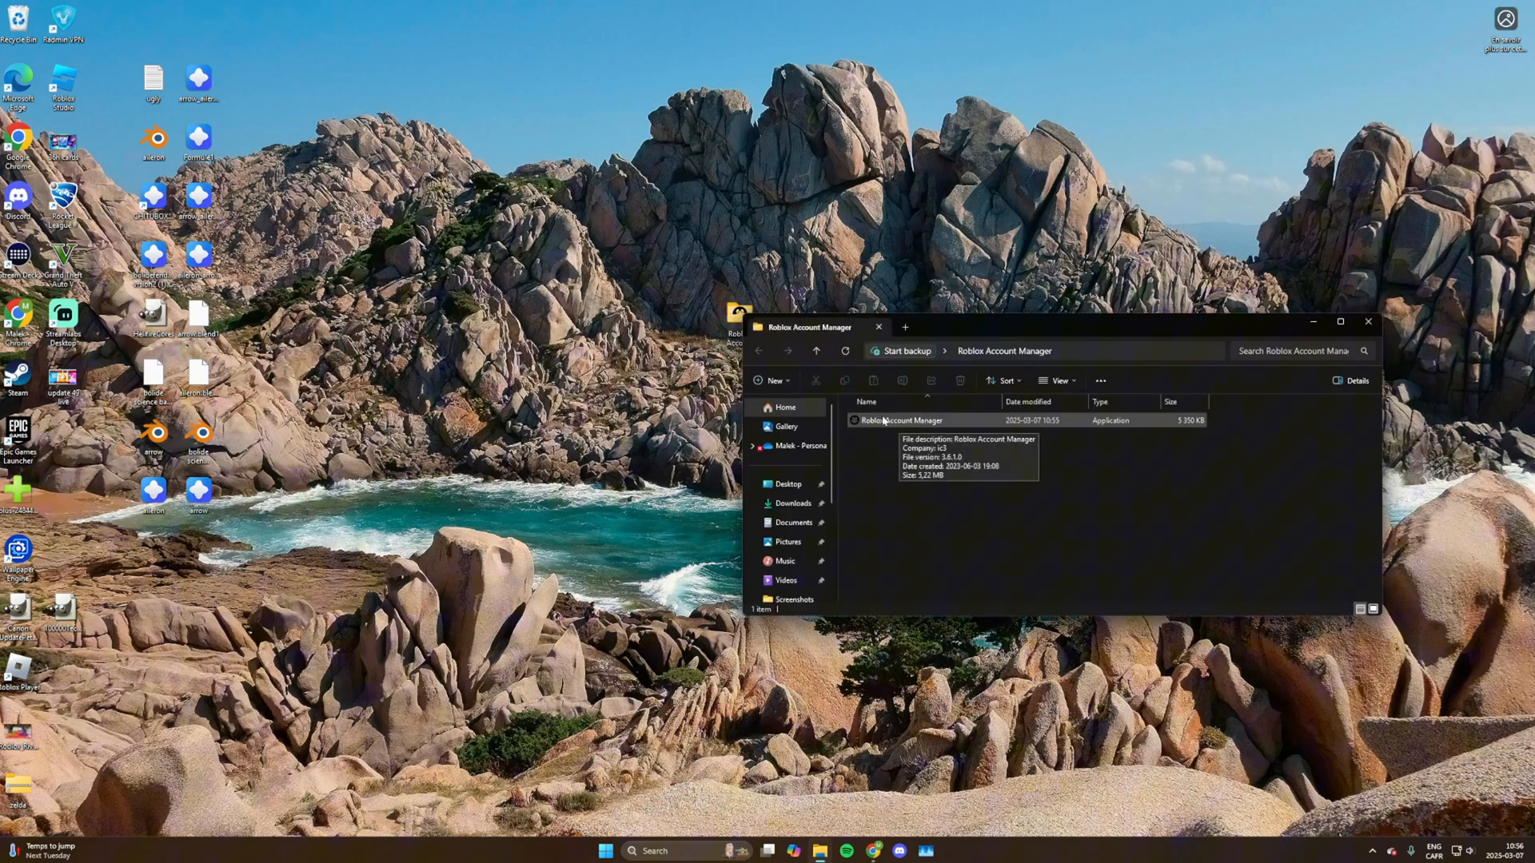
{"action": "mouse_move", "coordinate": [886, 421]}
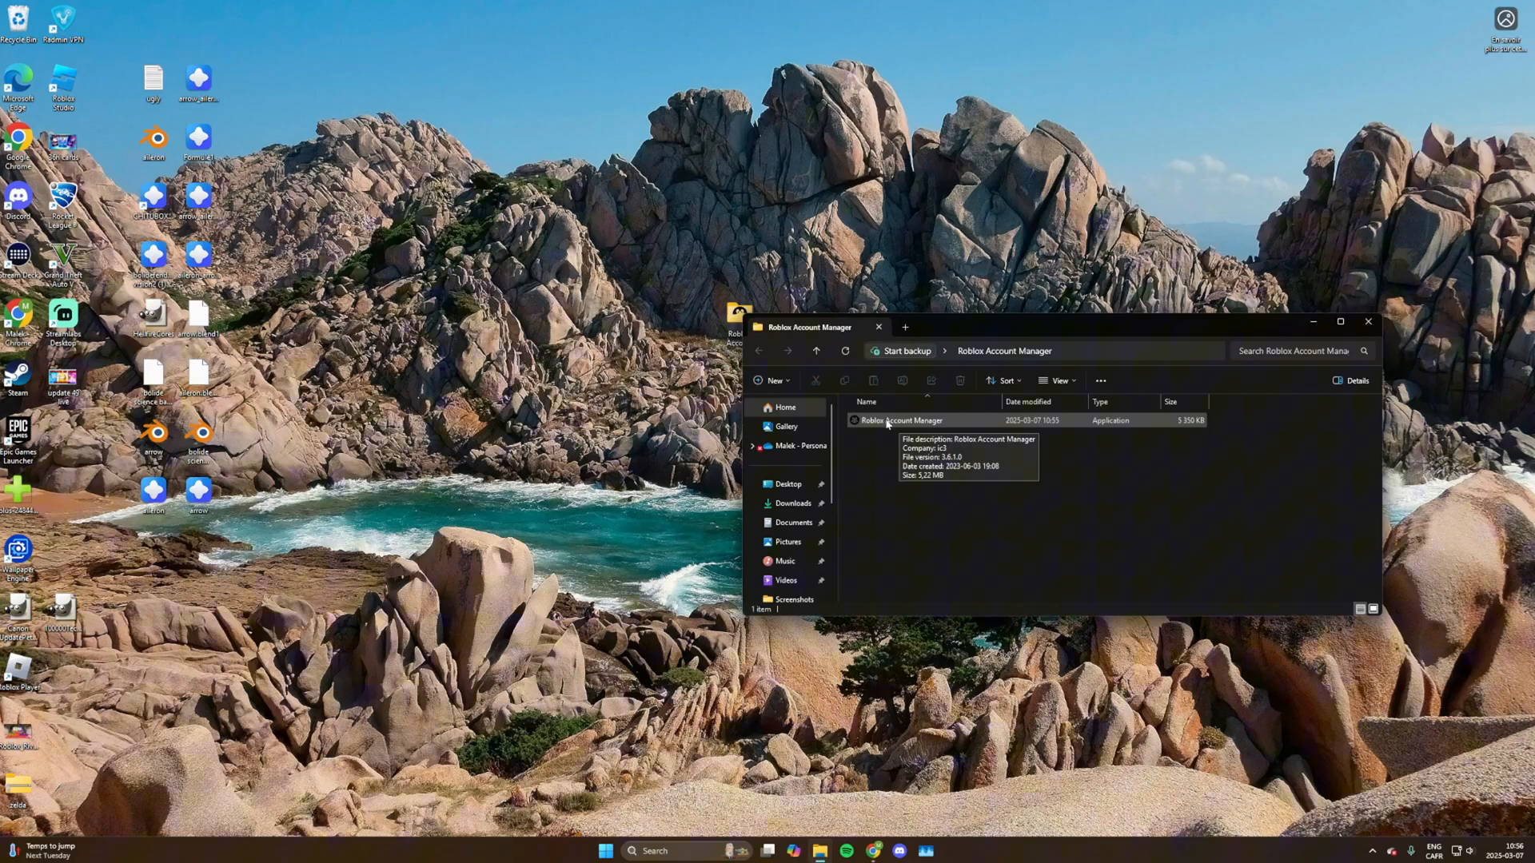
{"action": "left_click", "coordinate": [901, 420]}
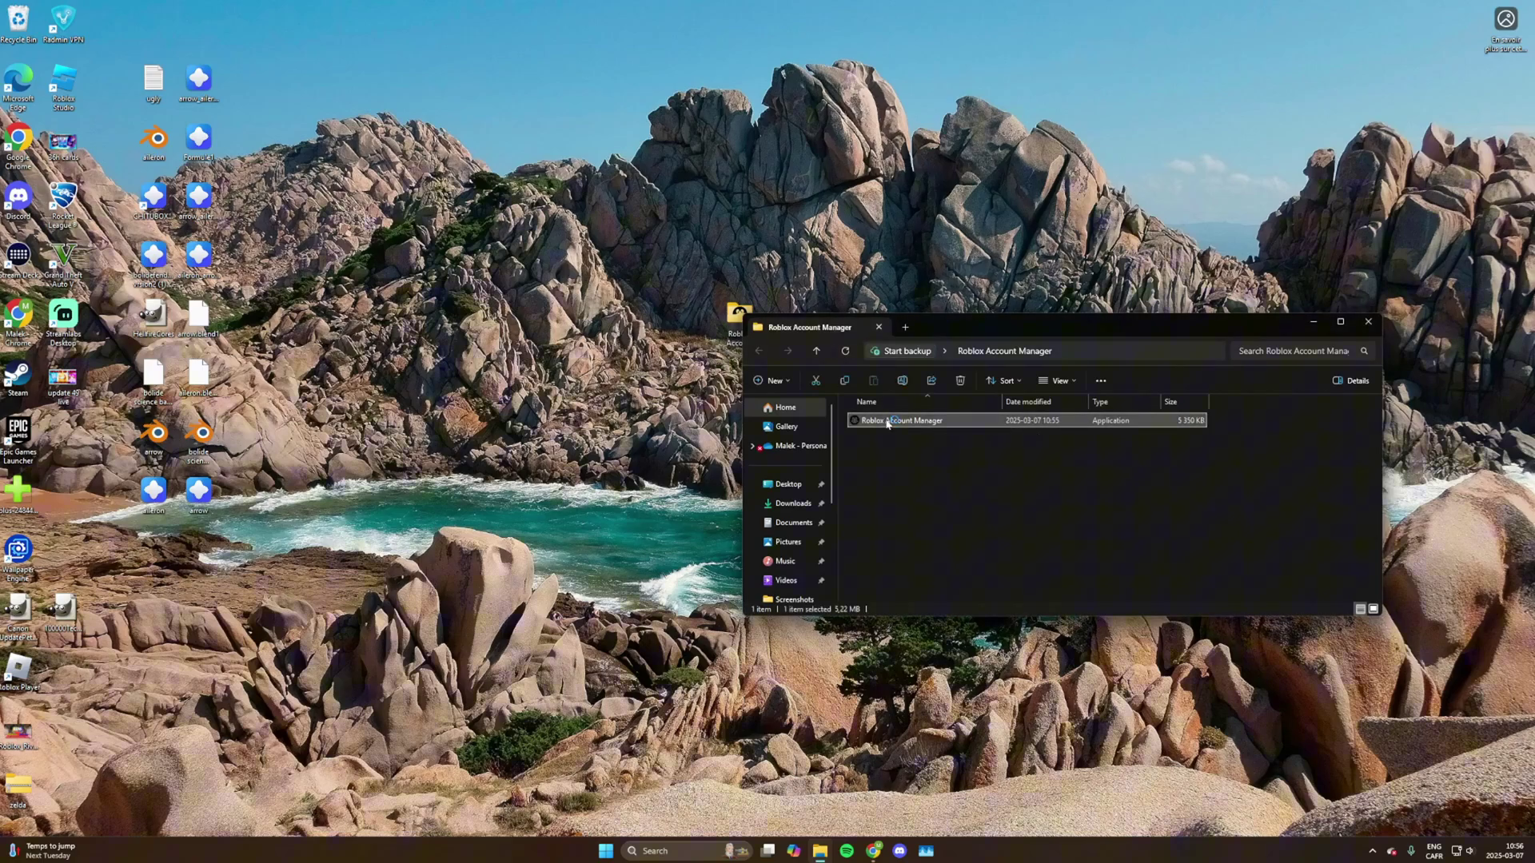
{"action": "double_click", "coordinate": [898, 420]}
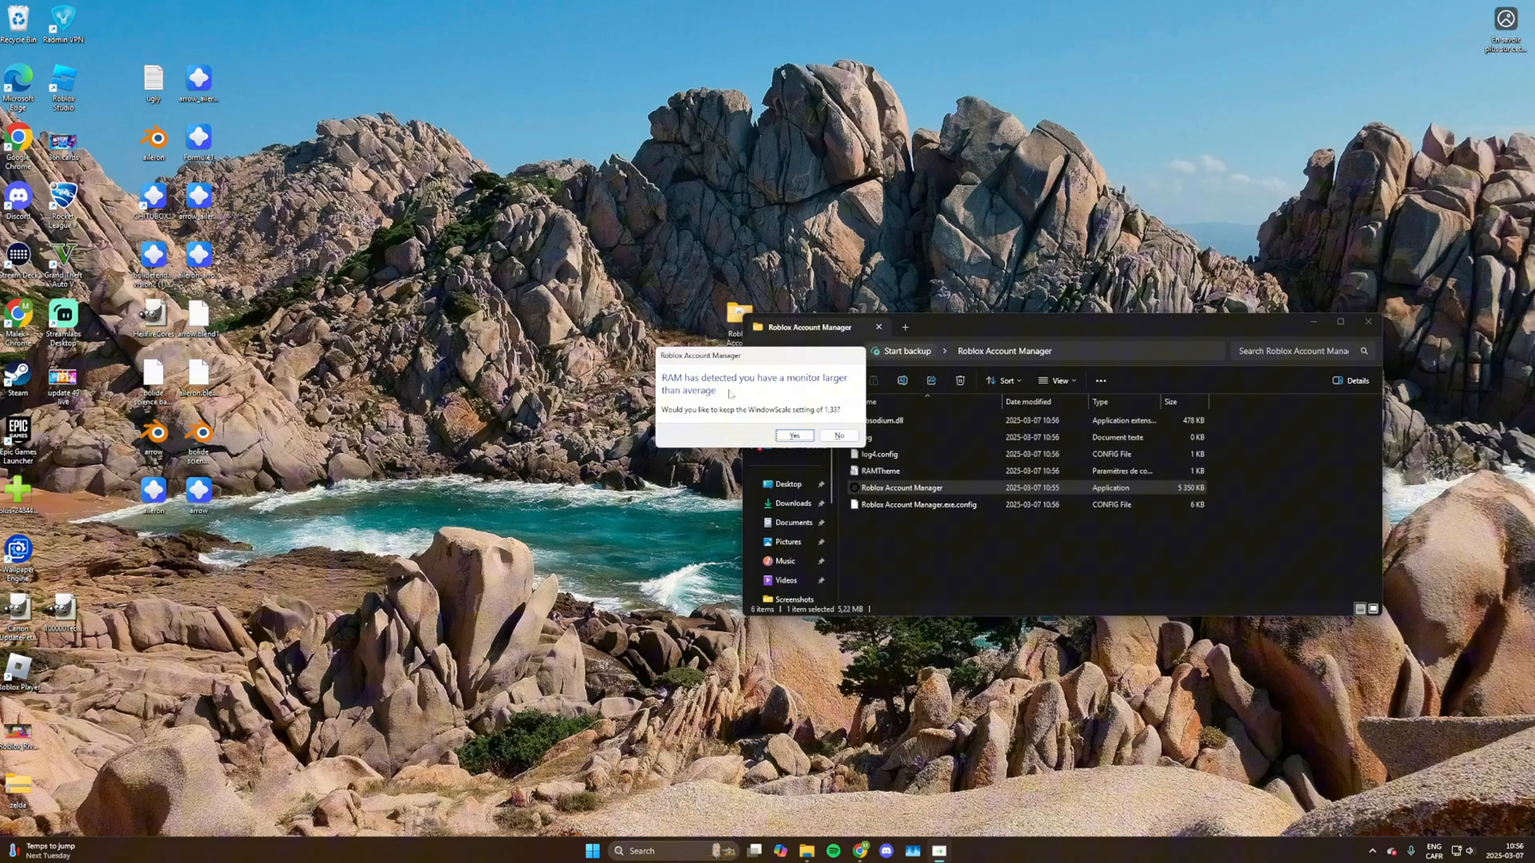
{"action": "mouse_move", "coordinate": [825, 396]}
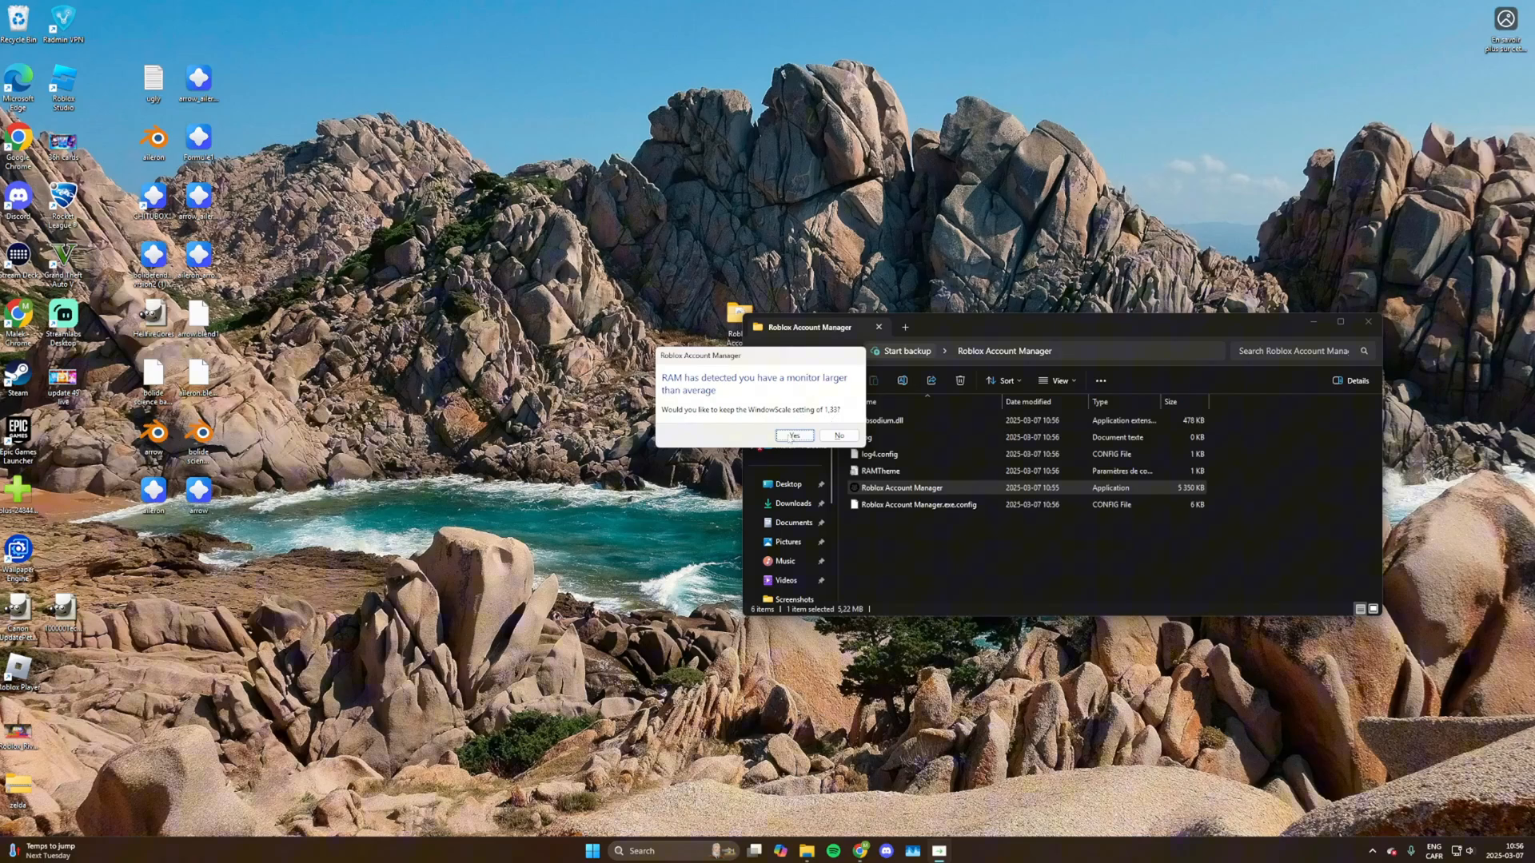
{"action": "left_click", "coordinate": [793, 435]}
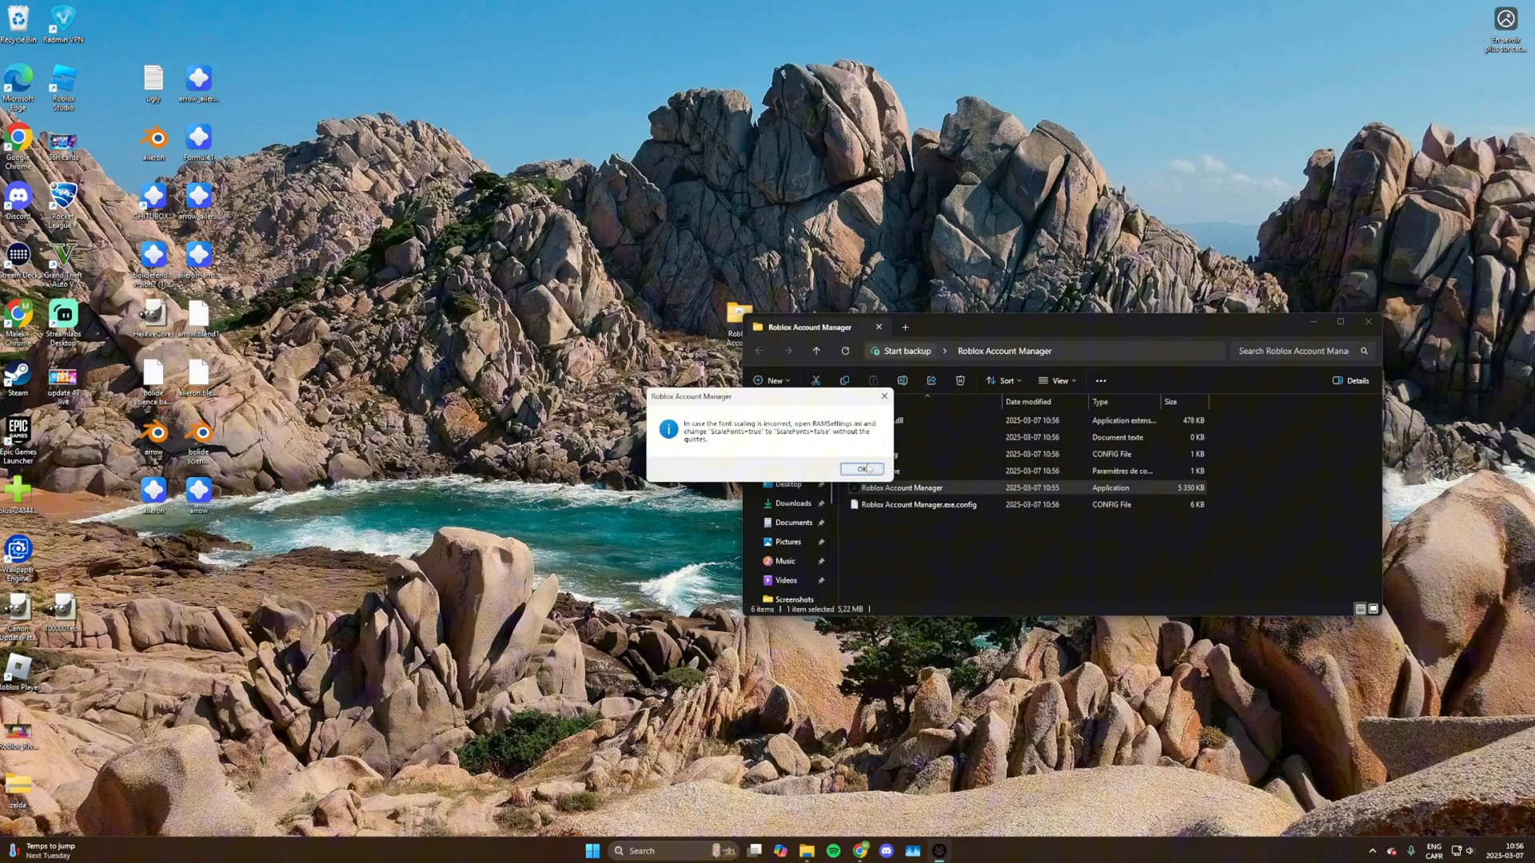
{"action": "left_click", "coordinate": [859, 469]}
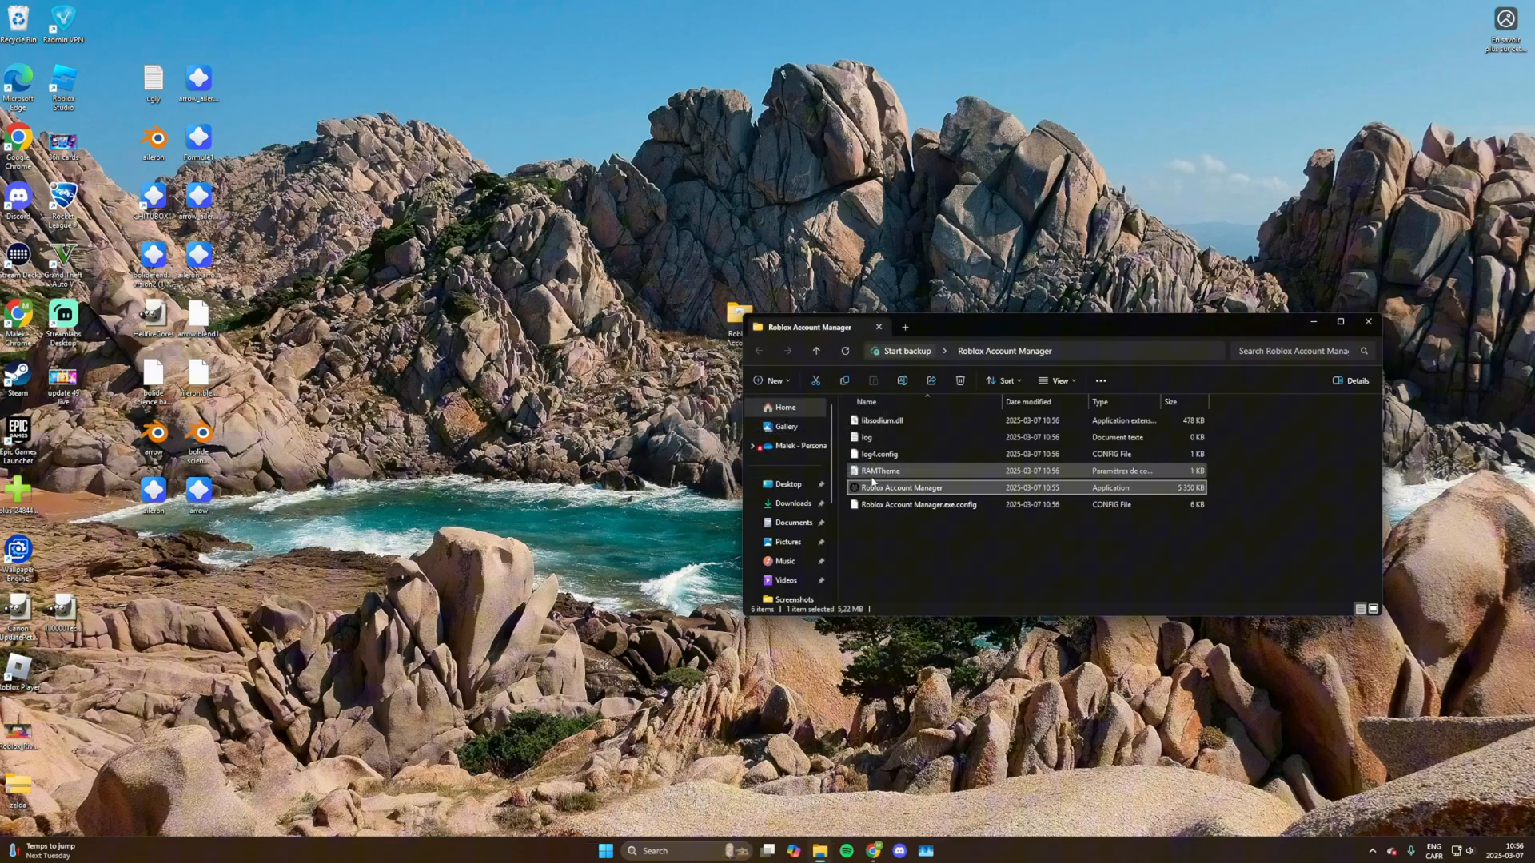
Step: Accept the update, decline the Start-Menu shortcut, and relaunch the updated account manager
{"action": "double_click", "coordinate": [899, 487]}
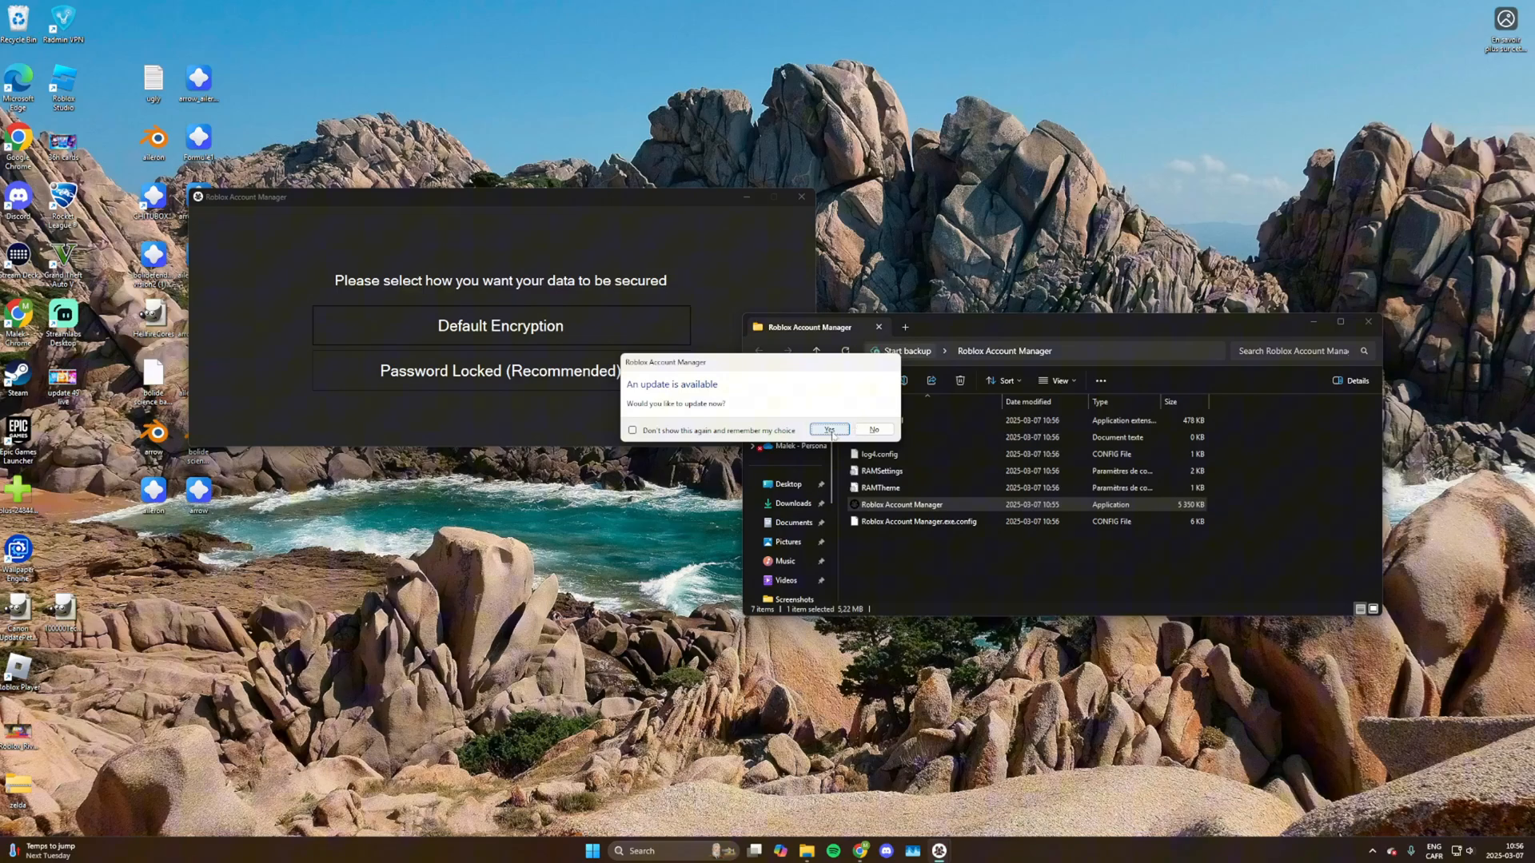
{"action": "left_click", "coordinate": [828, 431]}
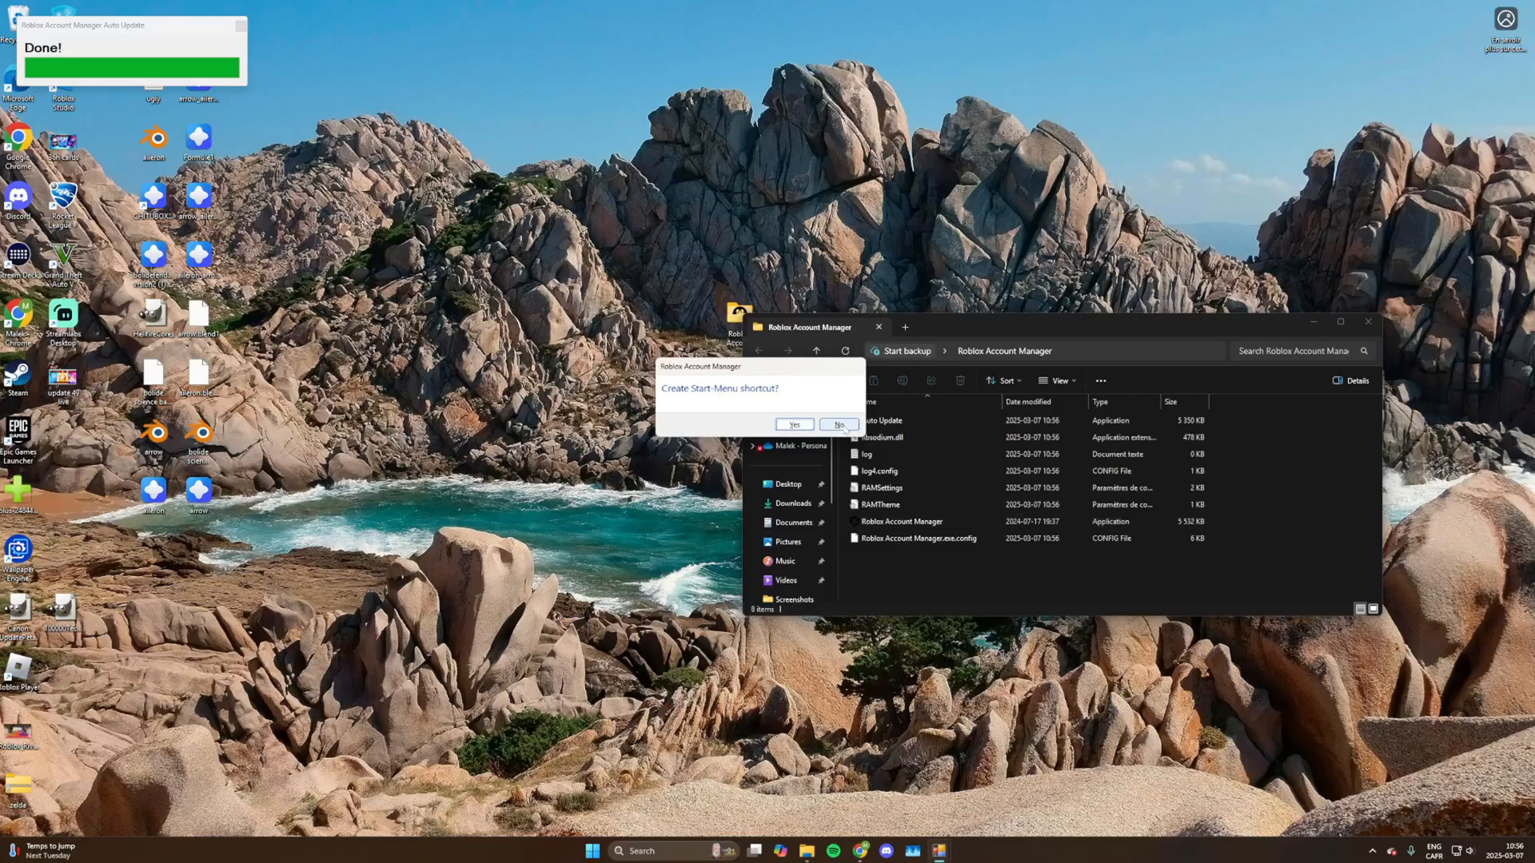
{"action": "left_click", "coordinate": [837, 424]}
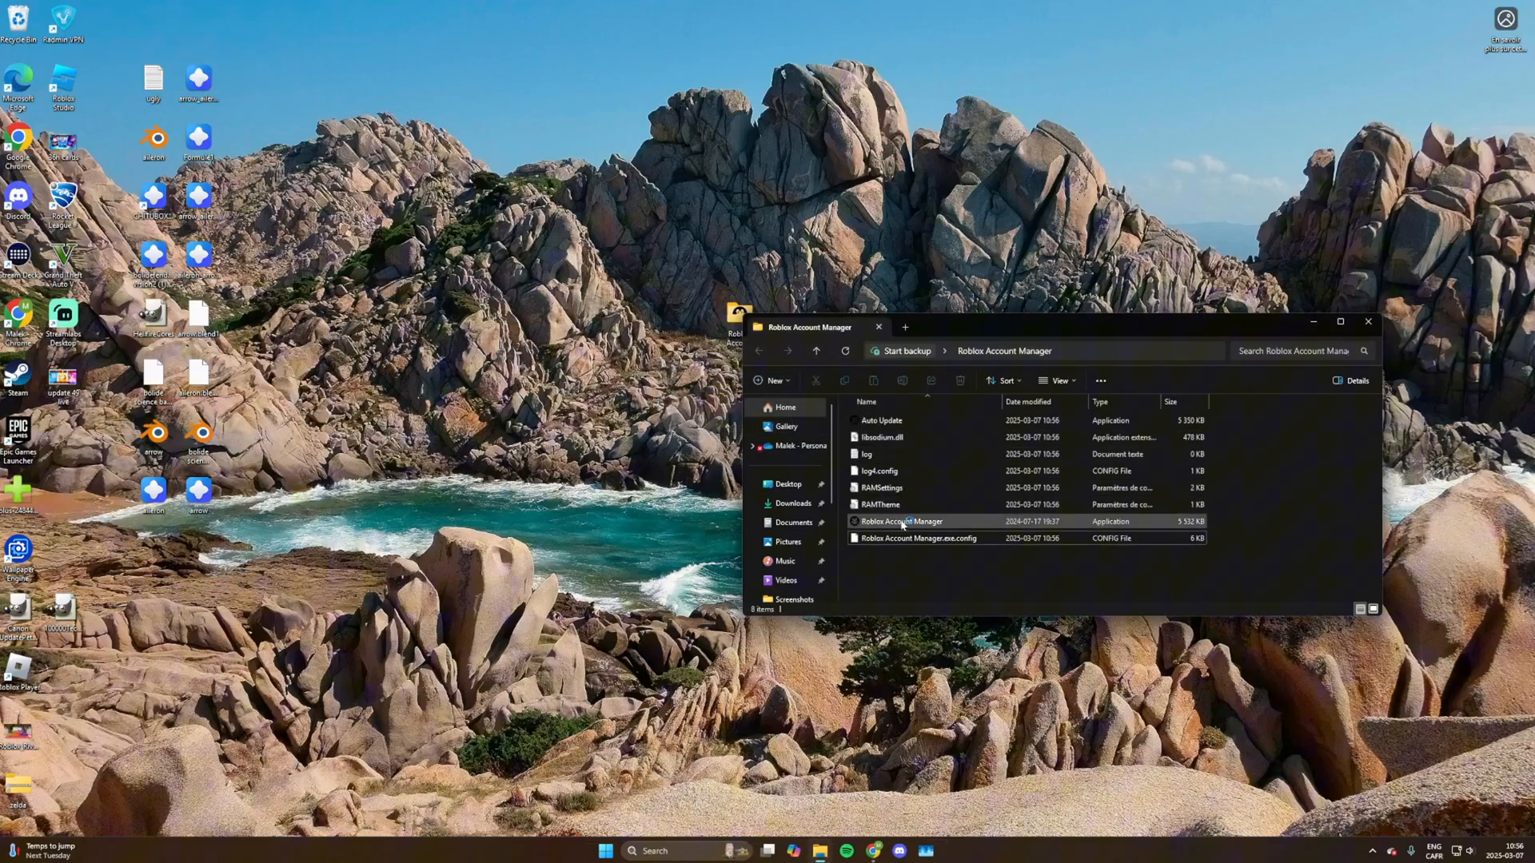
{"action": "double_click", "coordinate": [899, 520]}
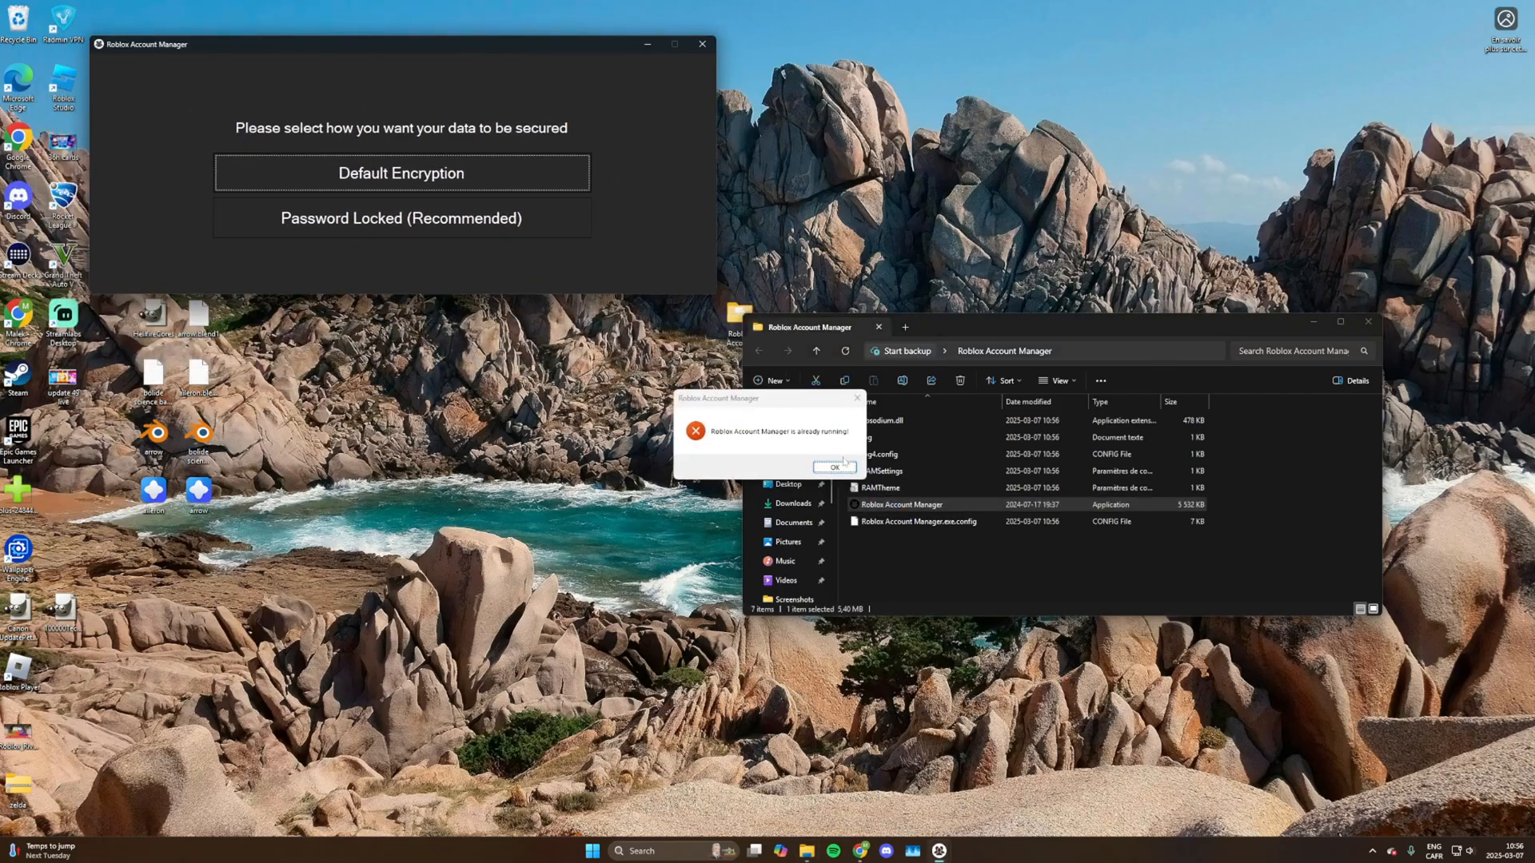
Step: Choose Password Locked (Recommended), then enter and confirm the account data password
{"action": "left_click", "coordinate": [833, 466]}
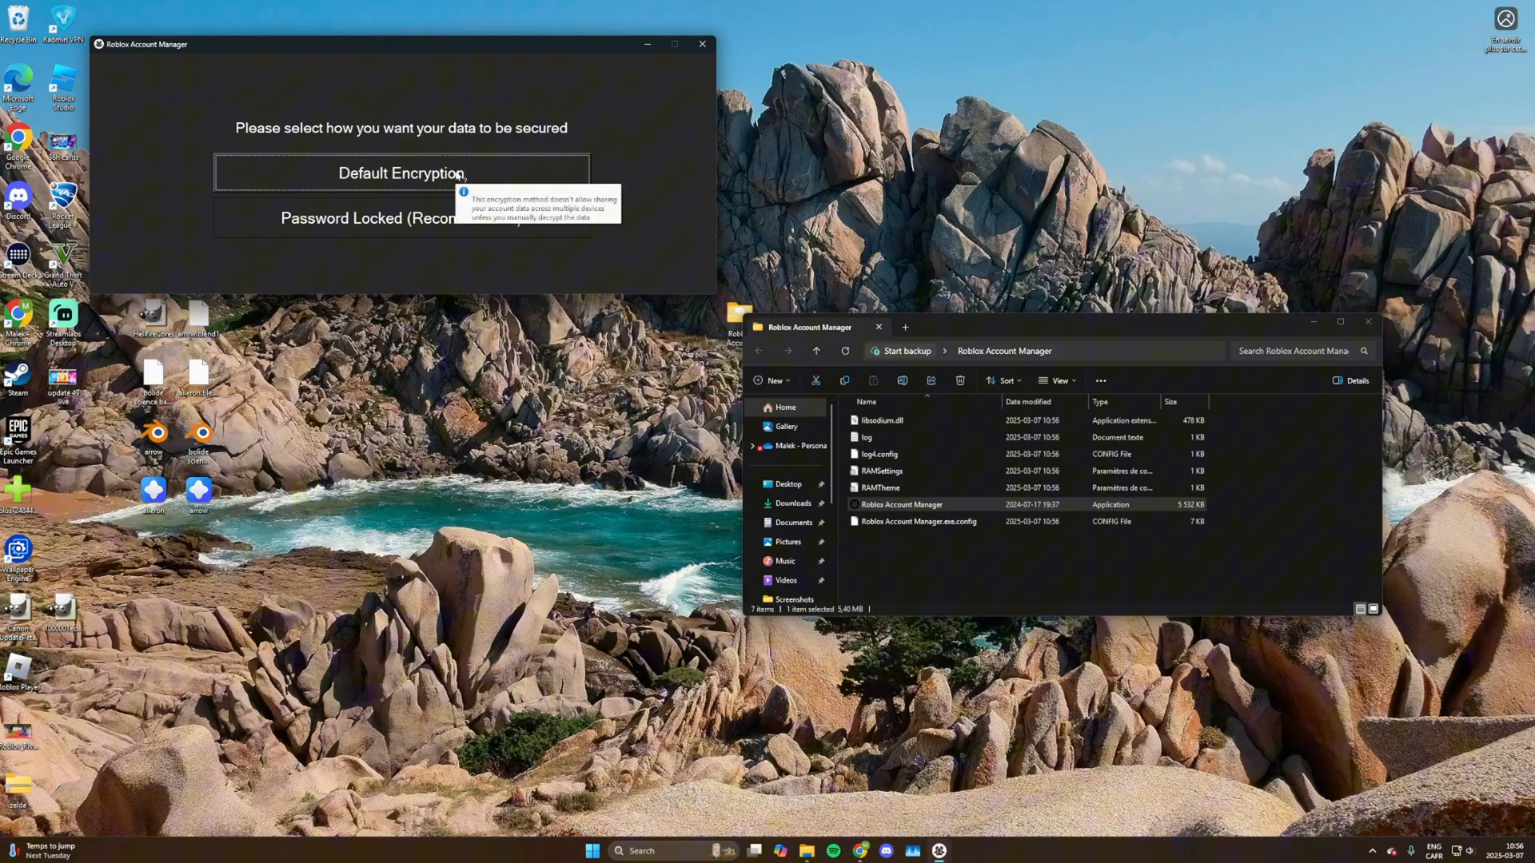
{"action": "mouse_move", "coordinate": [711, 297]}
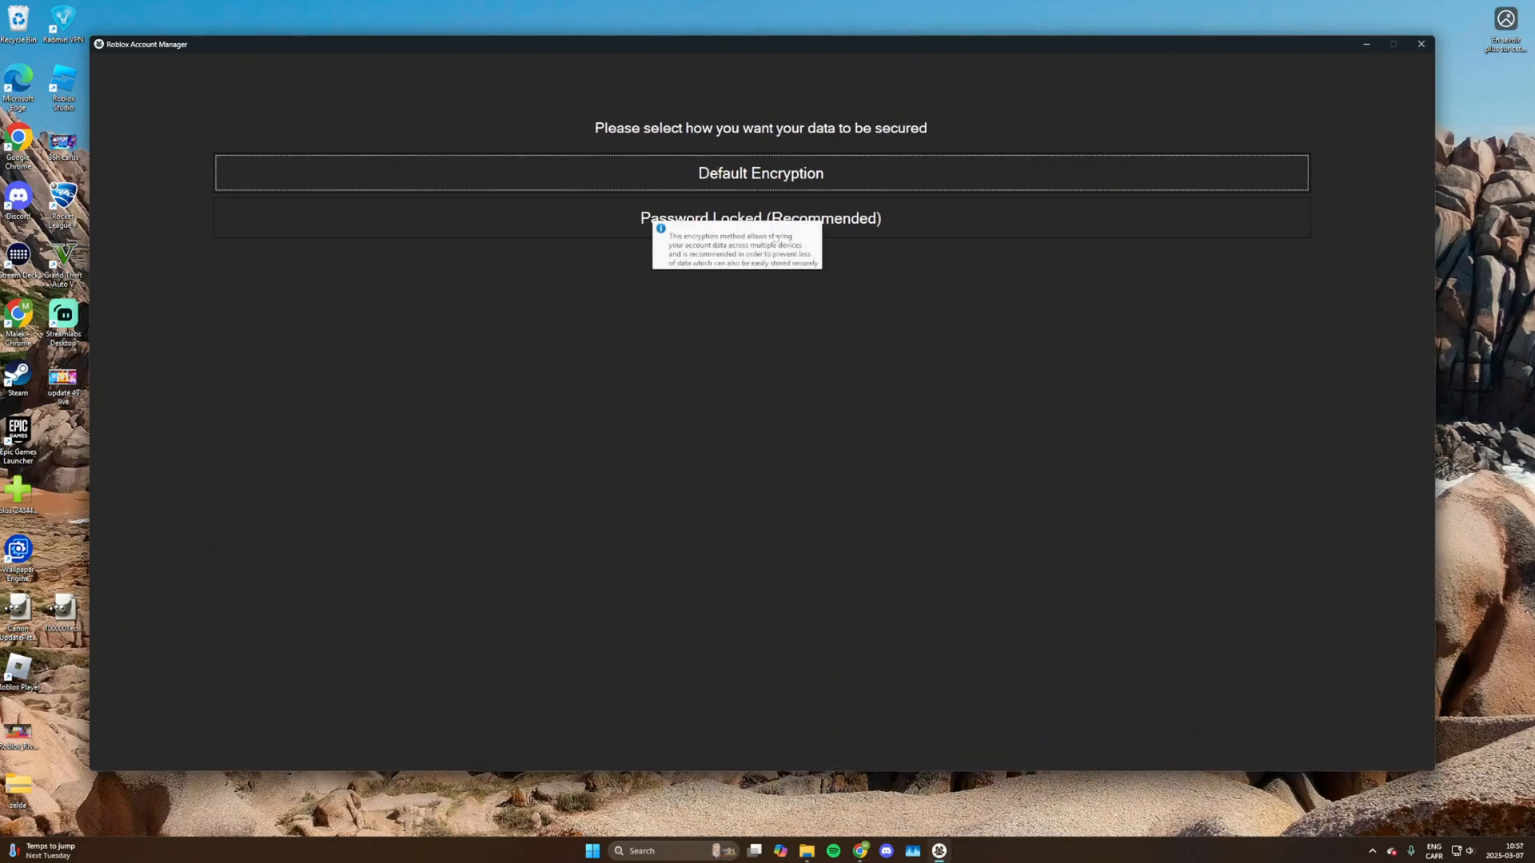
{"action": "mouse_move", "coordinate": [702, 219]}
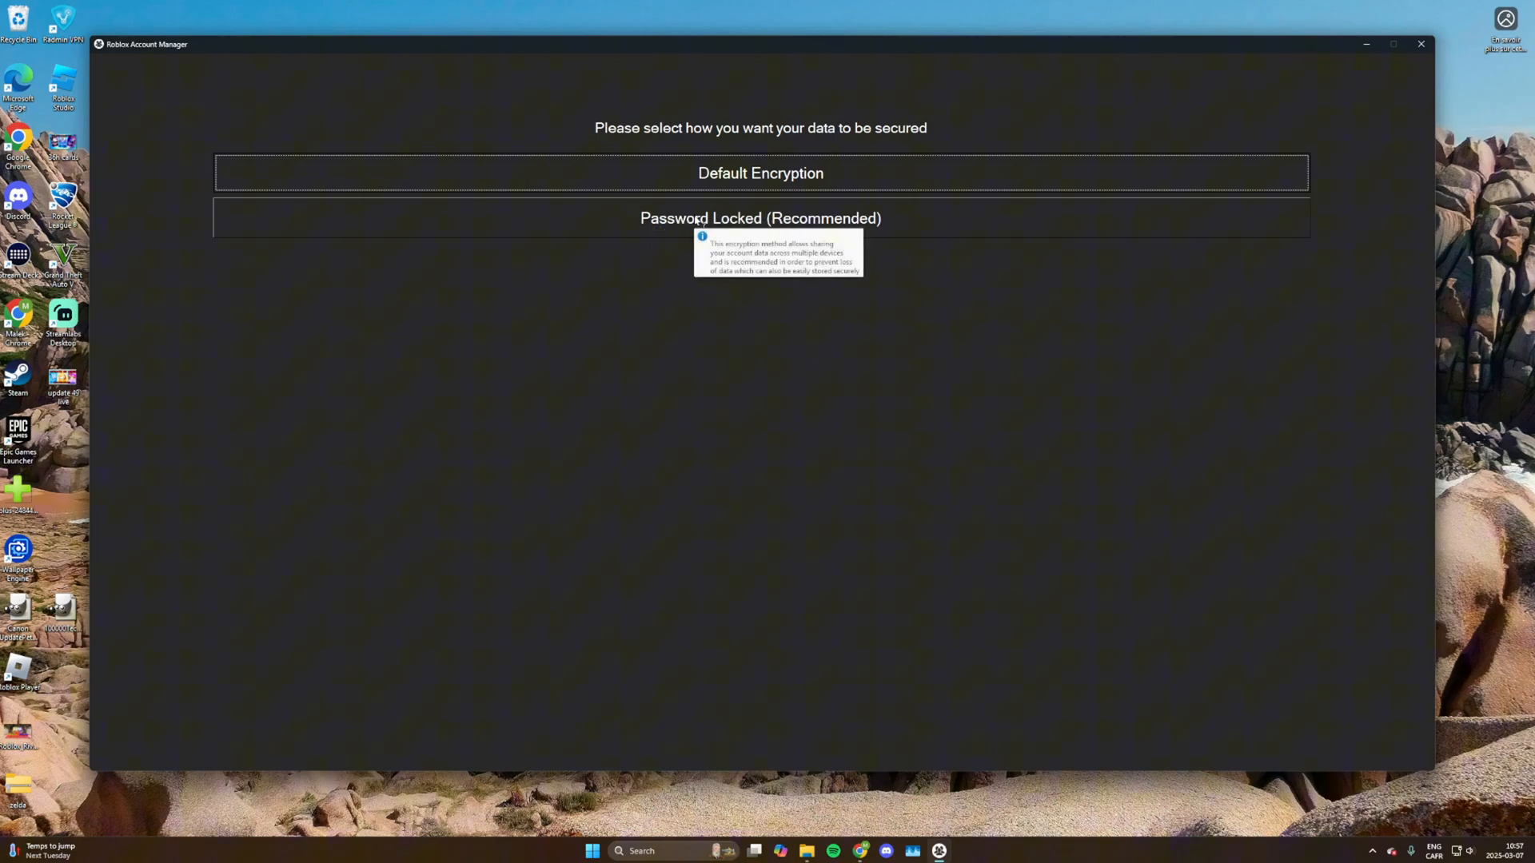
{"action": "mouse_move", "coordinate": [620, 220]}
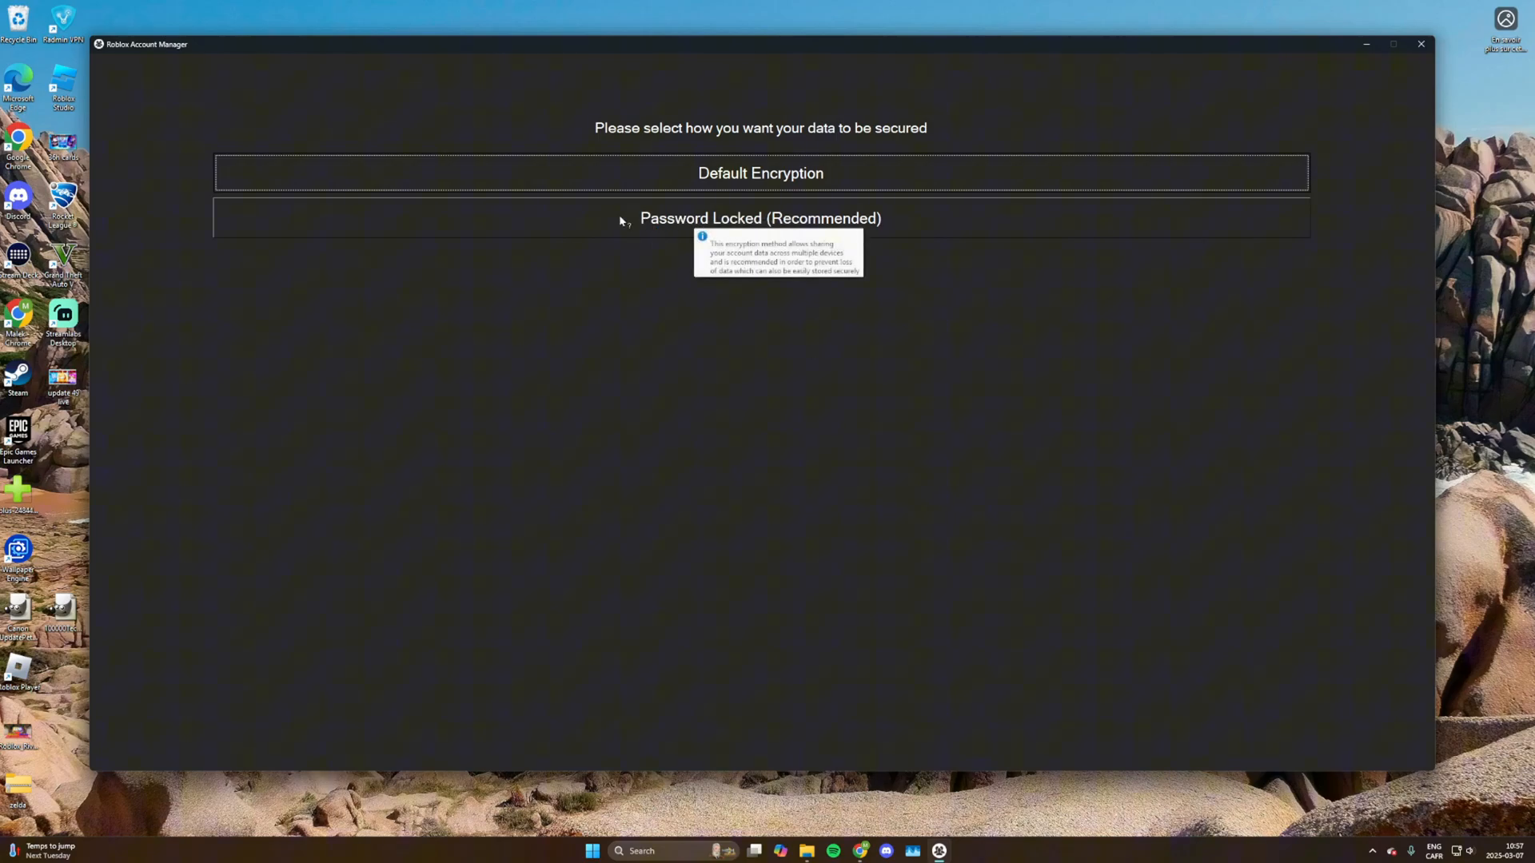
{"action": "mouse_move", "coordinate": [680, 313]}
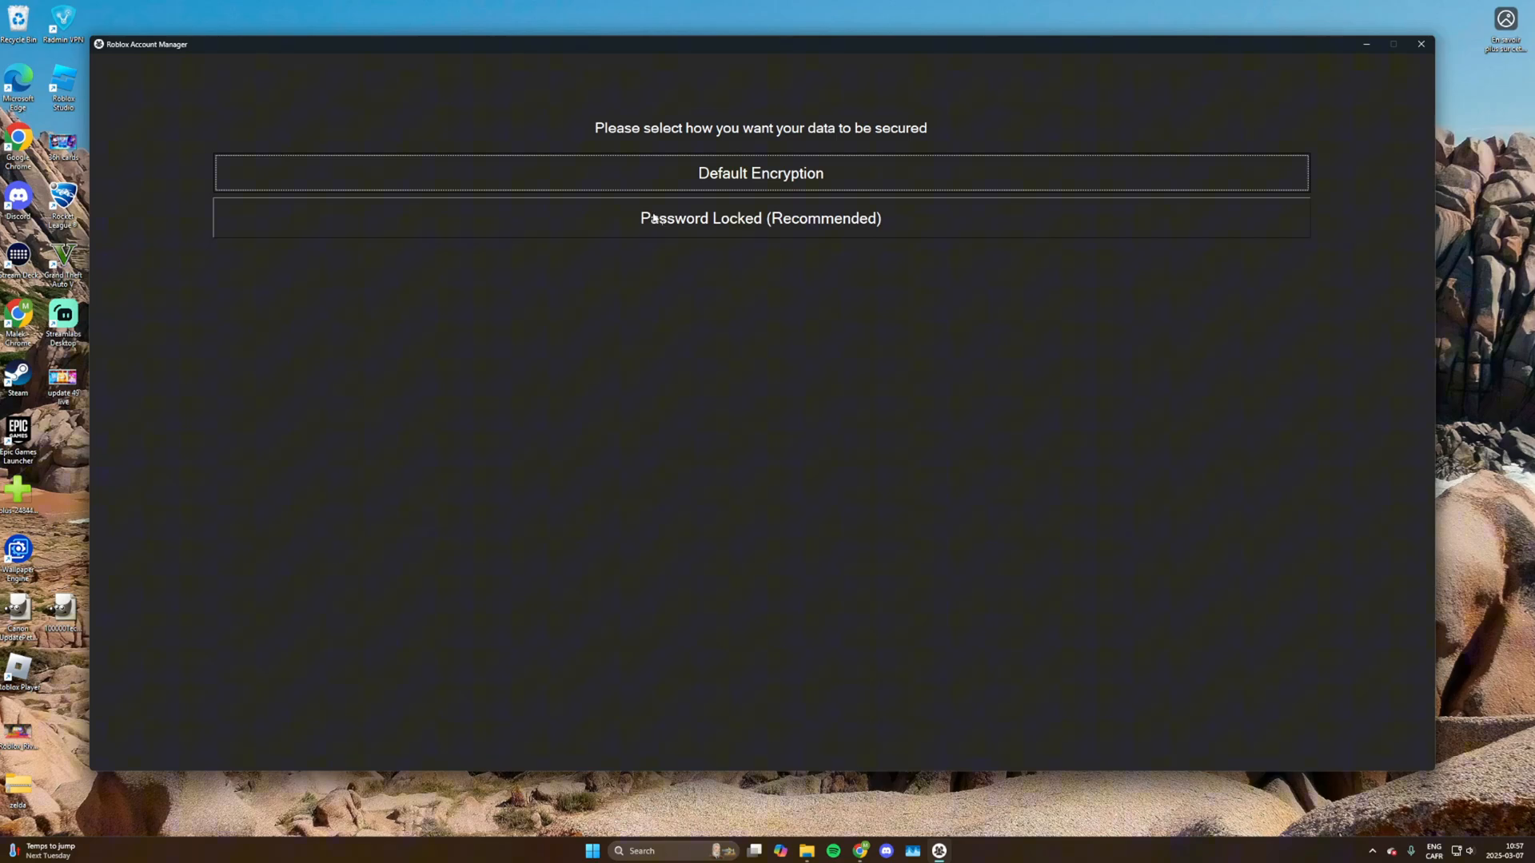
{"action": "left_click", "coordinate": [760, 218]}
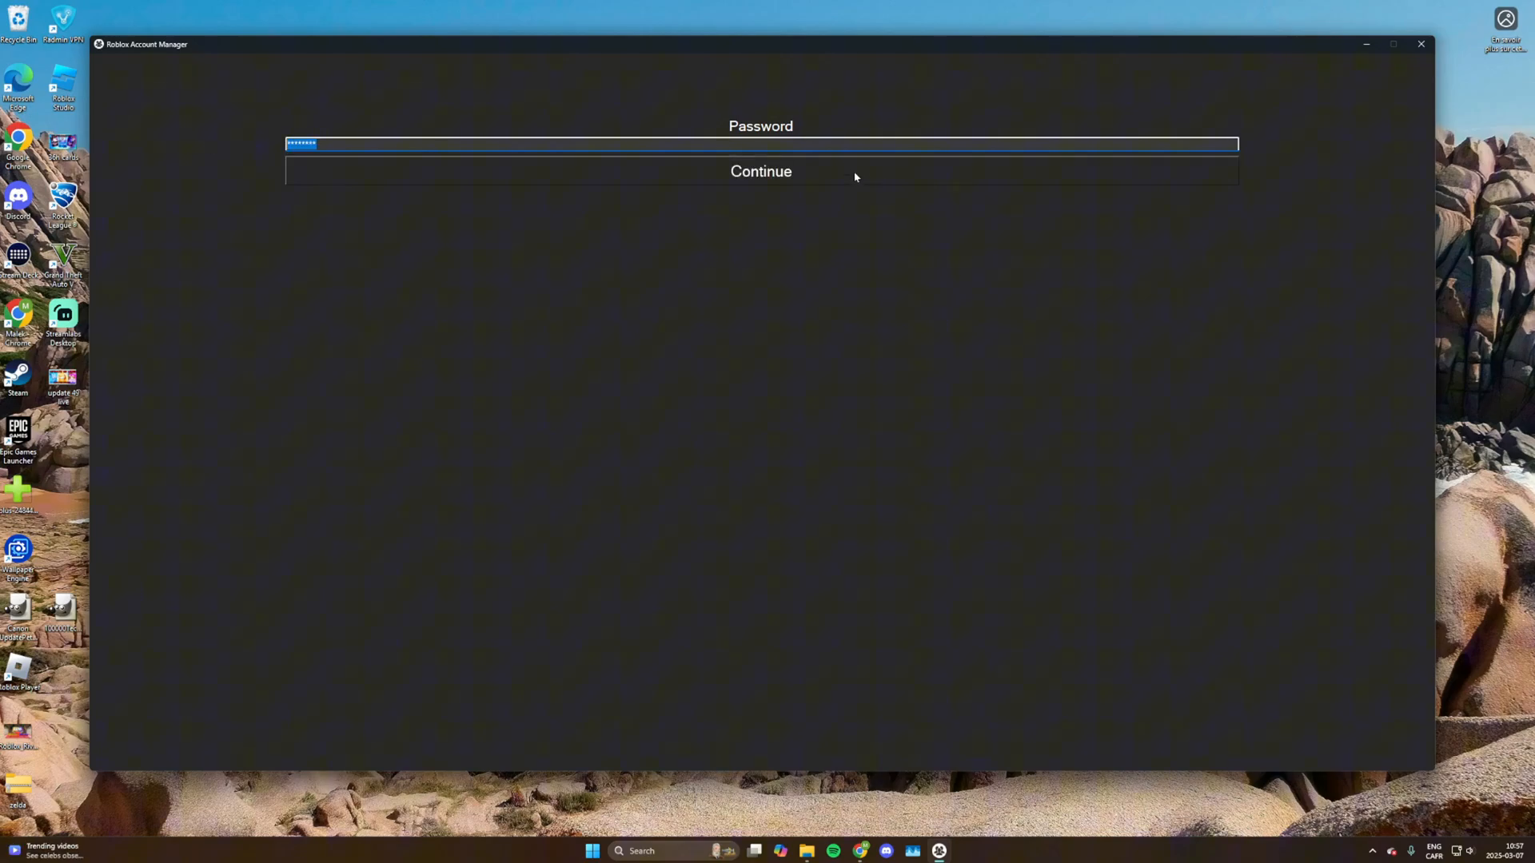
{"action": "left_click", "coordinate": [761, 171]}
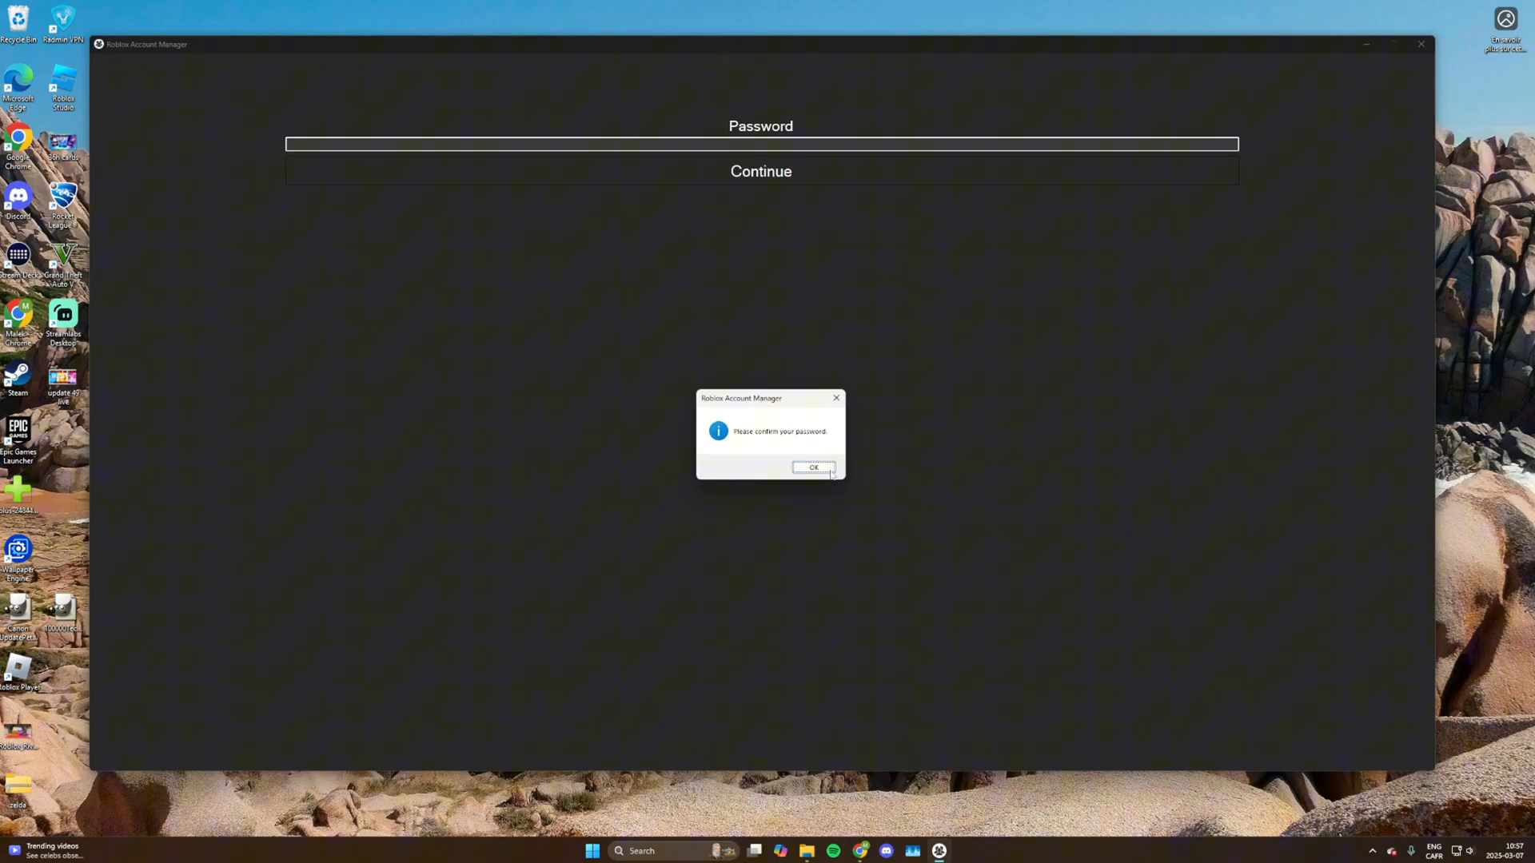
{"action": "left_click", "coordinate": [812, 467]}
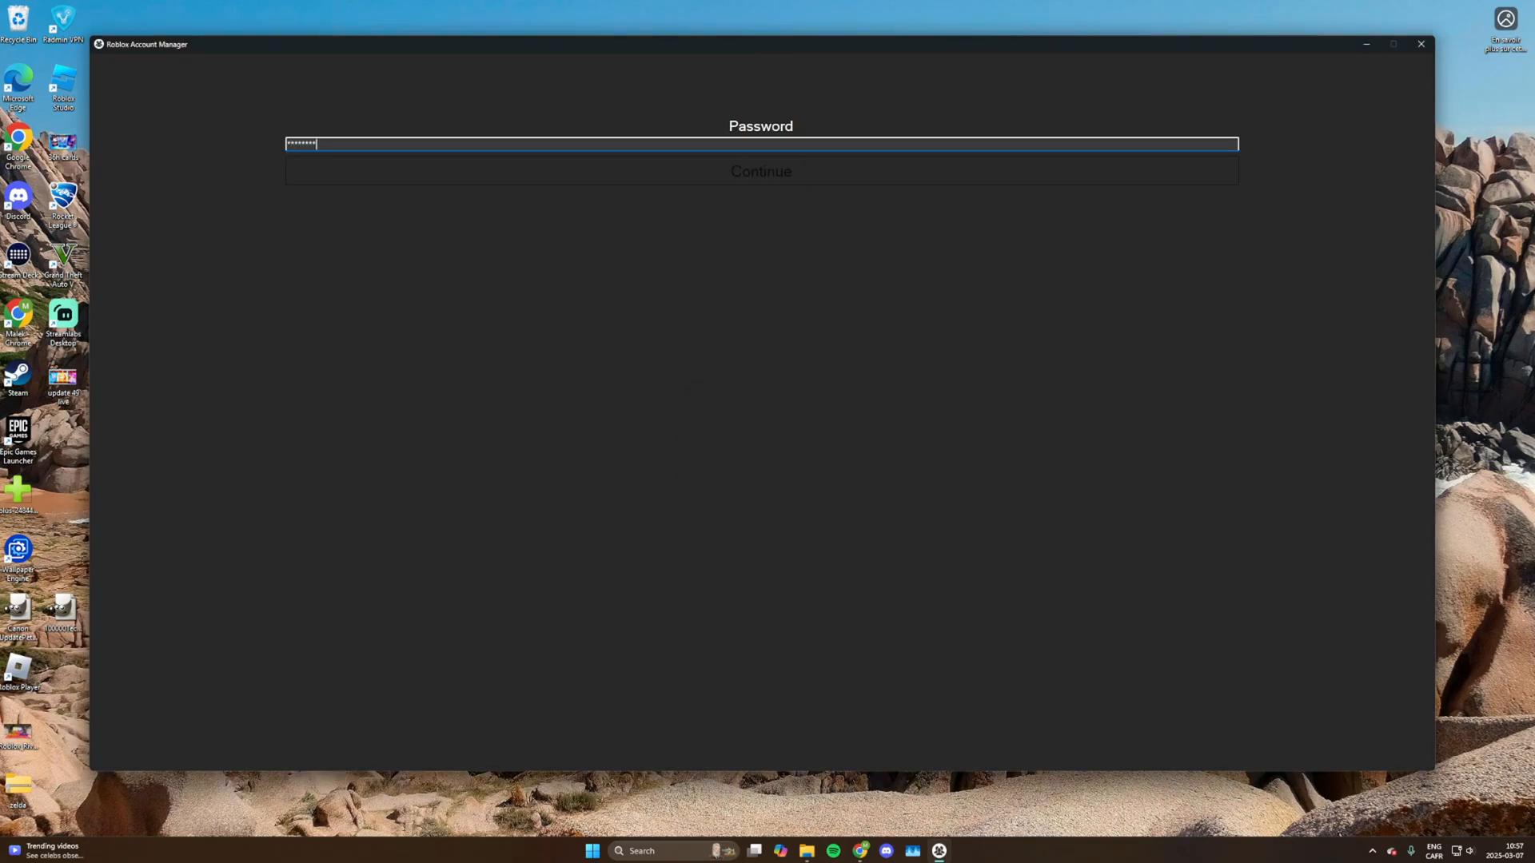
{"action": "left_click", "coordinate": [761, 170]}
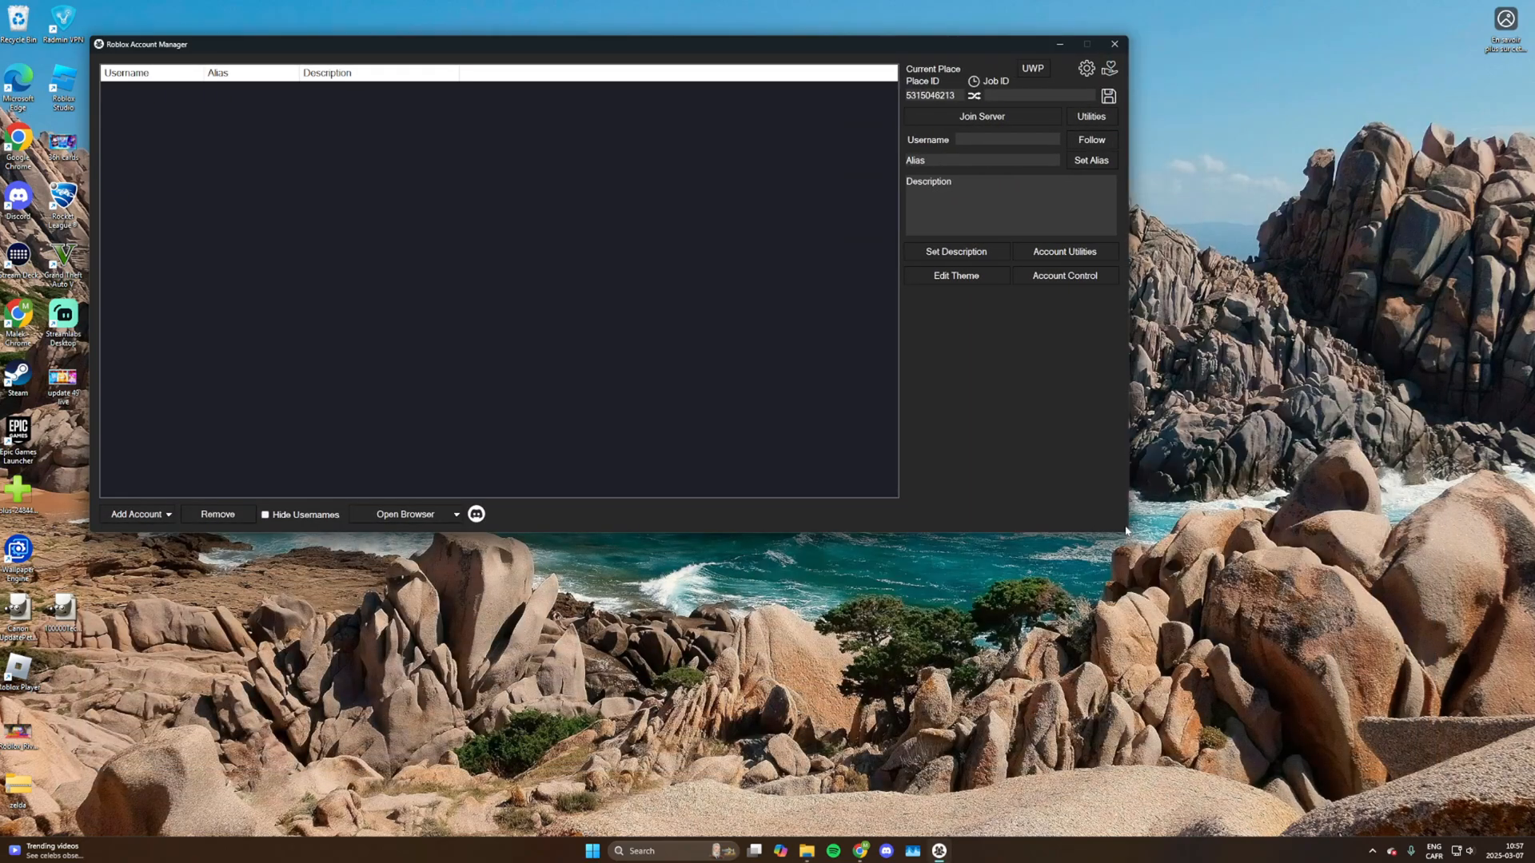
{"action": "mouse_move", "coordinate": [1013, 110]}
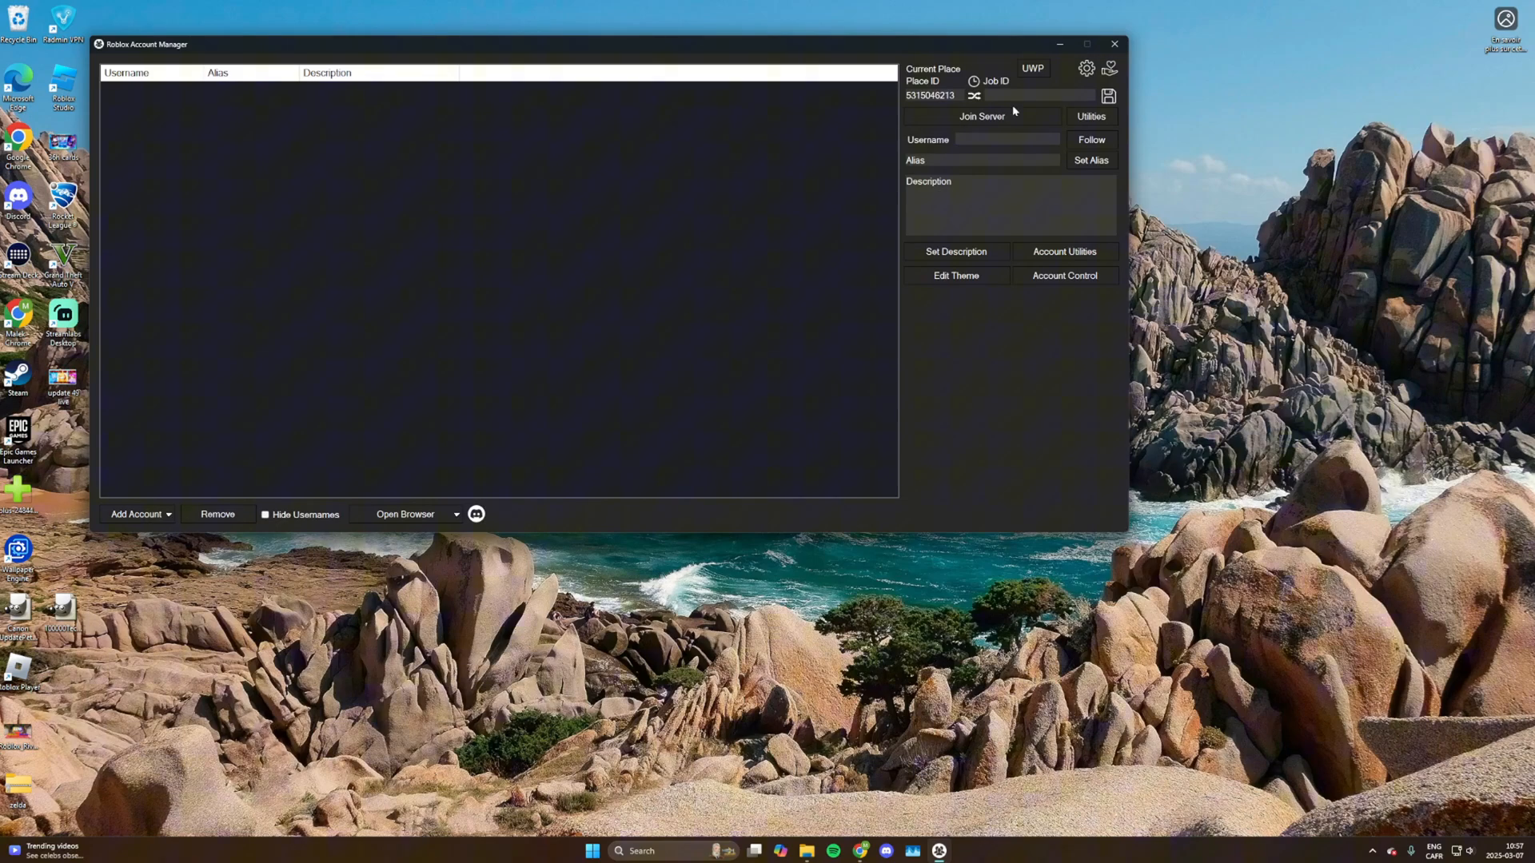
Step: Open the account manager's Settings from the gear icon to check Multi Roblox
{"action": "left_click", "coordinate": [1085, 67]}
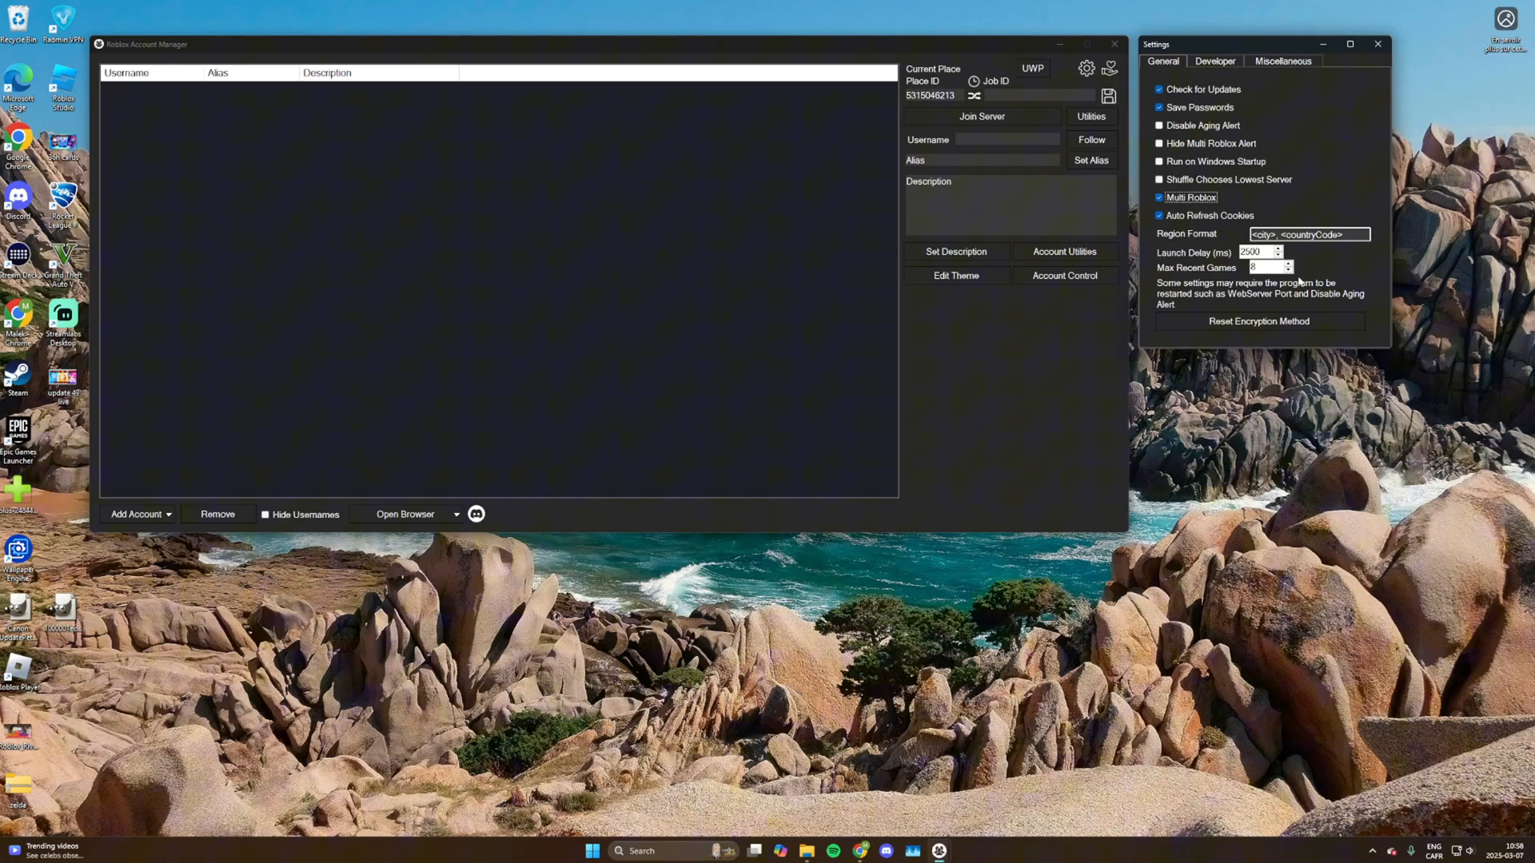
{"action": "mouse_move", "coordinate": [1351, 82]}
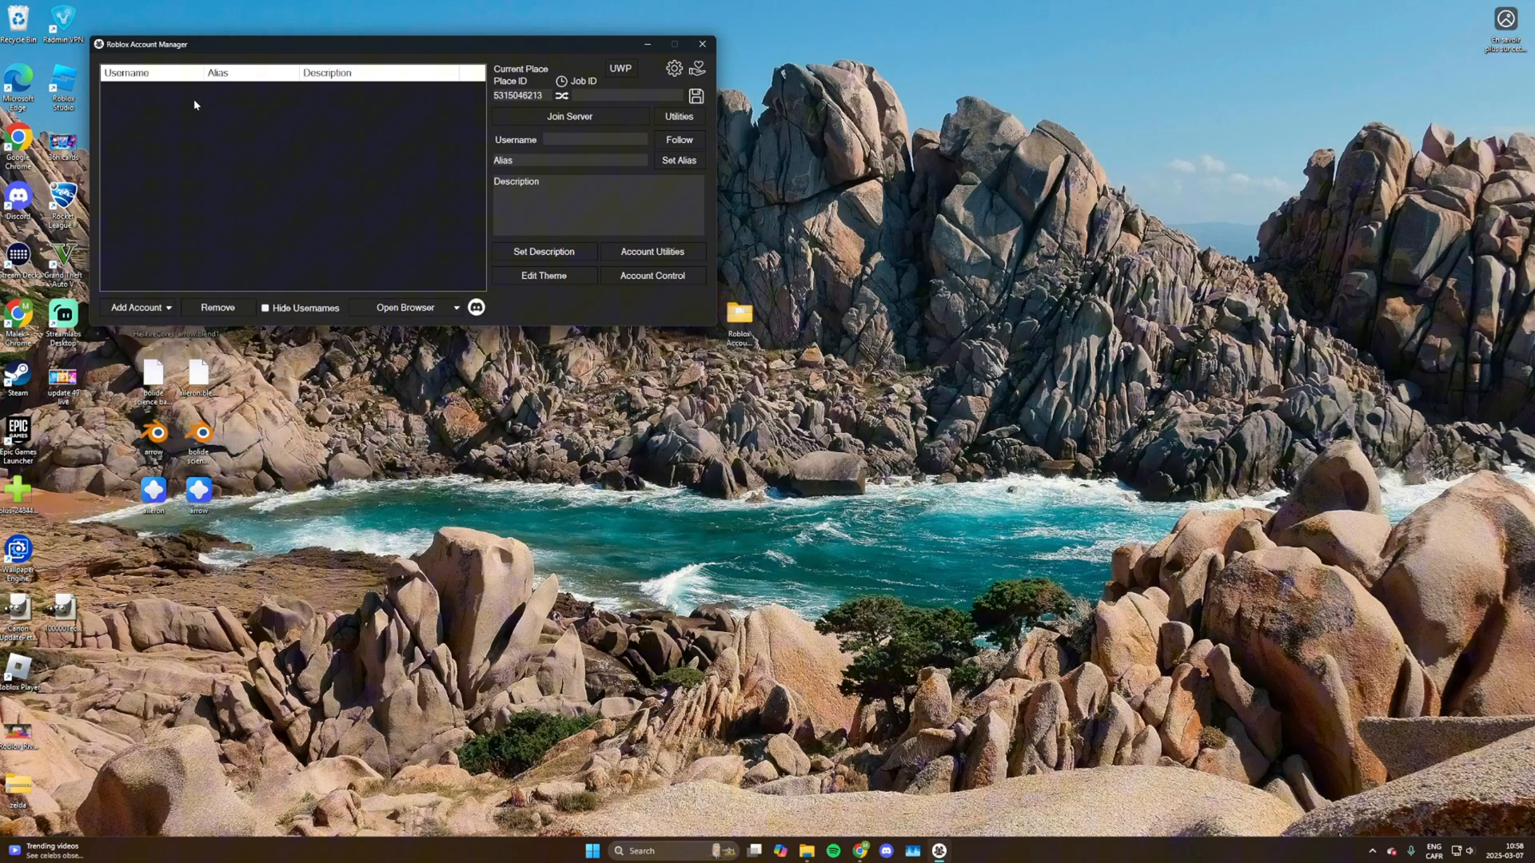
{"action": "mouse_move", "coordinate": [205, 324]}
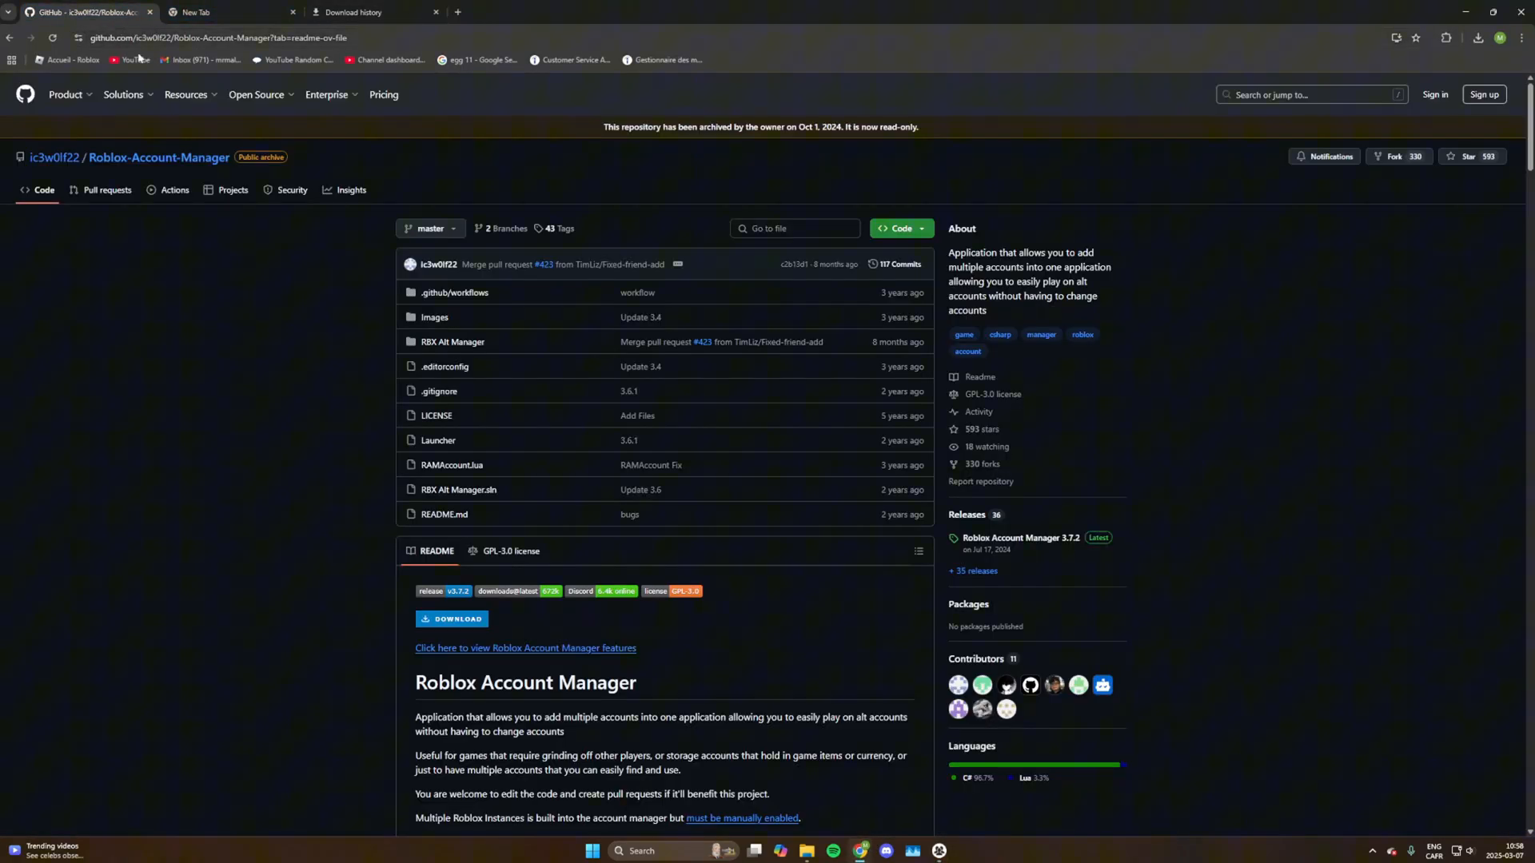
Step: Join Pet Simulator 99's afk private server and hide the game window
{"action": "left_click", "coordinate": [231, 12]}
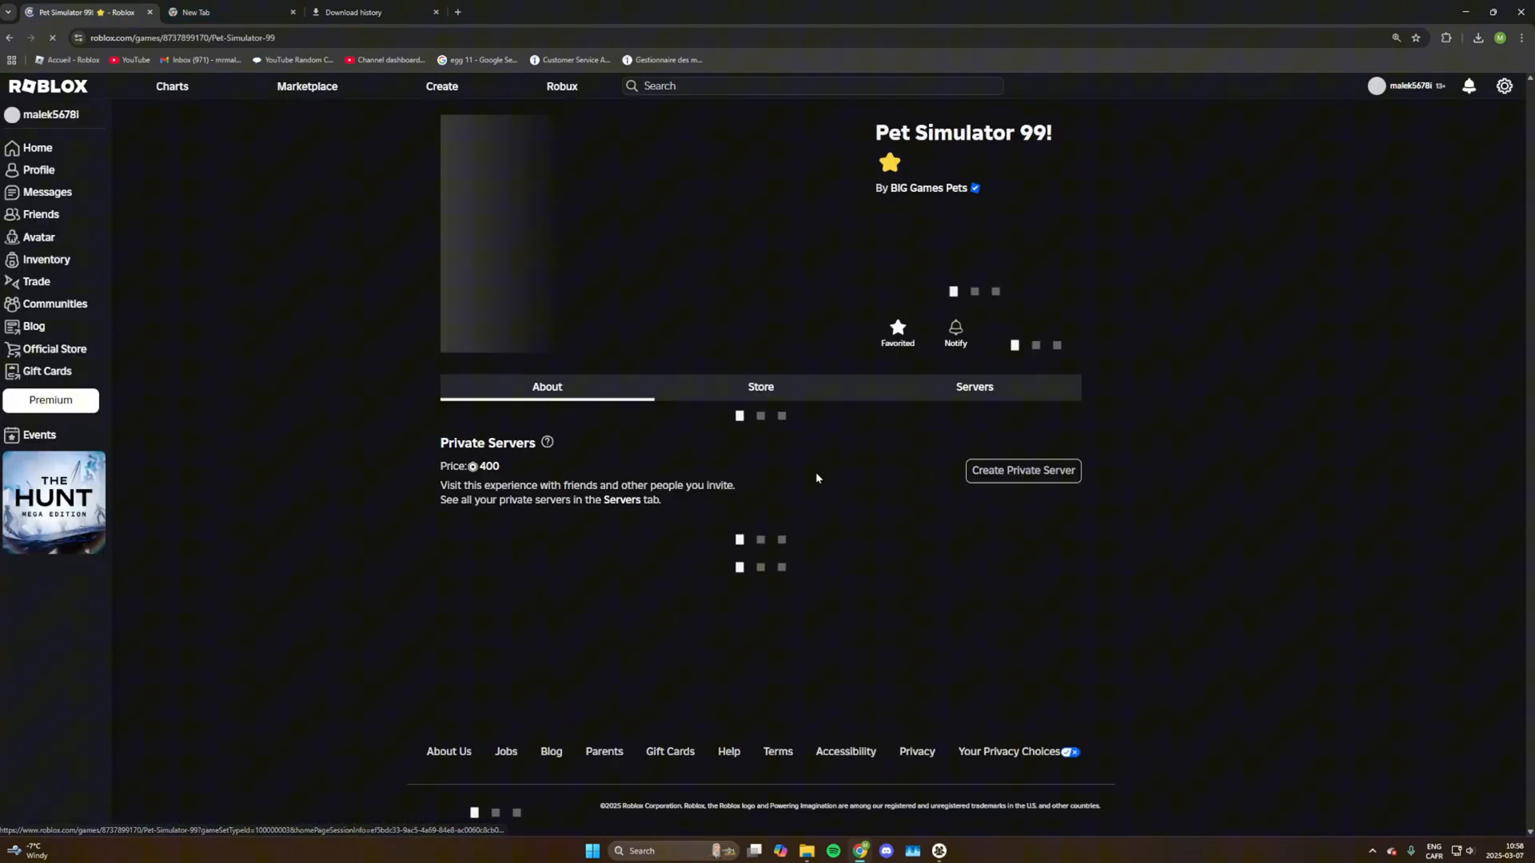
{"action": "left_click", "coordinate": [973, 387]}
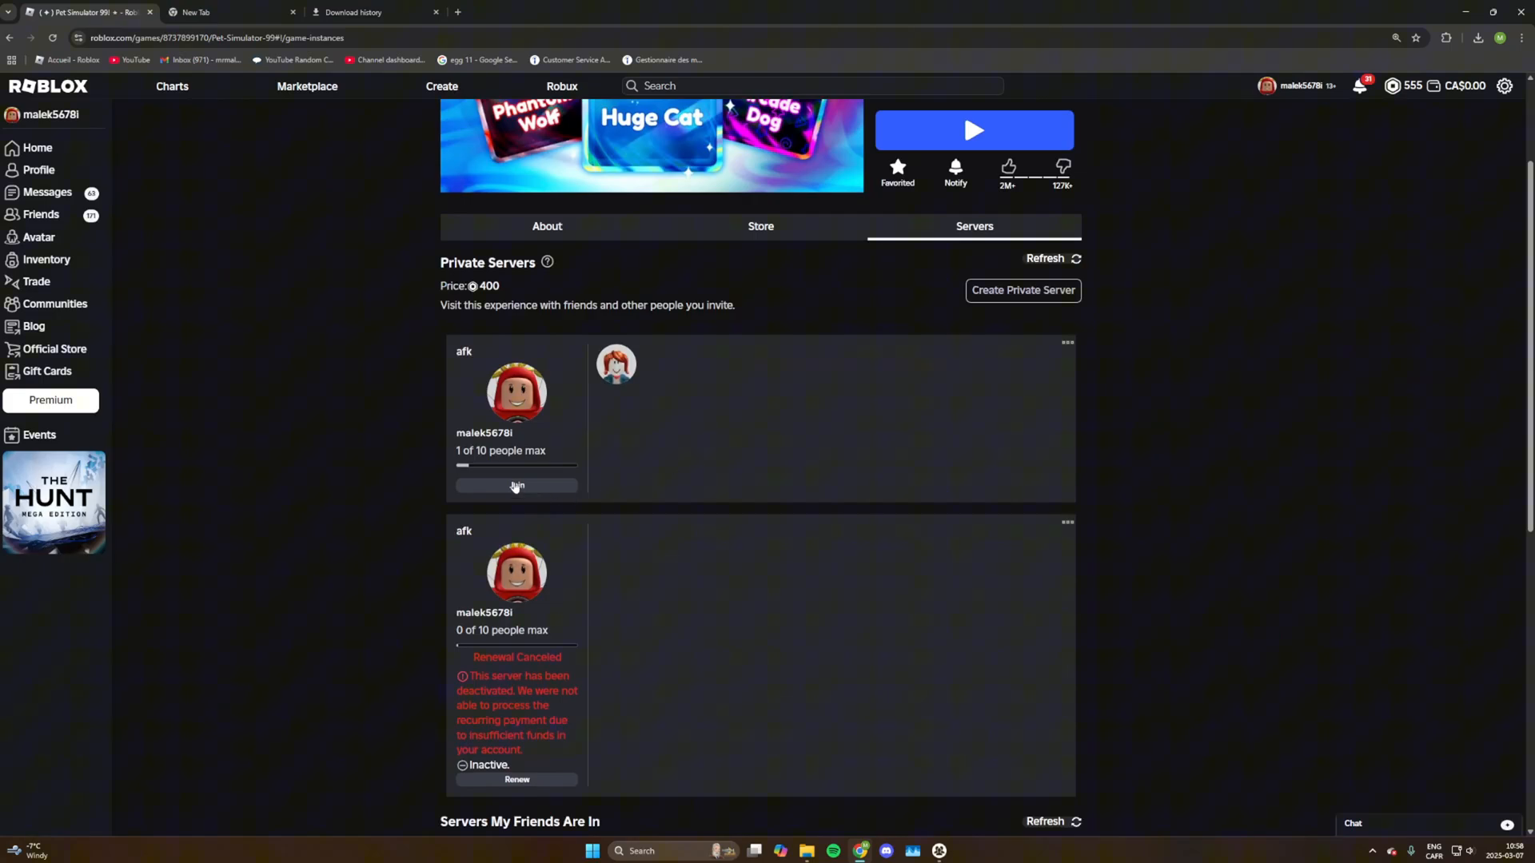
{"action": "left_click", "coordinate": [515, 487]}
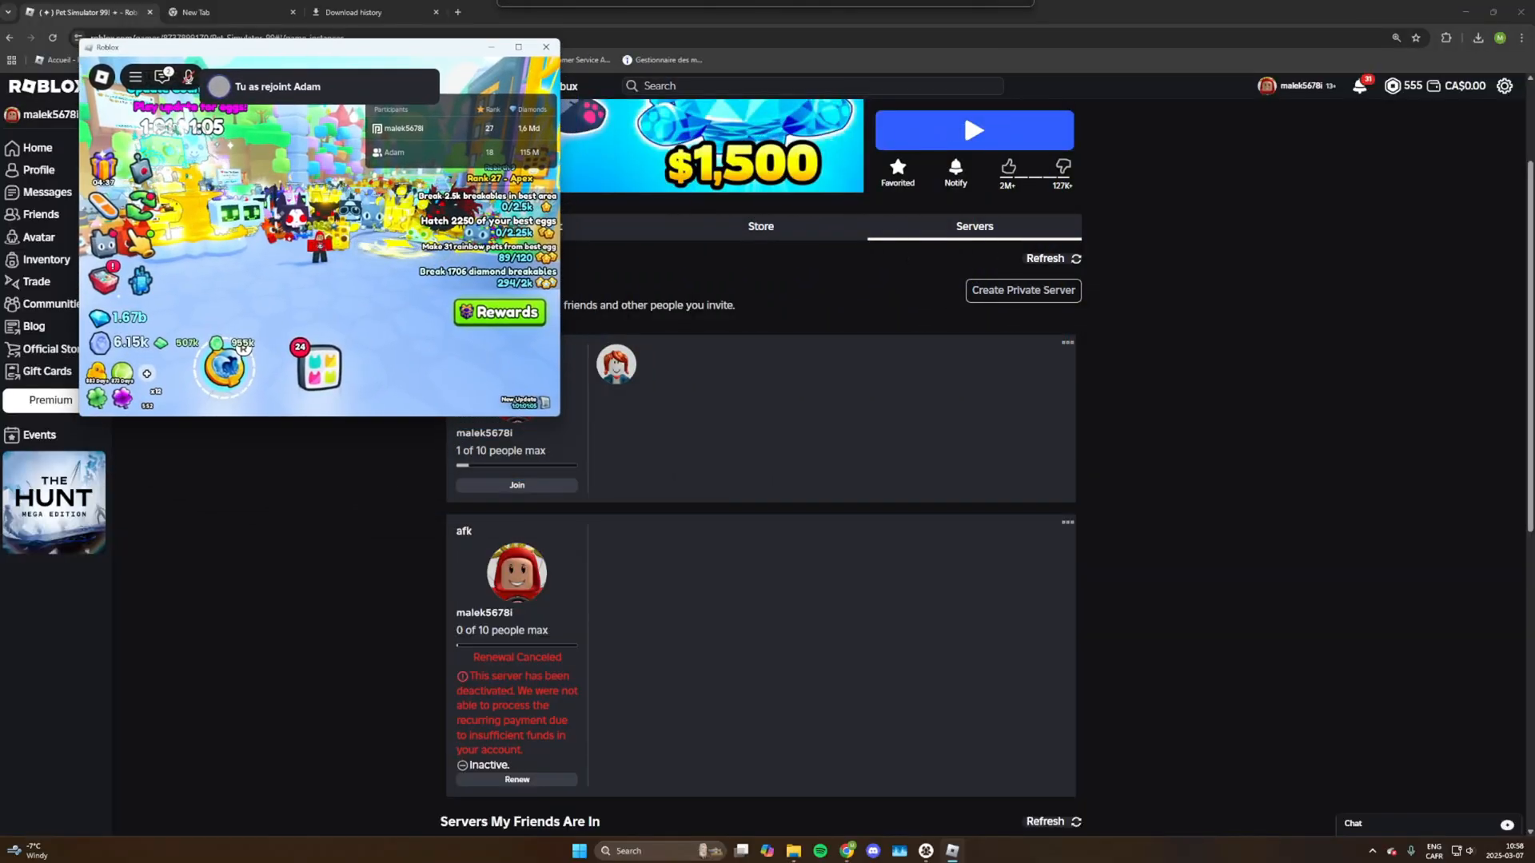
{"action": "left_click", "coordinate": [545, 47]}
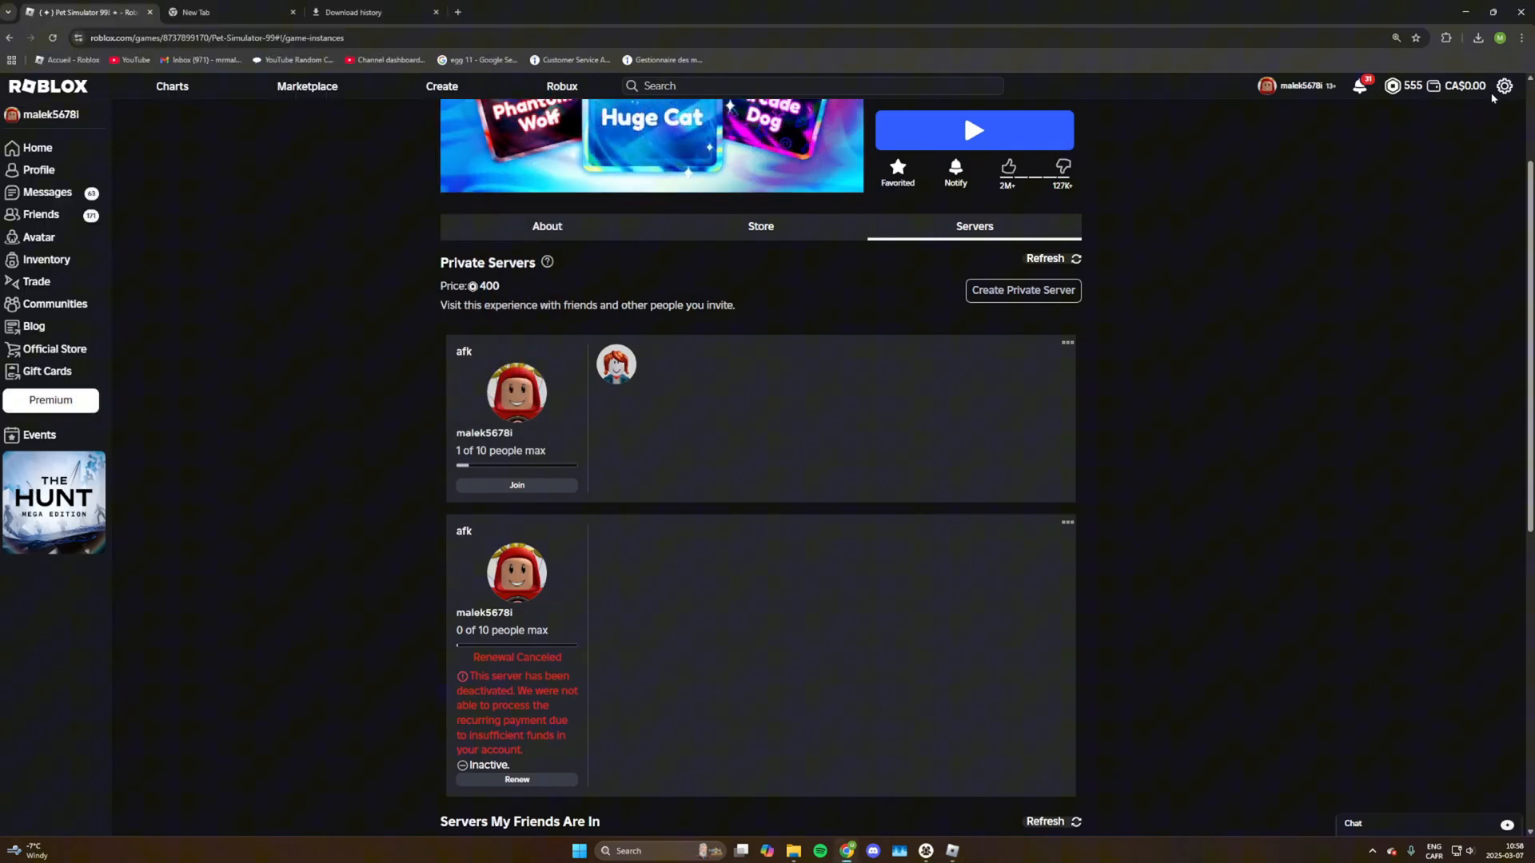
Step: Switch to the second signed-in account and reload Pet Simulator 99's servers page
{"action": "left_click", "coordinate": [1505, 86]}
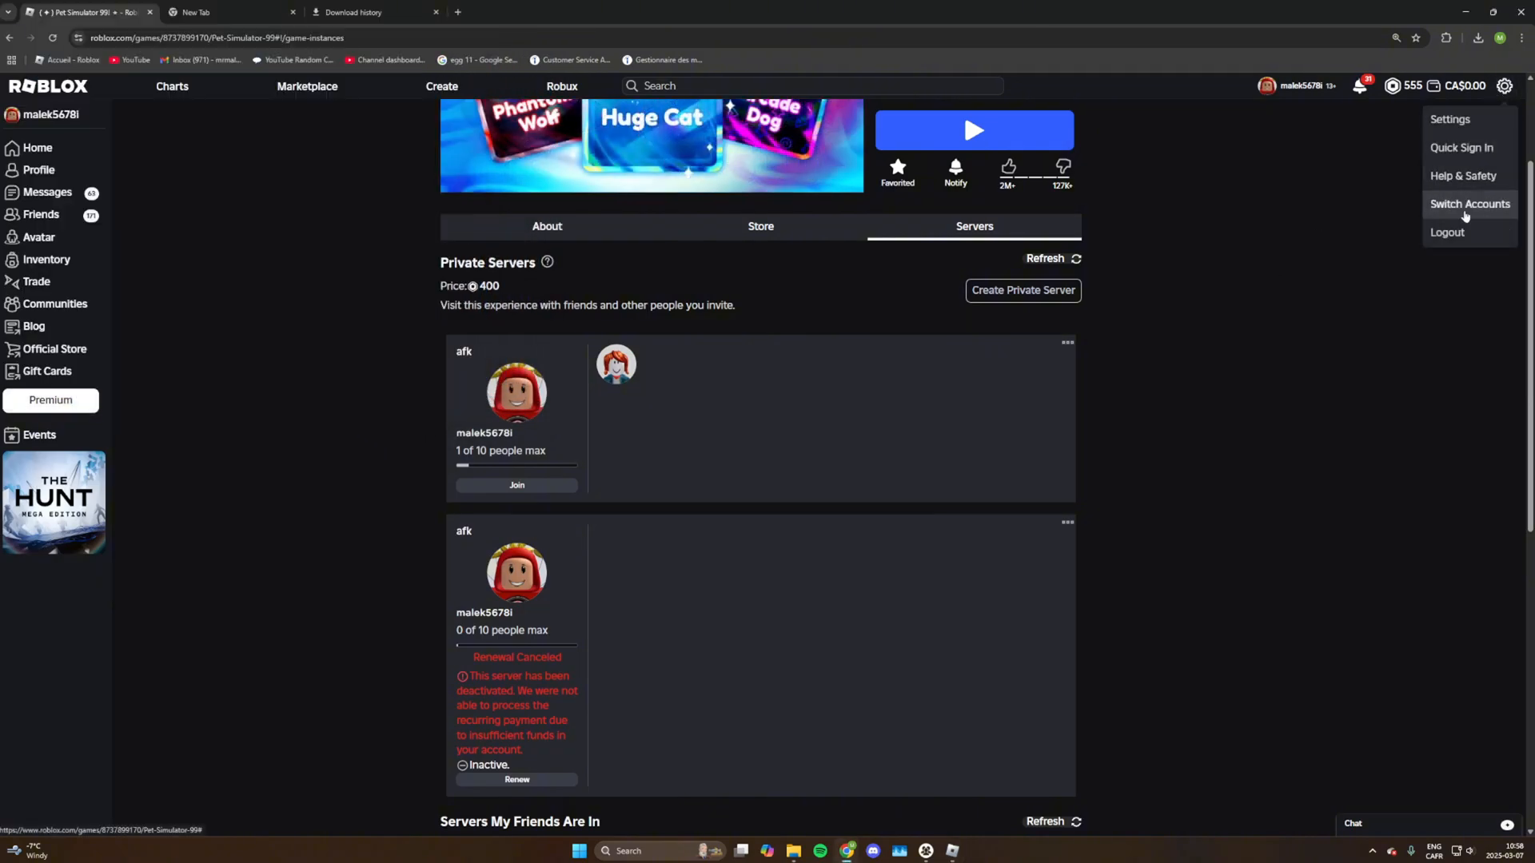
{"action": "left_click", "coordinate": [1469, 203]}
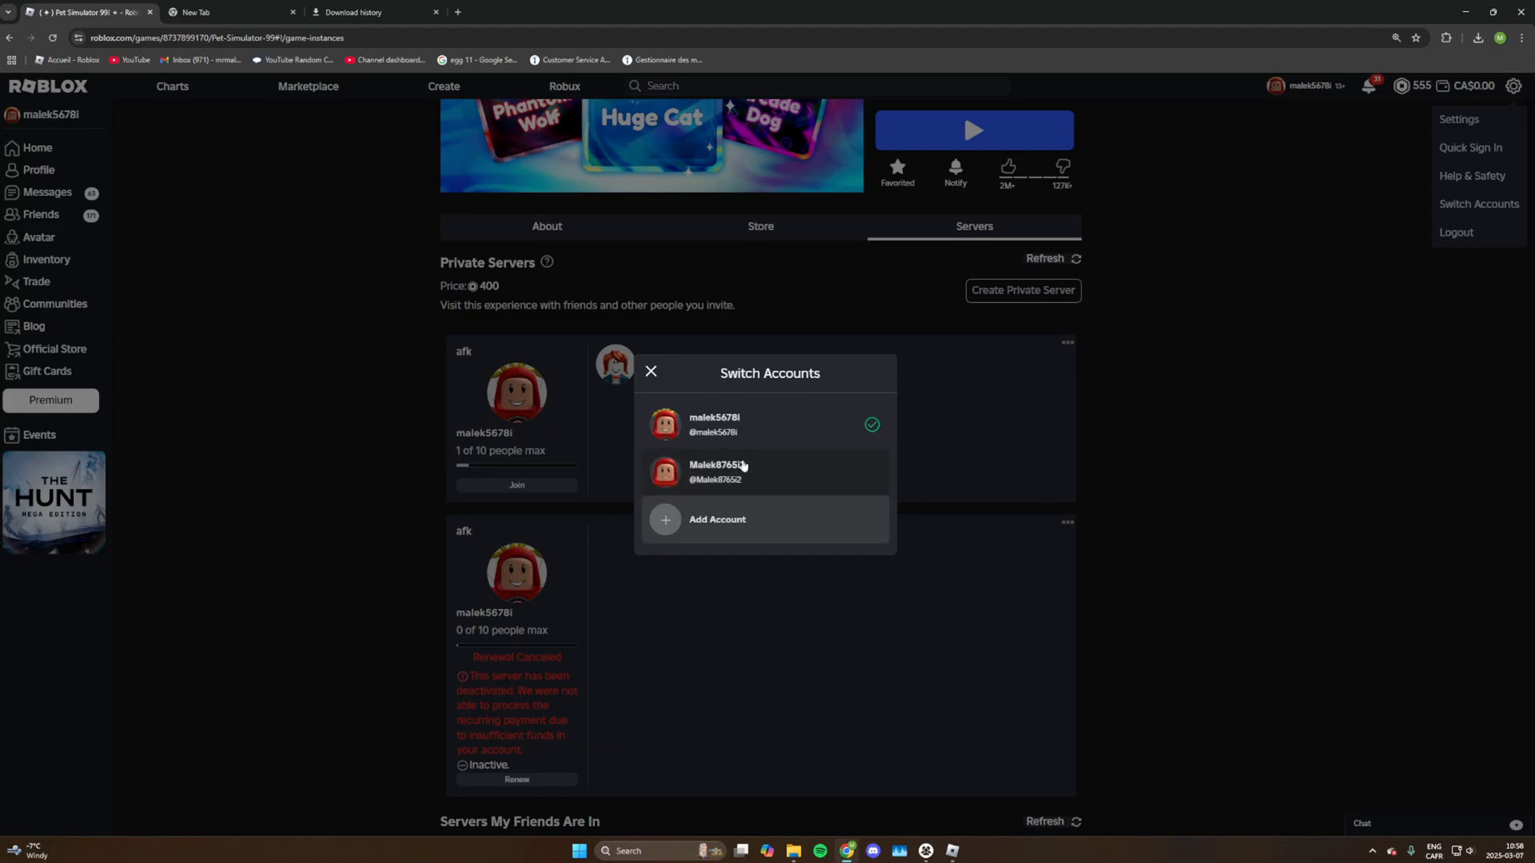
{"action": "left_click", "coordinate": [714, 471]}
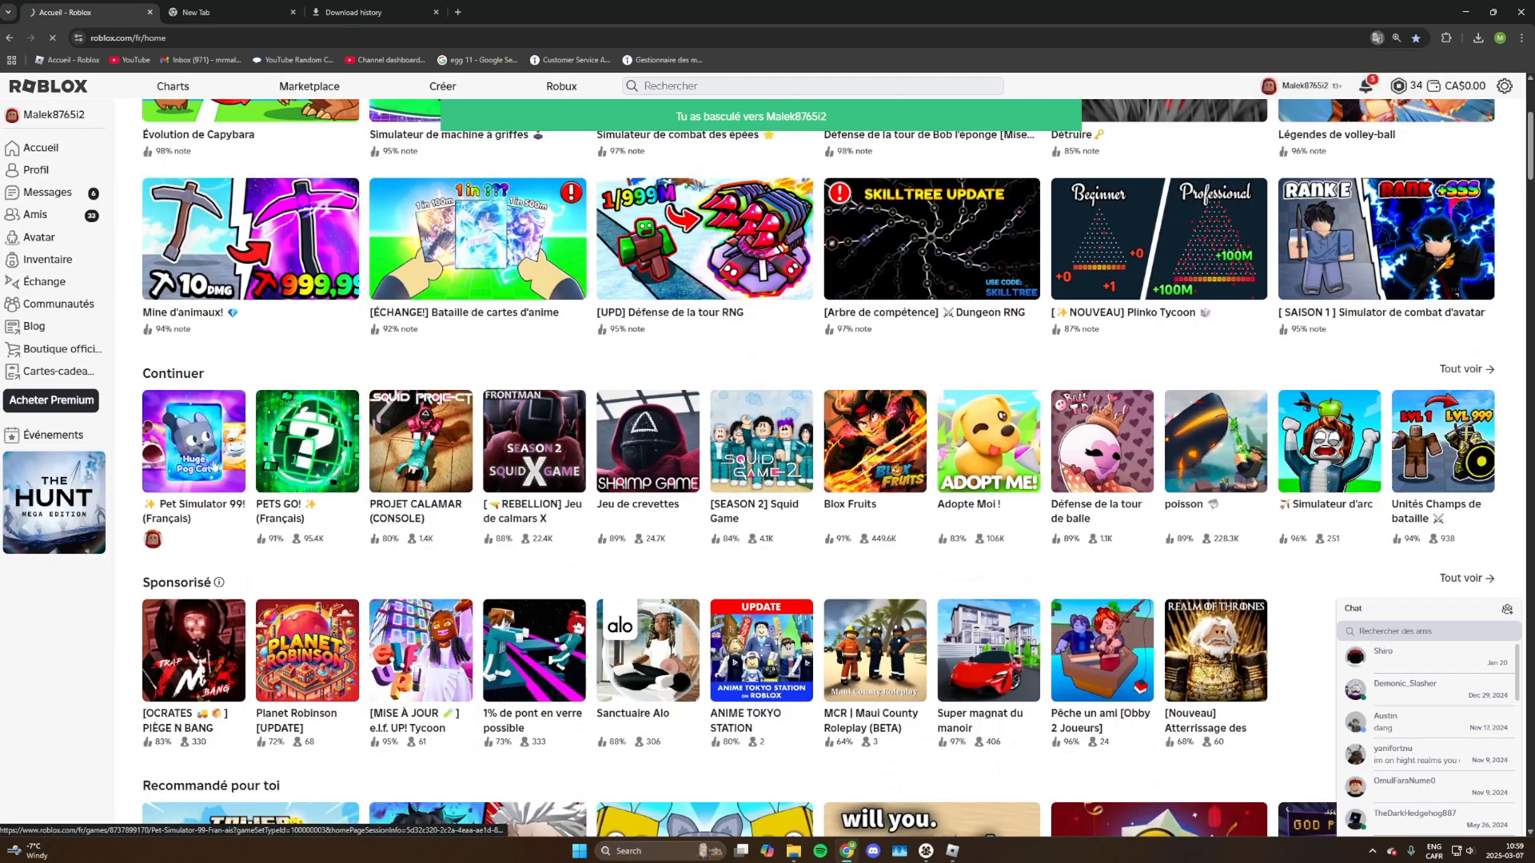
{"action": "left_click", "coordinate": [193, 441]}
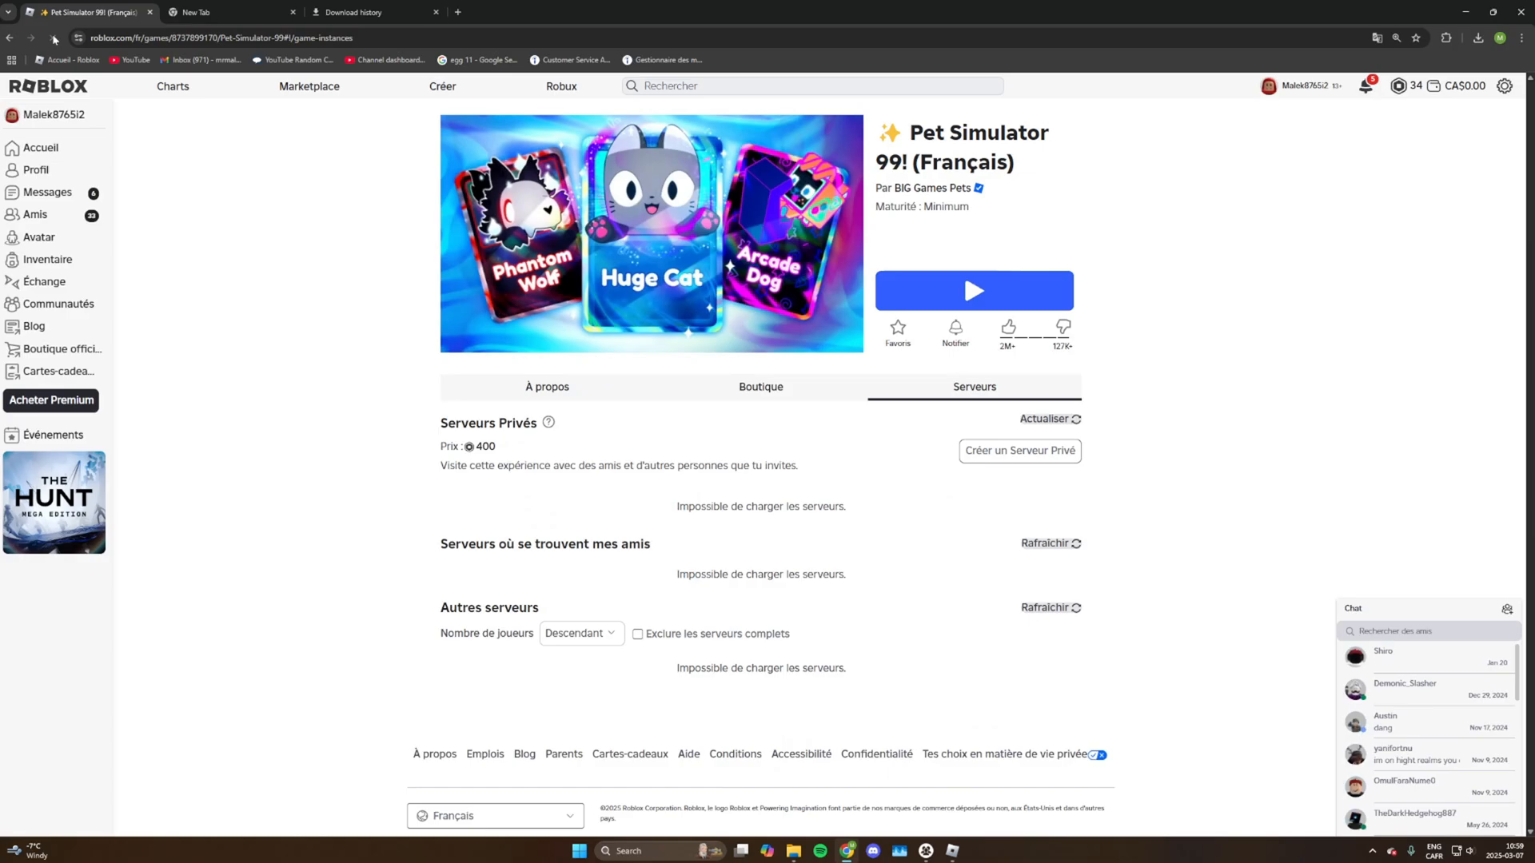
{"action": "left_click", "coordinate": [1048, 419]}
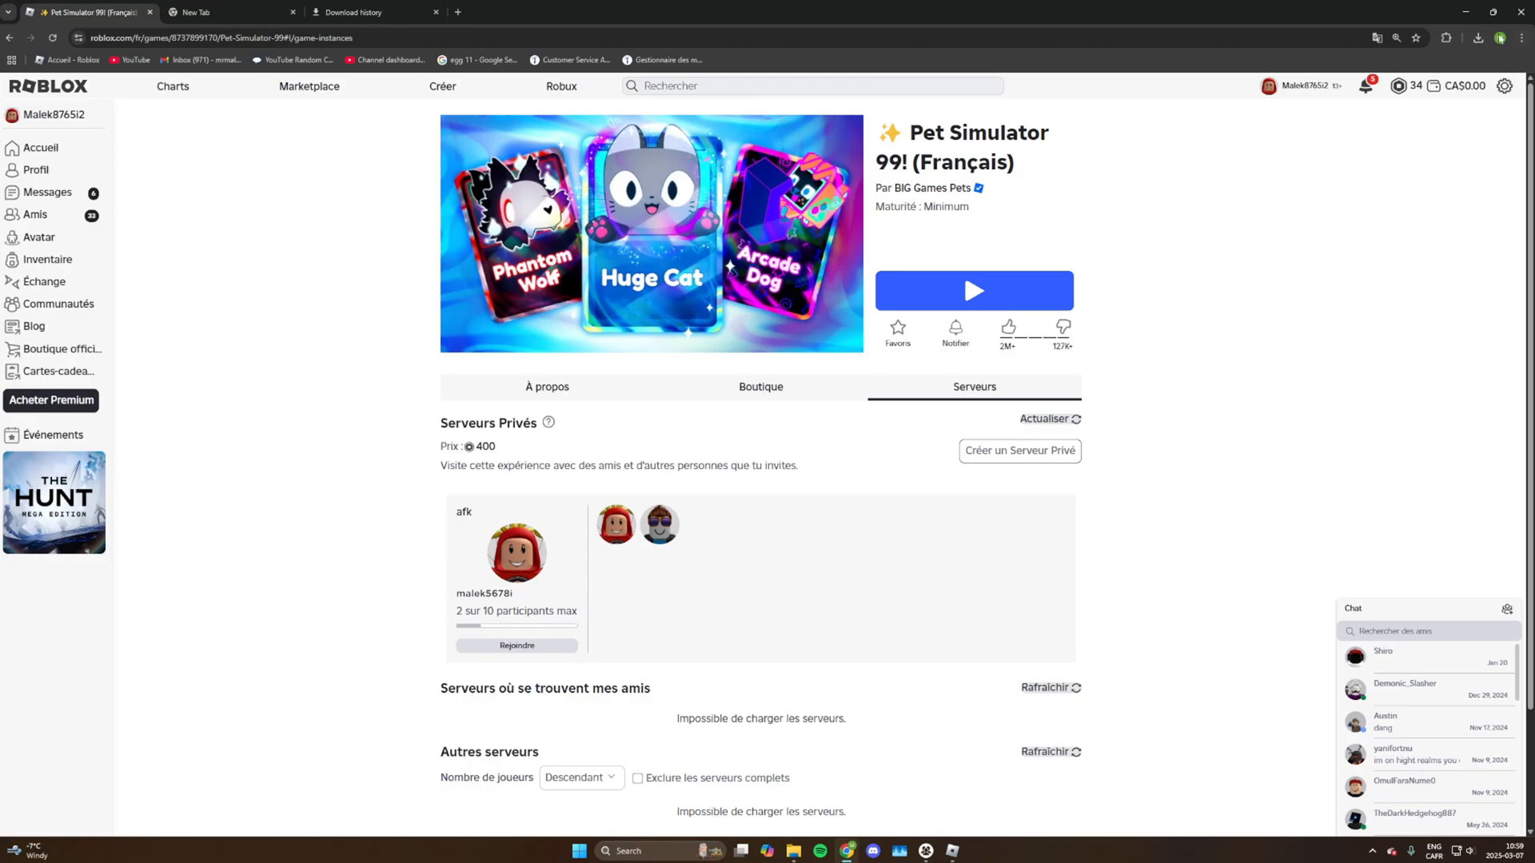
Step: Open Pet Simulator 99's servers list in the other browser profile's window
{"action": "left_click", "coordinate": [226, 12]}
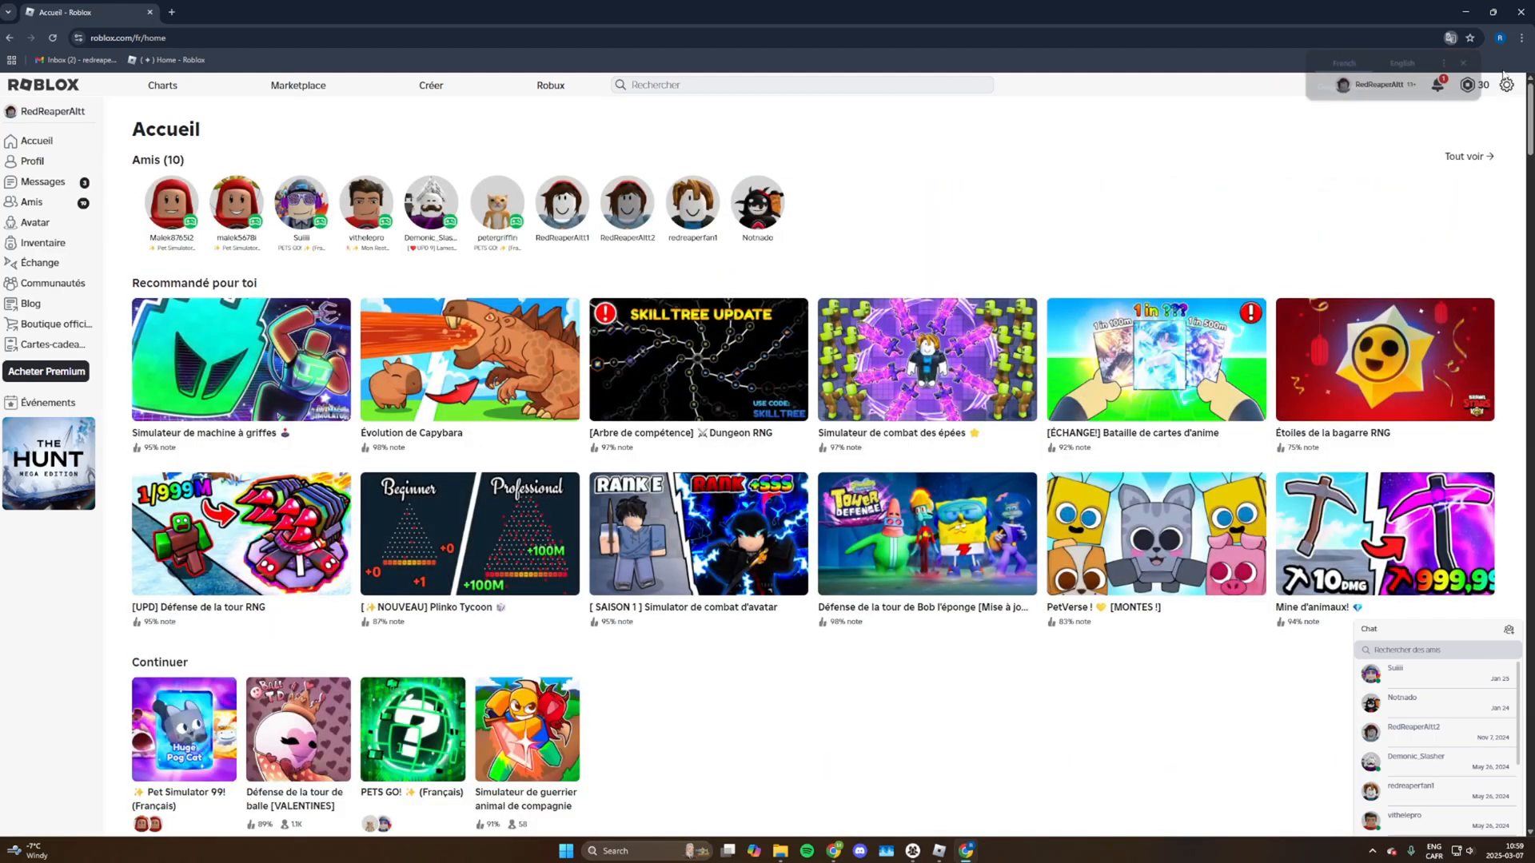
{"action": "left_click", "coordinate": [1506, 84]}
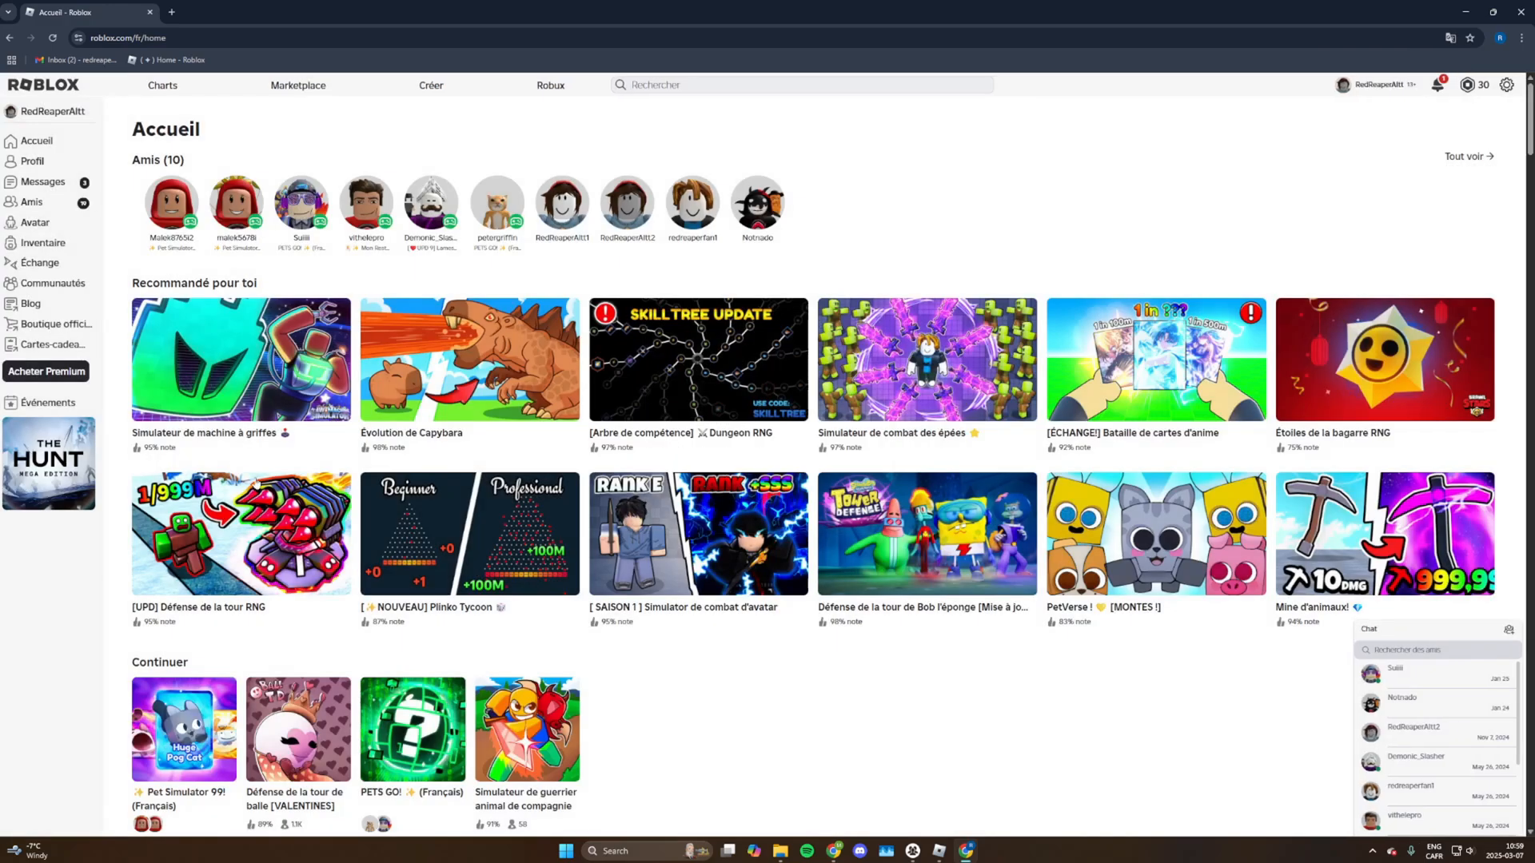
{"action": "left_click", "coordinate": [183, 728]}
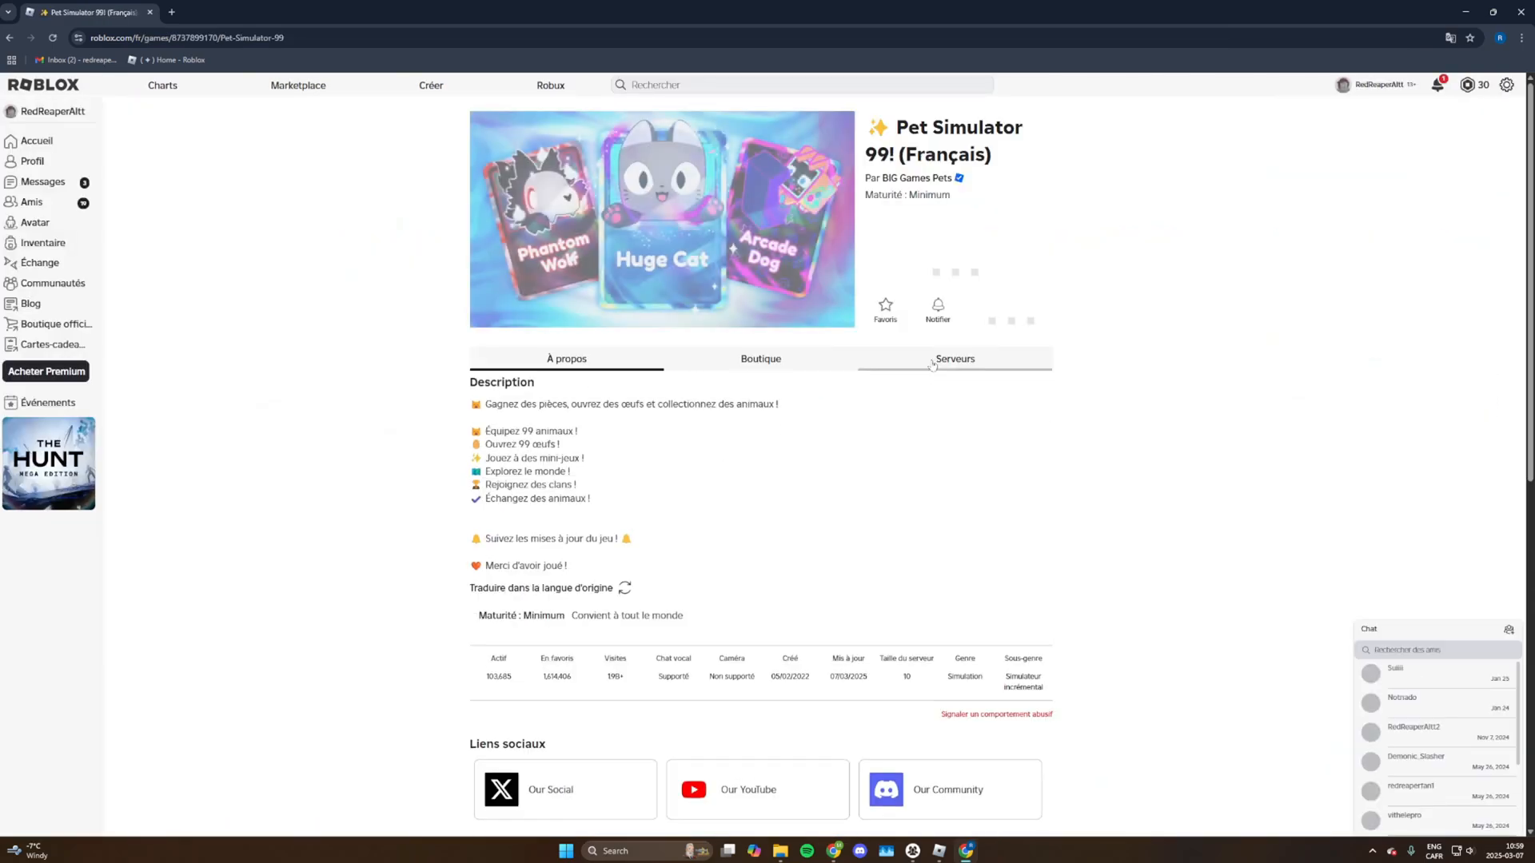
{"action": "left_click", "coordinate": [954, 358]}
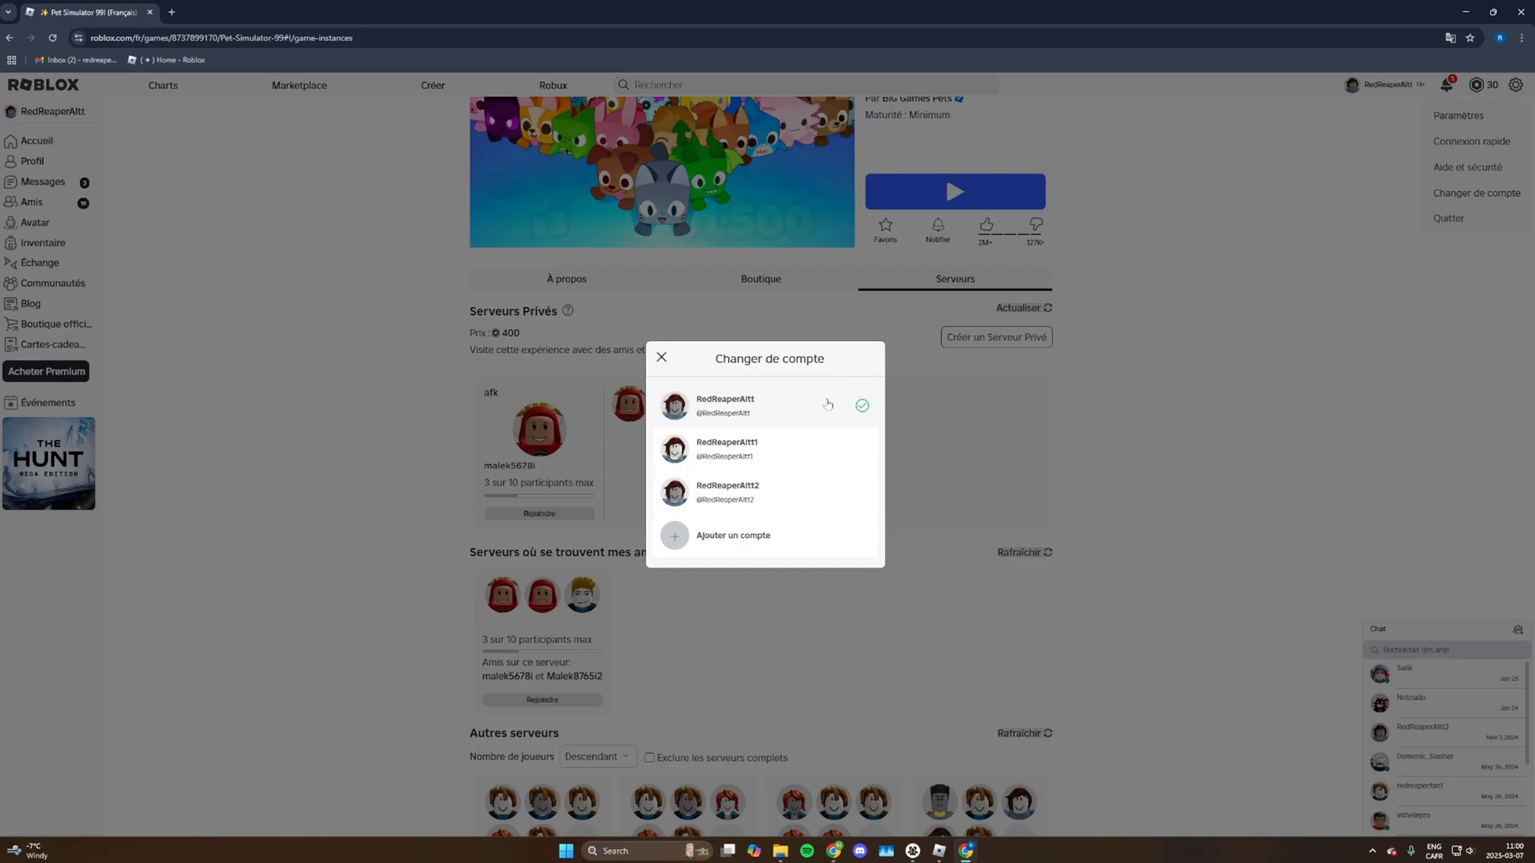
Step: Switch to another alt account, reopen Pet Simulator 99 and reload its servers
{"action": "left_click", "coordinate": [727, 448]}
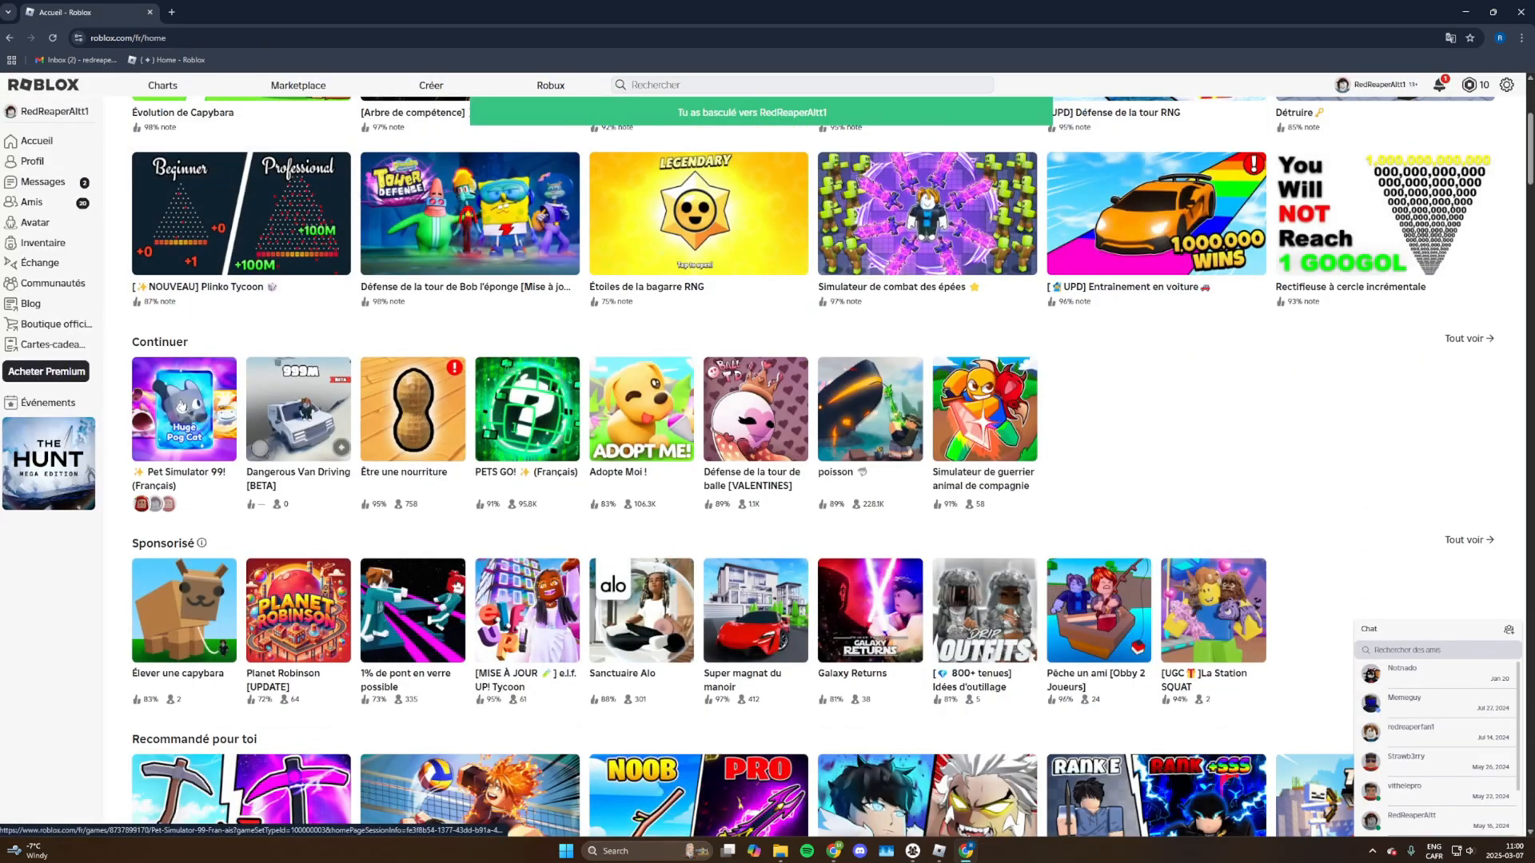
{"action": "left_click", "coordinate": [183, 409]}
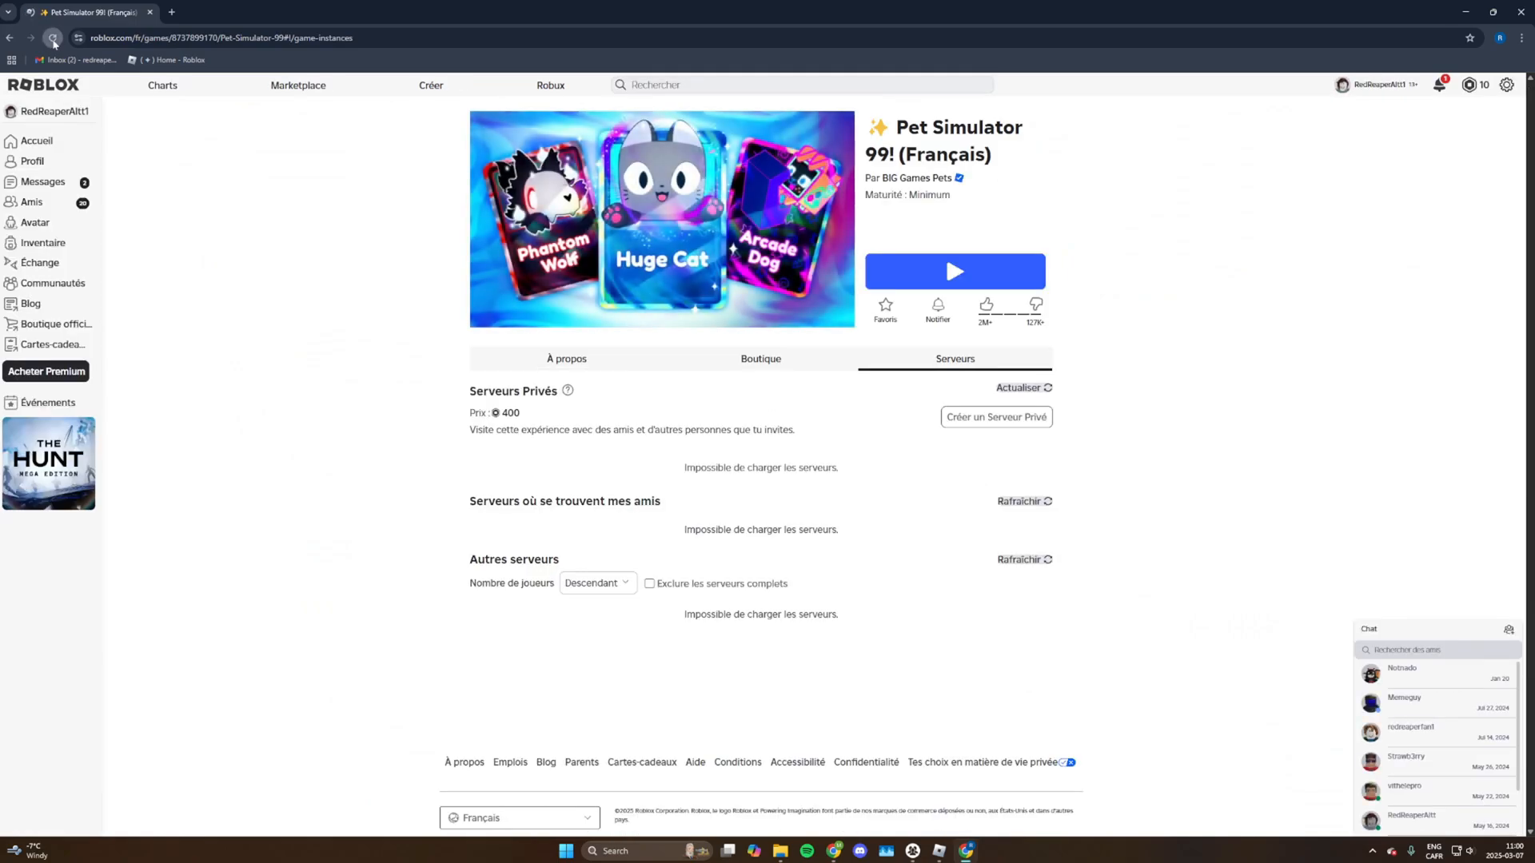
{"action": "left_click", "coordinate": [53, 38]}
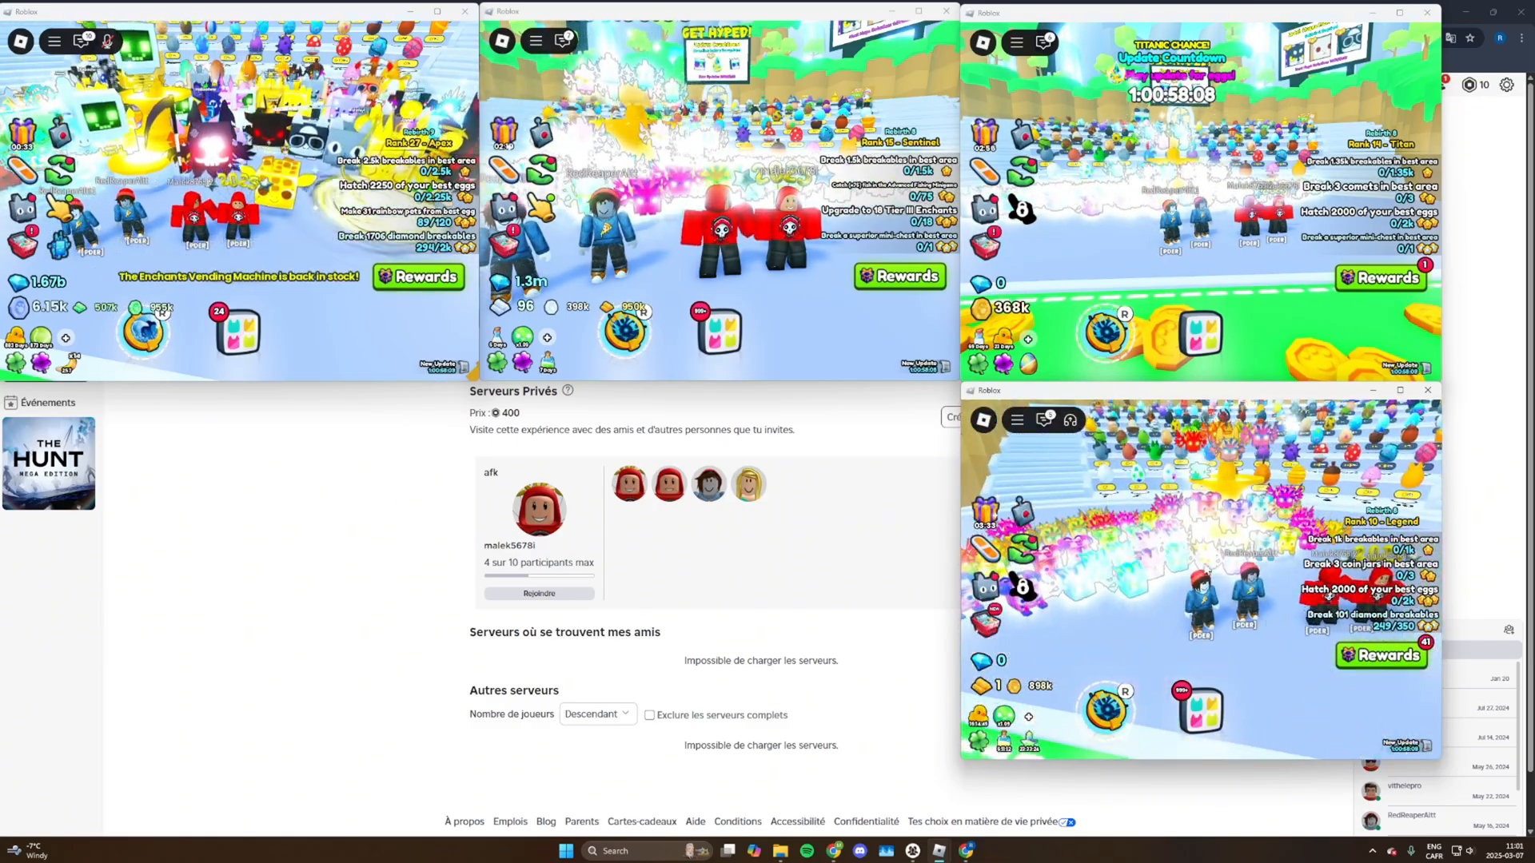
Step: Search the computer for tinytask.exe from the taskbar search box
{"action": "left_click", "coordinate": [592, 850]}
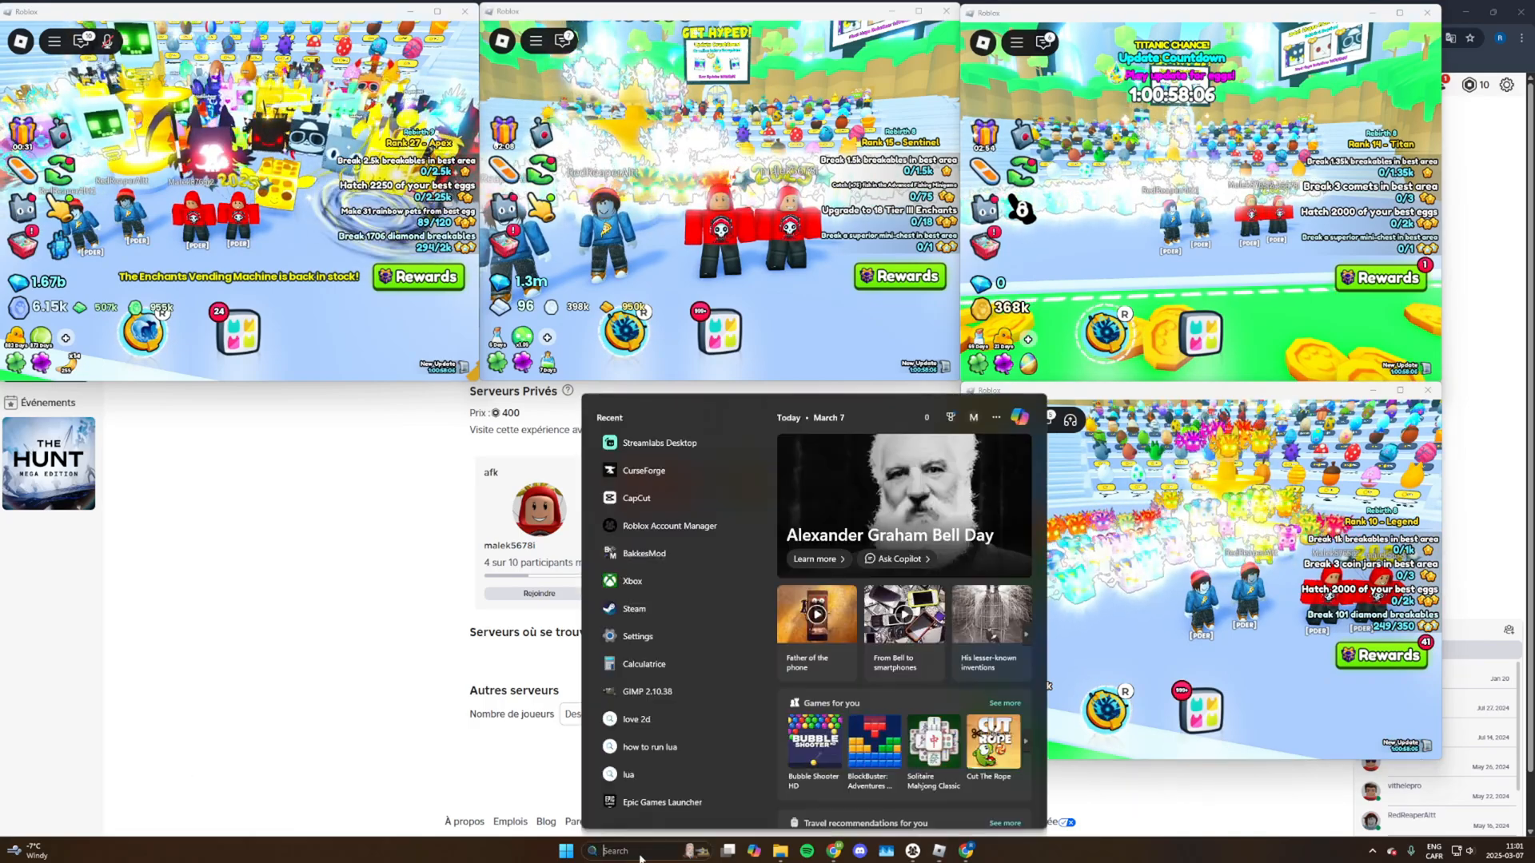
{"action": "type", "text": "tinytask.exe"}
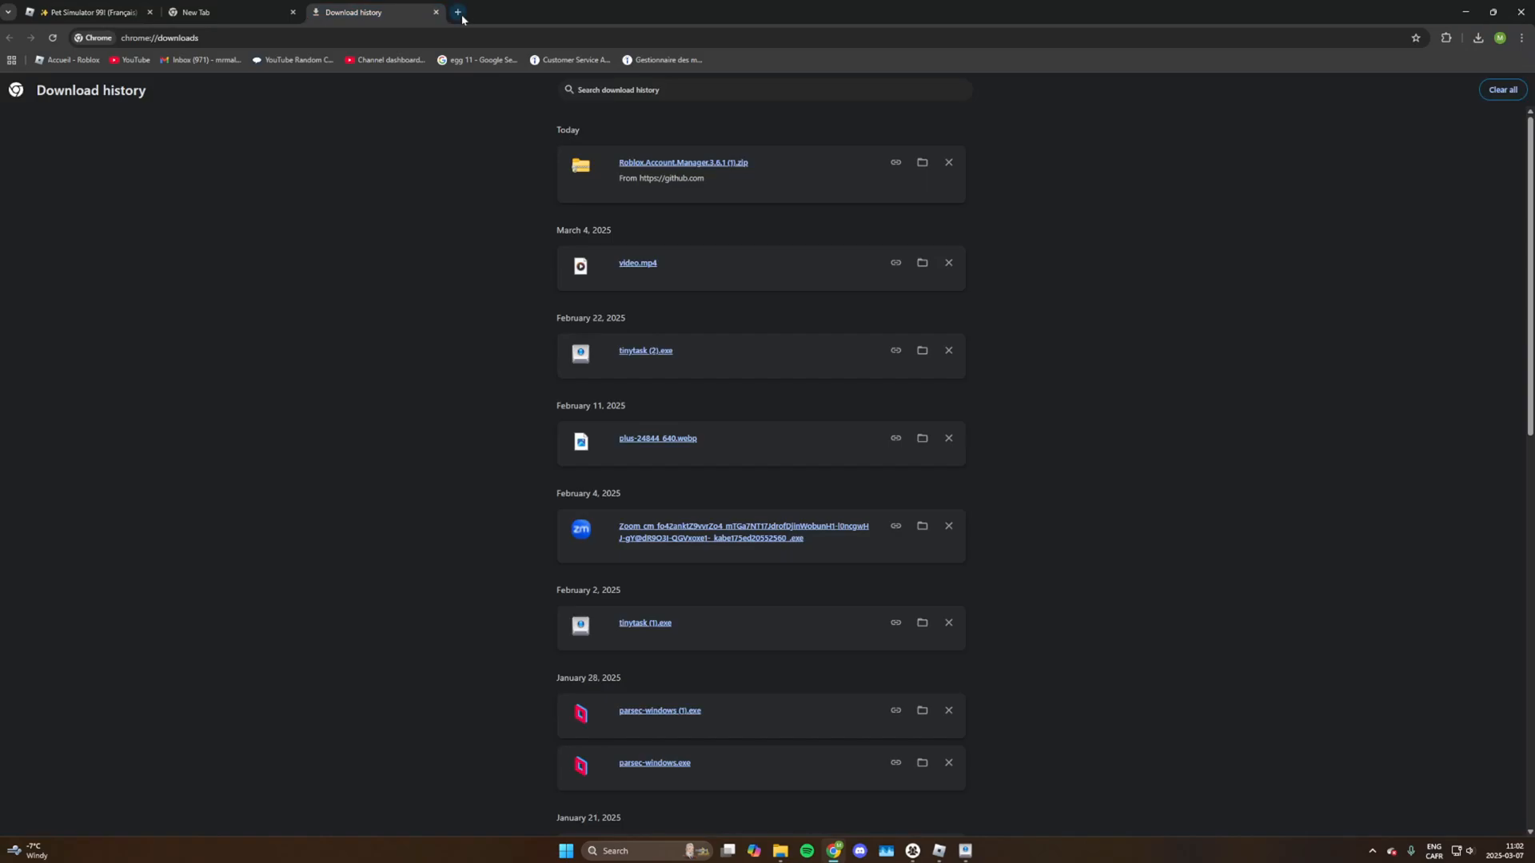
Step: Search 'download' in a new tab, open tinytask.net, and launch TinyTask at the top-left
{"action": "left_click", "coordinate": [454, 12]}
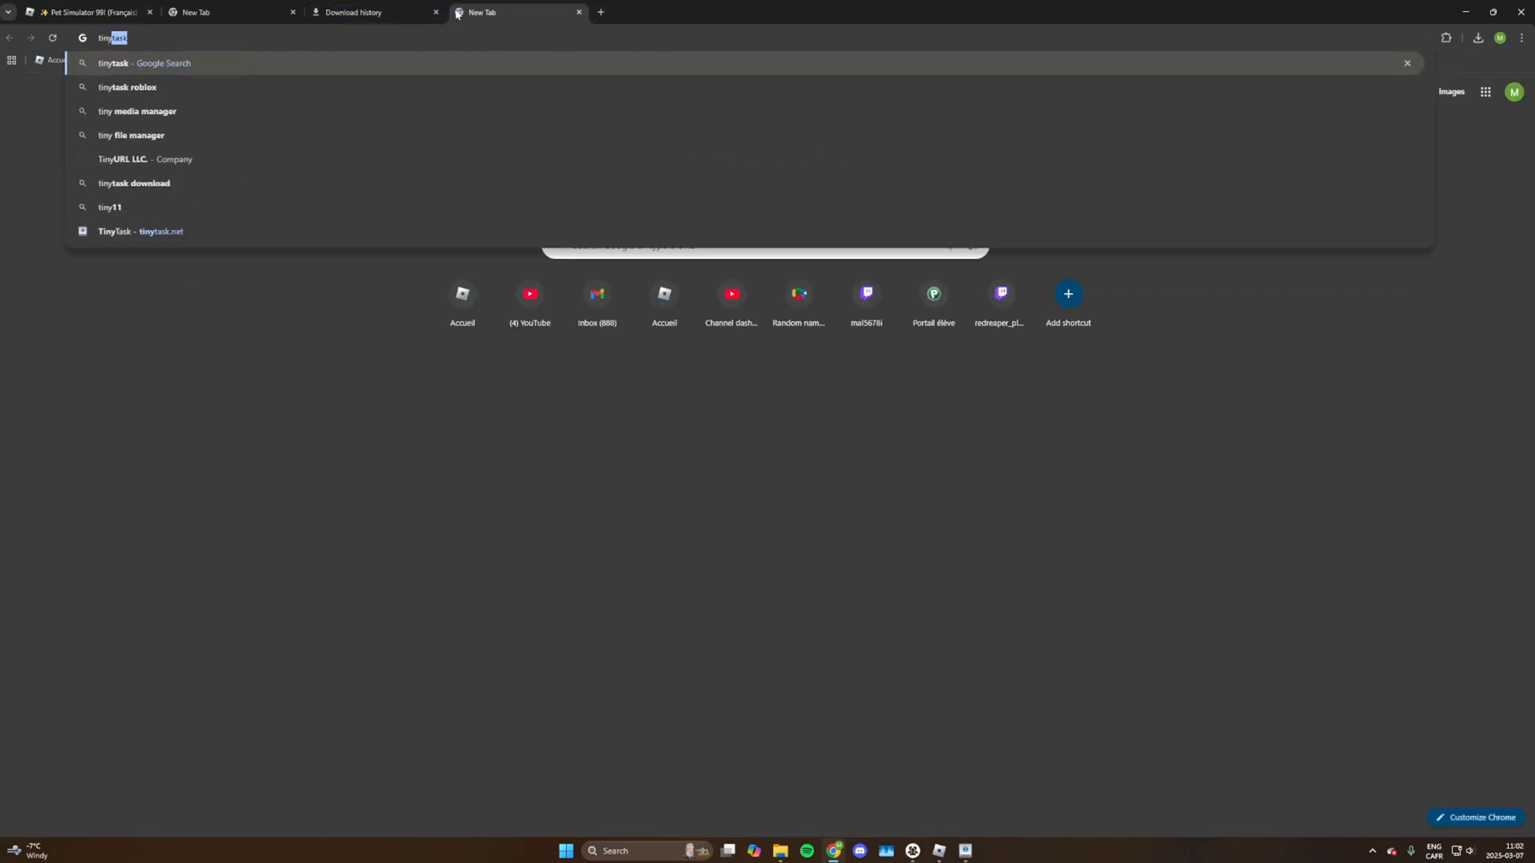
{"action": "type", "text": "download"}
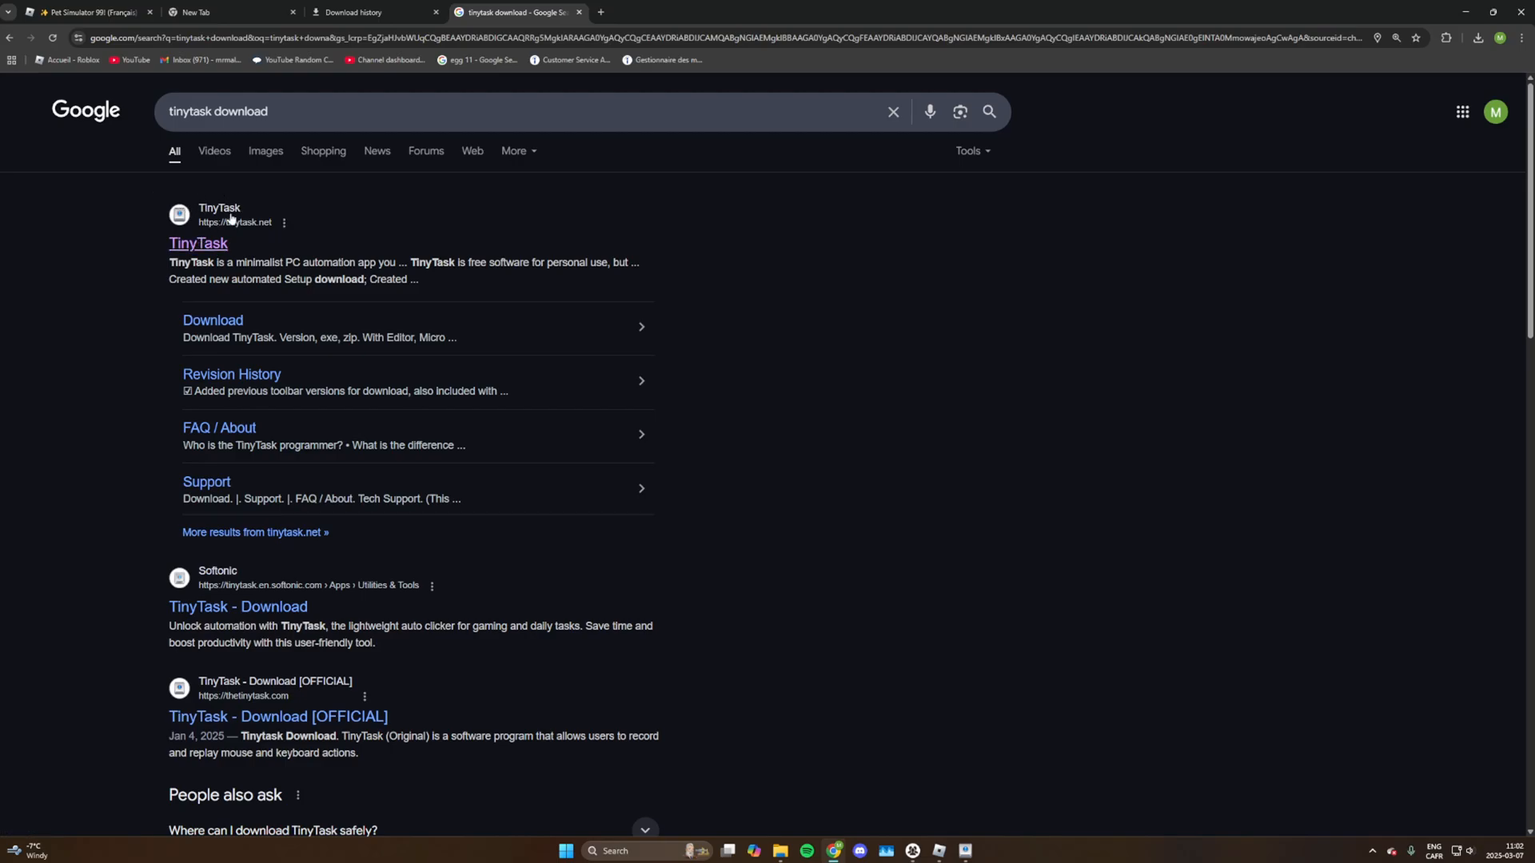
{"action": "left_click", "coordinate": [198, 243]}
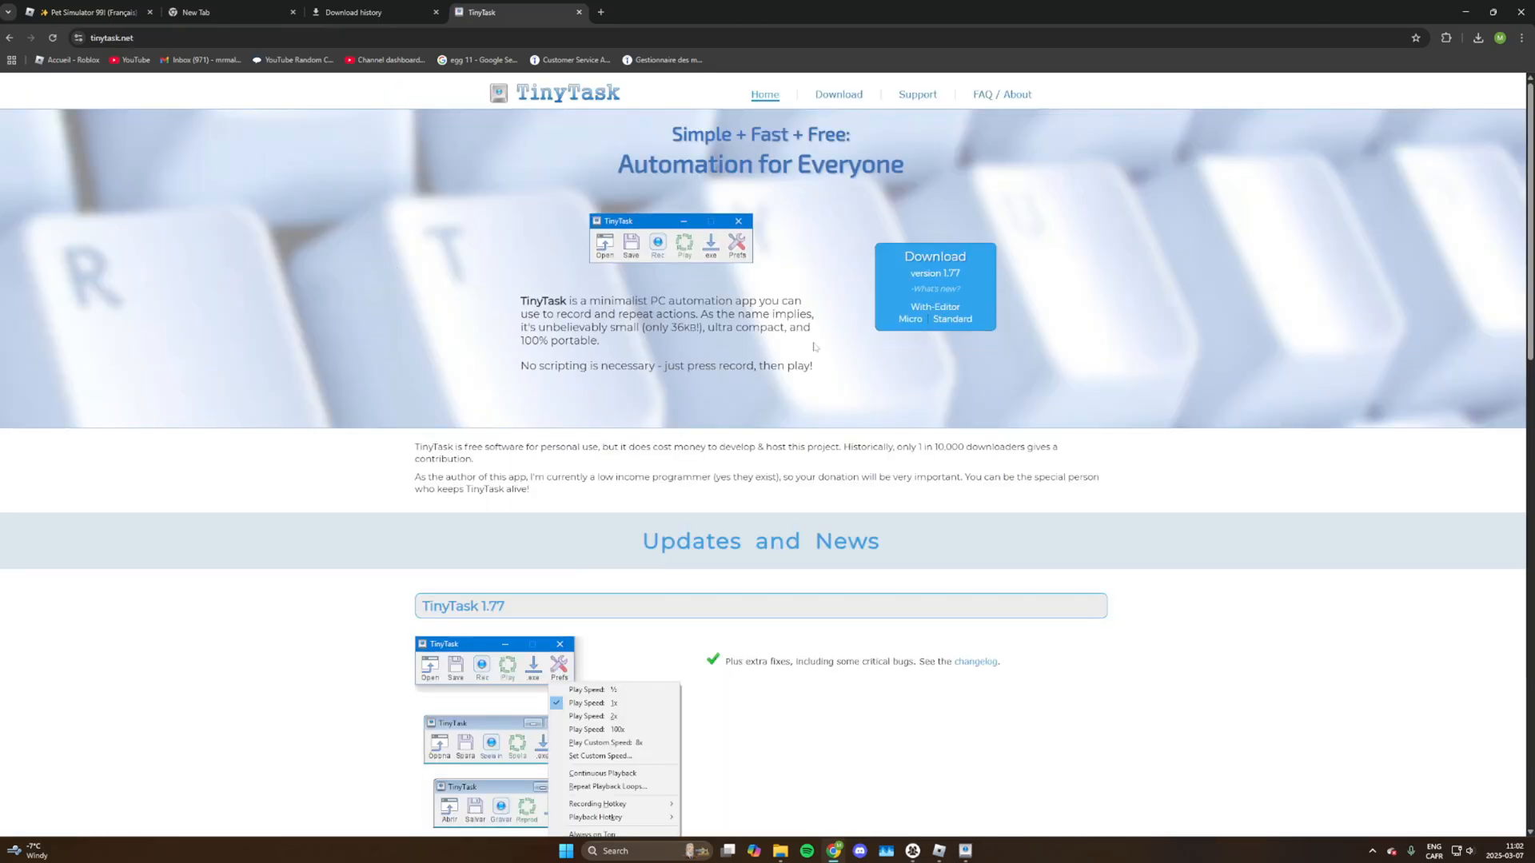
{"action": "mouse_move", "coordinate": [979, 253]}
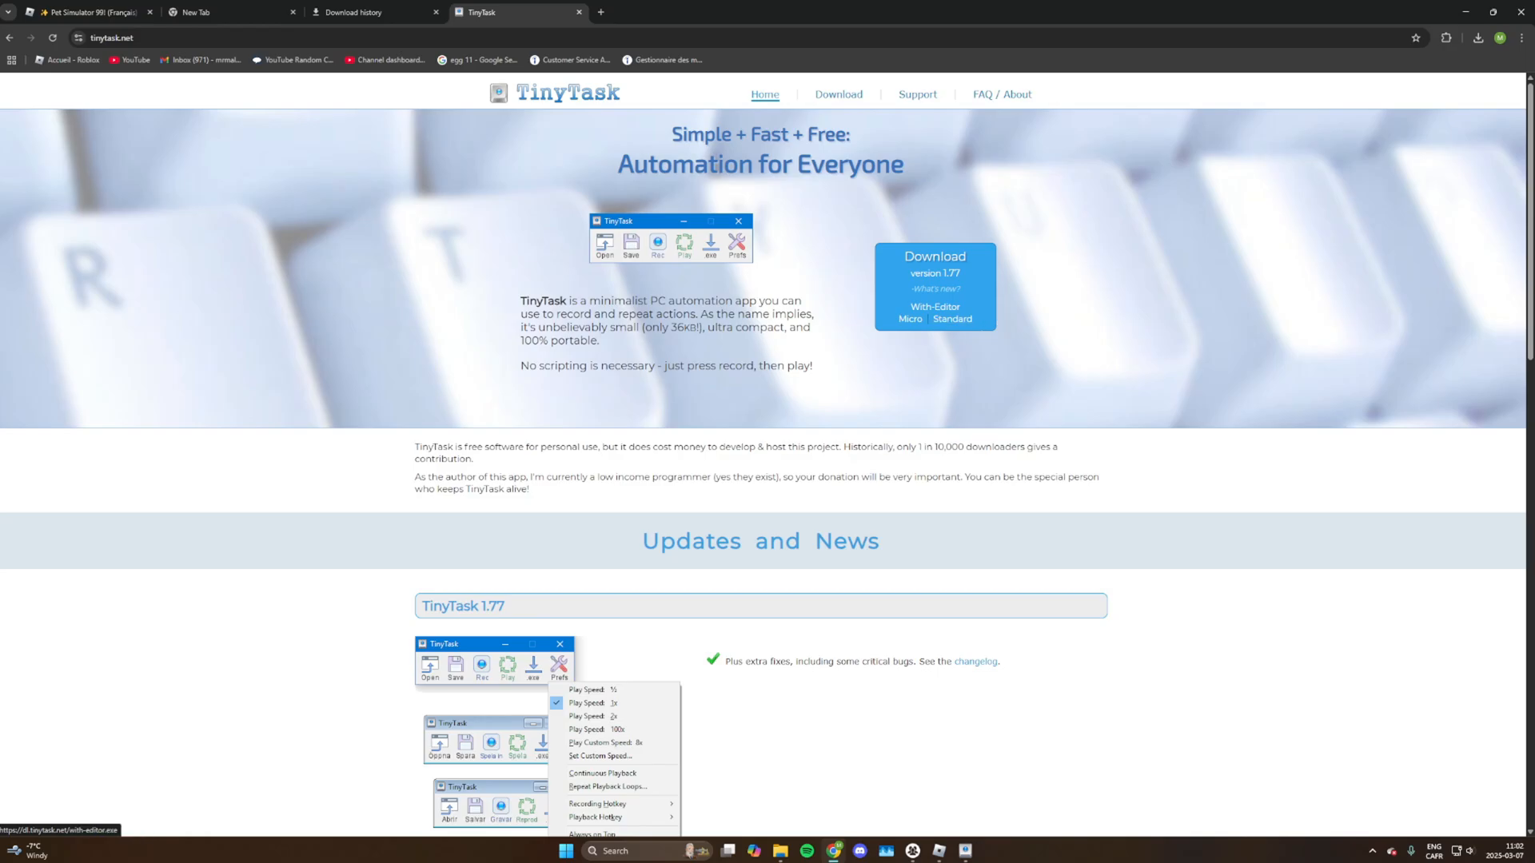
{"action": "mouse_move", "coordinate": [983, 299]}
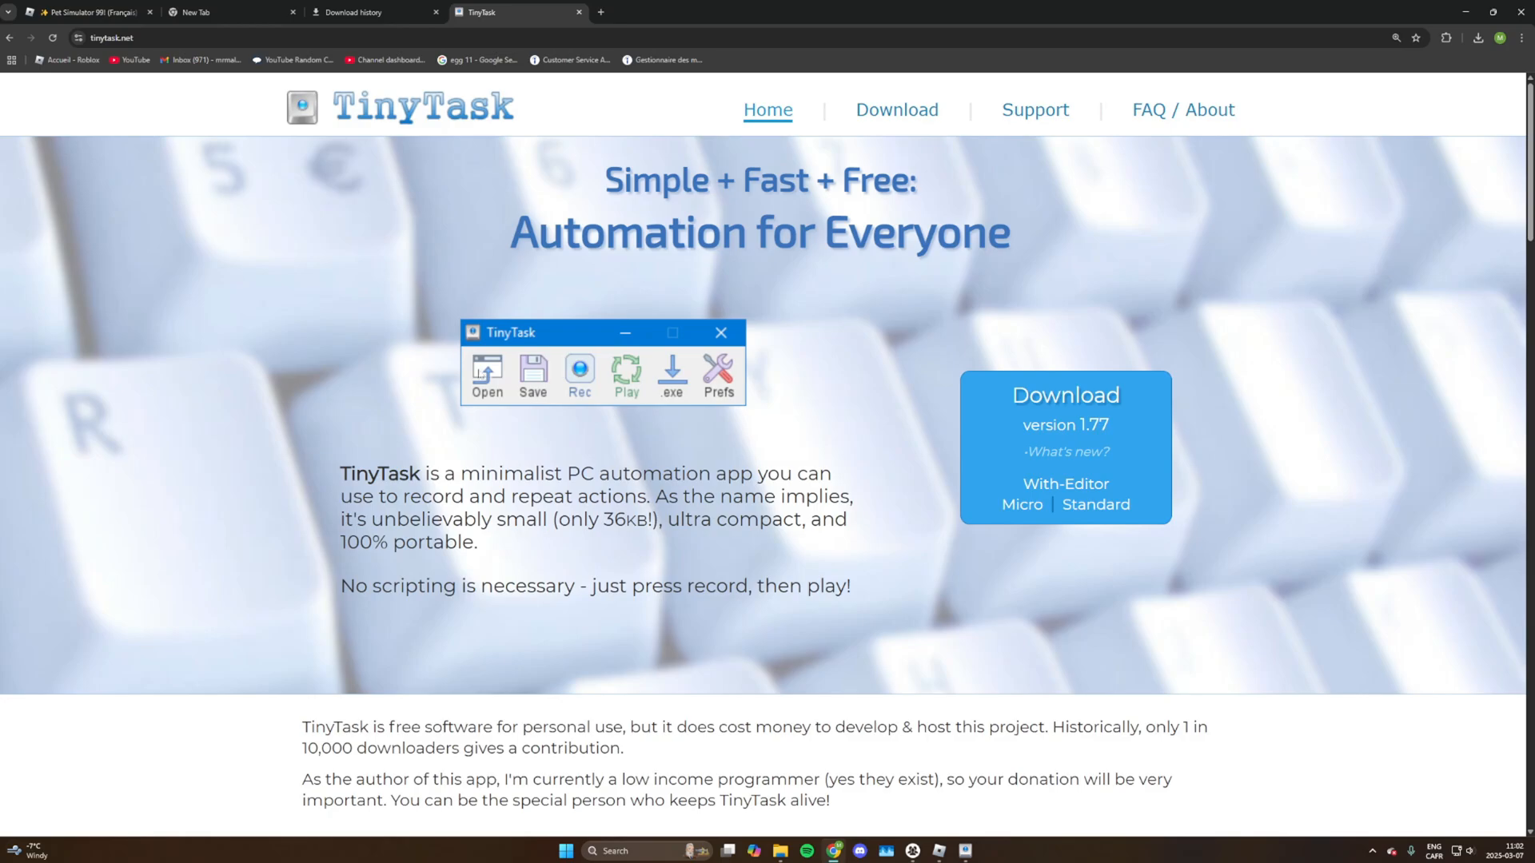
{"action": "left_click", "coordinate": [970, 850]}
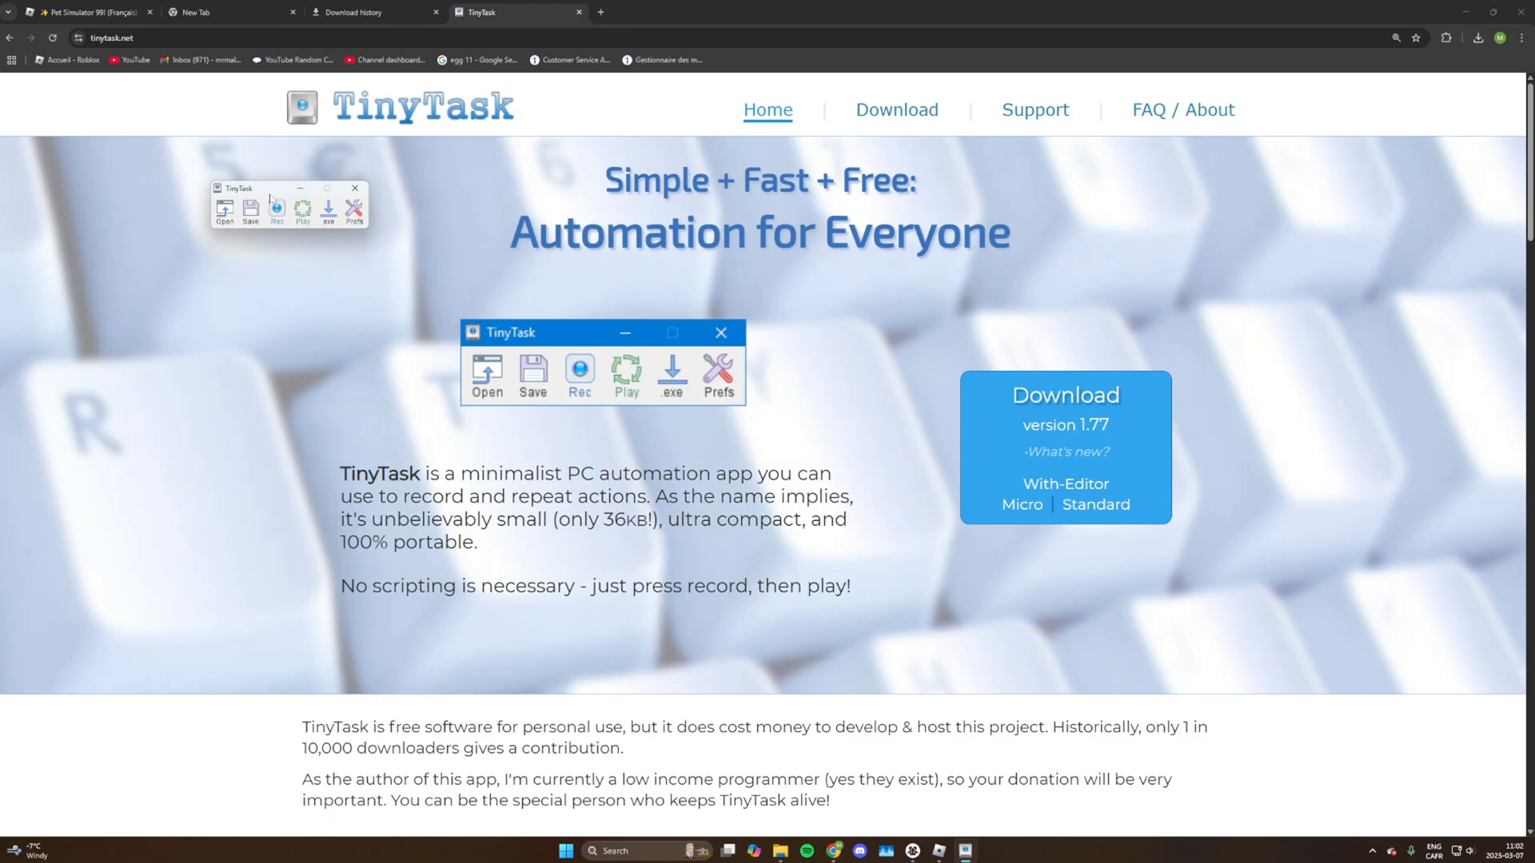
{"action": "left_click_drag", "start_coordinate": [238, 188], "coordinate": [109, 144]}
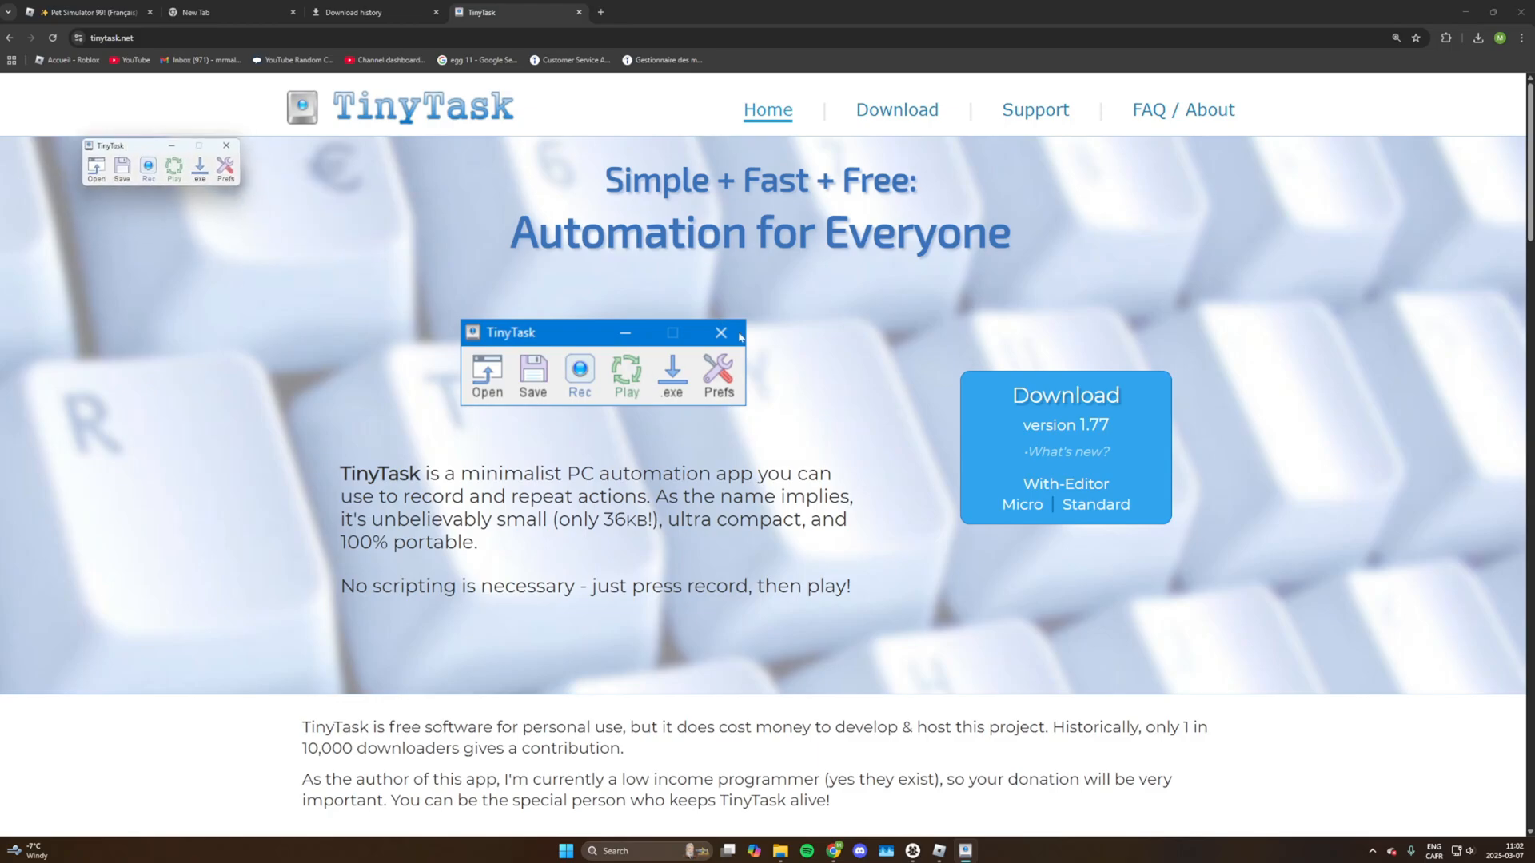
{"action": "mouse_move", "coordinate": [1065, 424]}
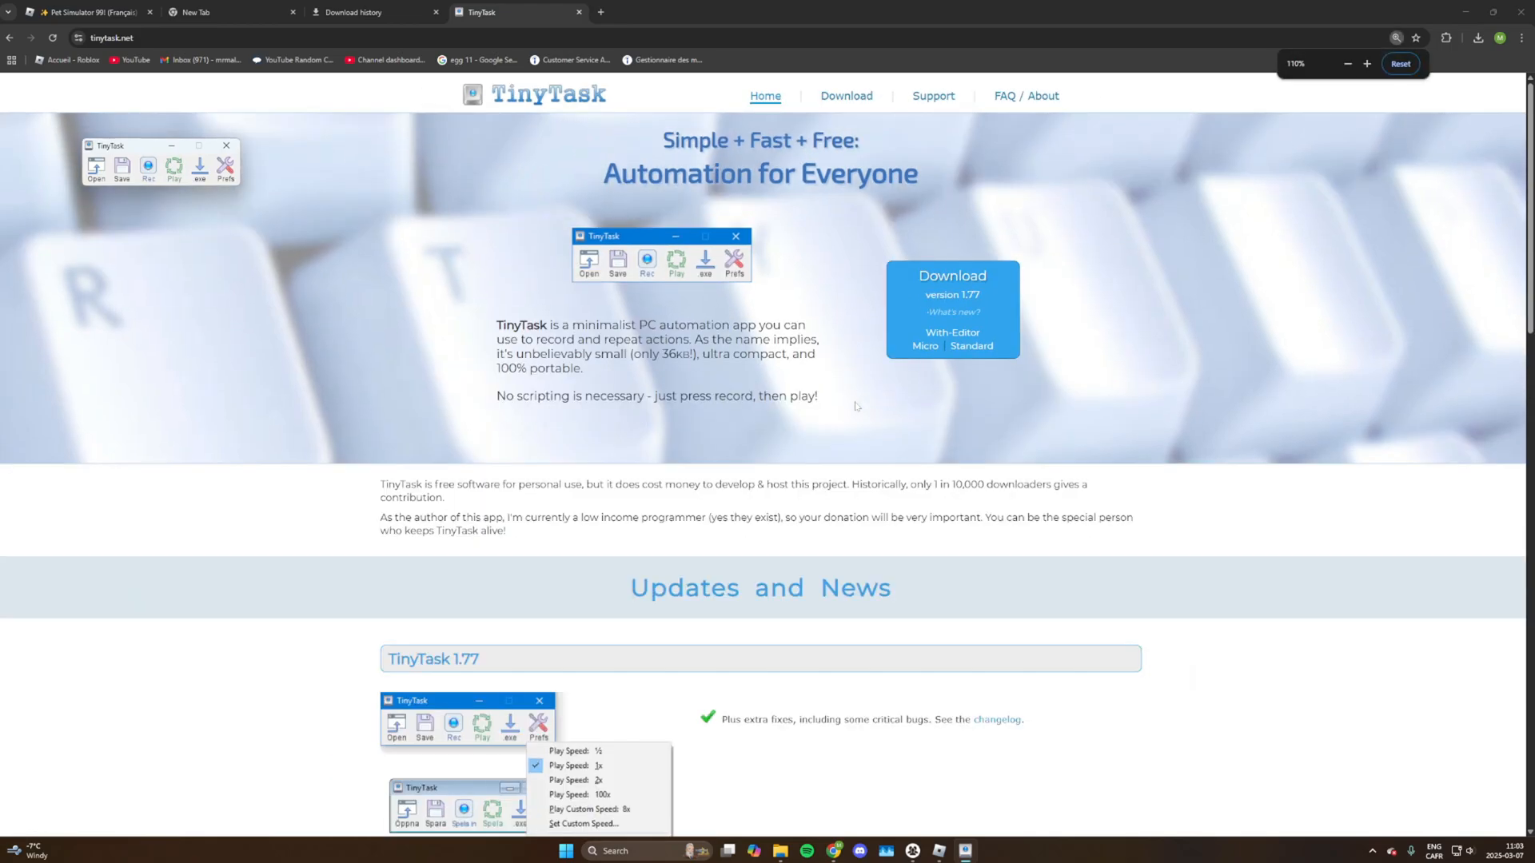
{"action": "left_click", "coordinate": [1347, 64]}
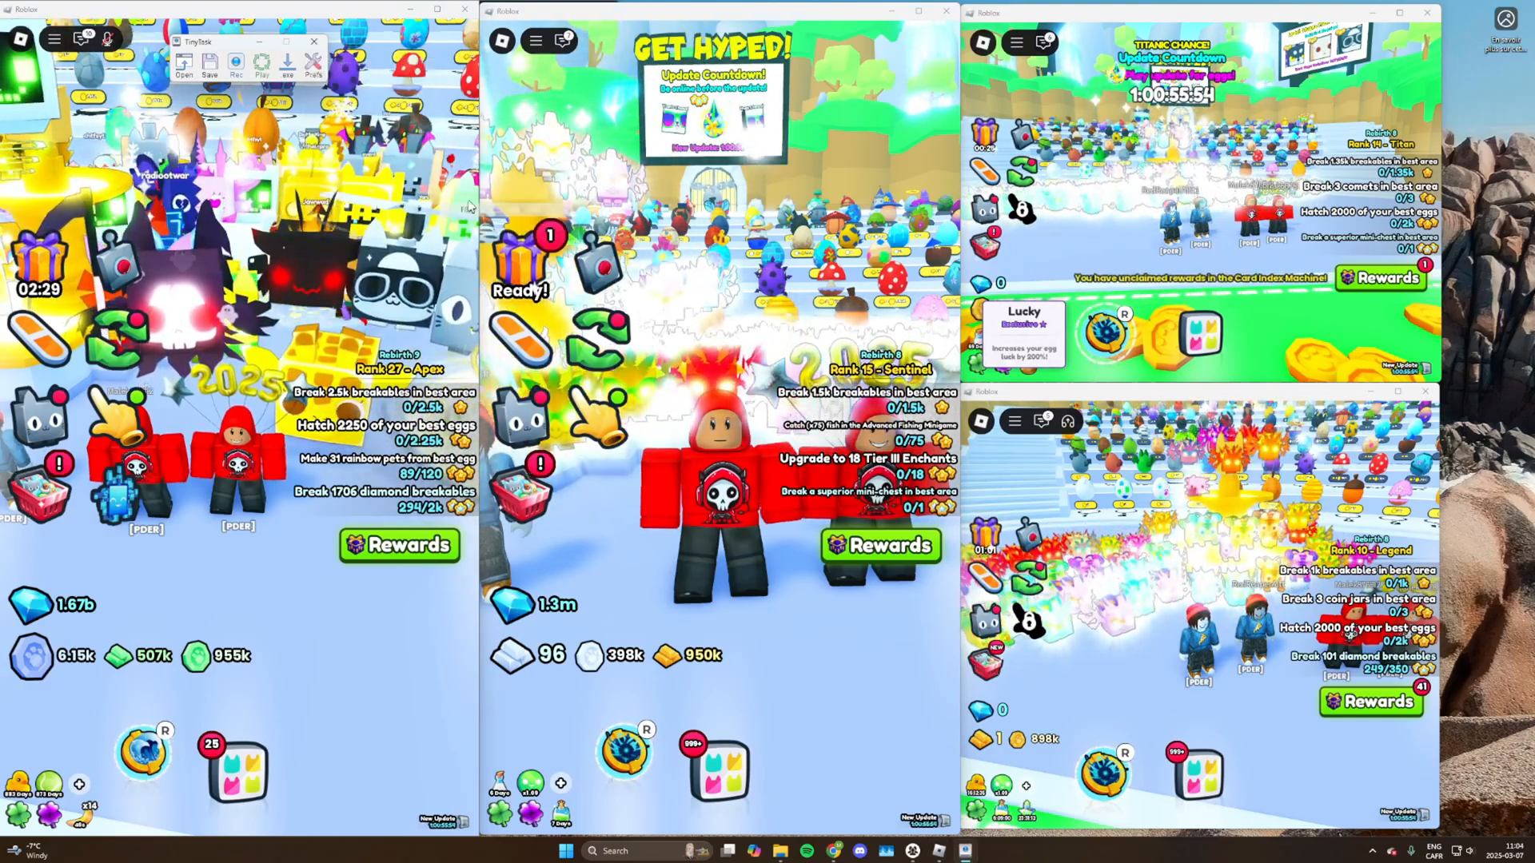
{"action": "left_click", "coordinate": [295, 76]}
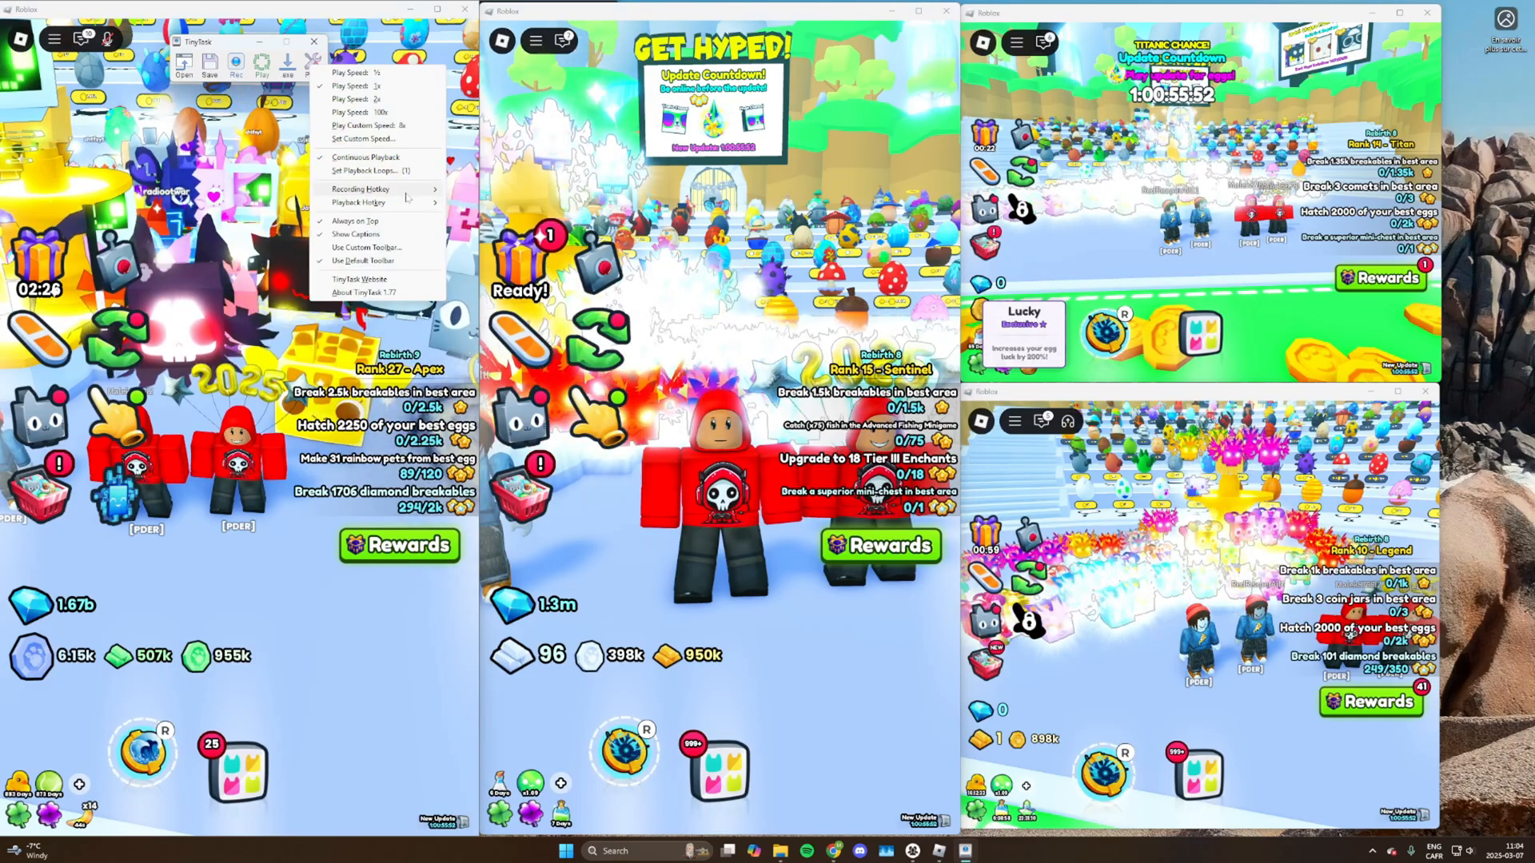
{"action": "left_click", "coordinate": [360, 189]}
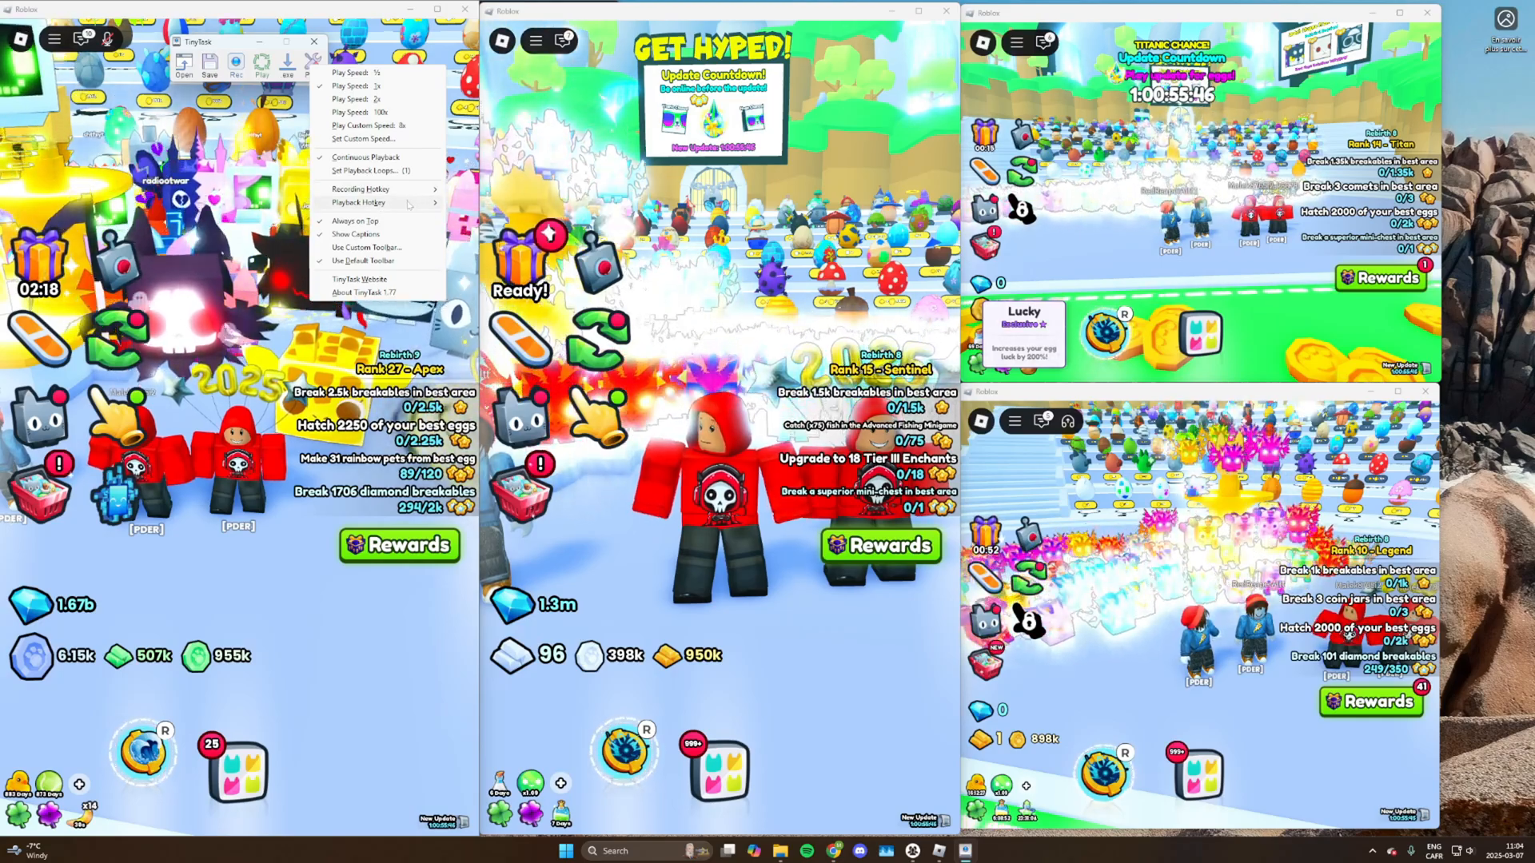
{"action": "left_click", "coordinate": [357, 202]}
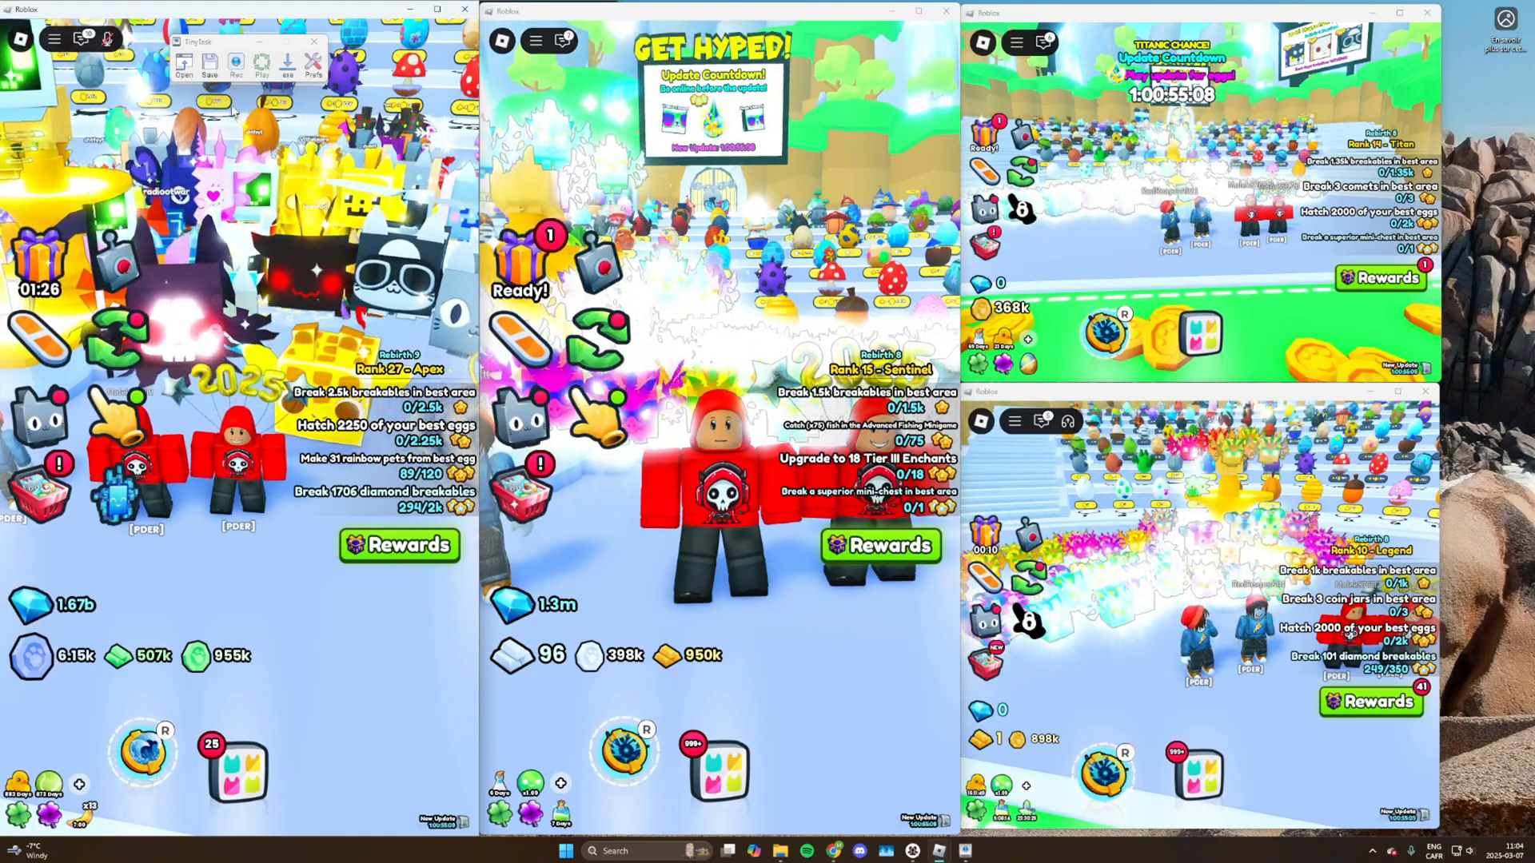
Step: Start a new TinyTask recording over the four Pet Simulator 99 windows
{"action": "left_click", "coordinate": [307, 69]}
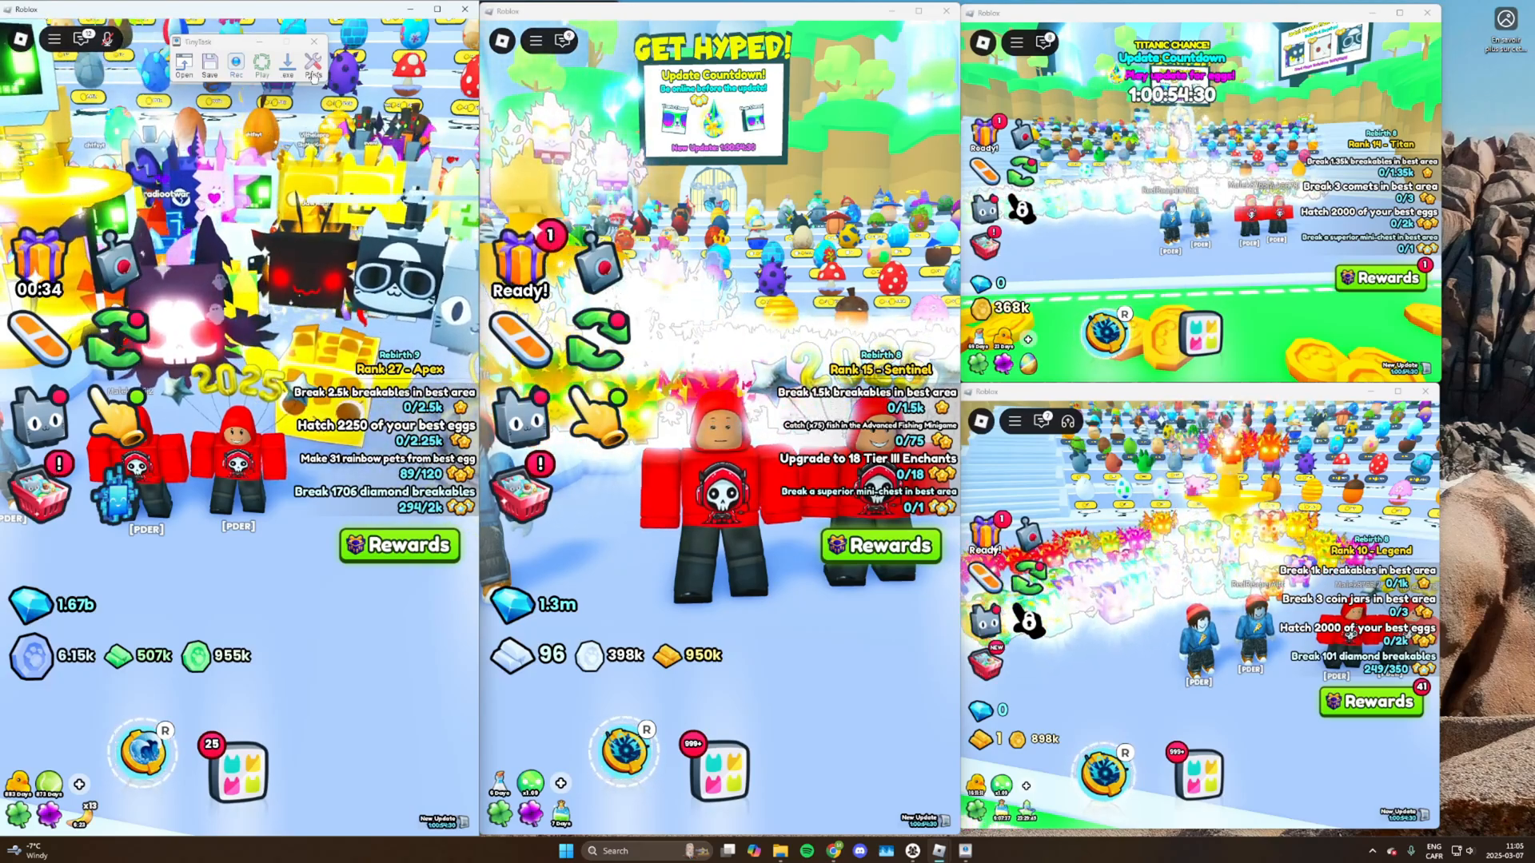
{"action": "left_click", "coordinate": [309, 76]}
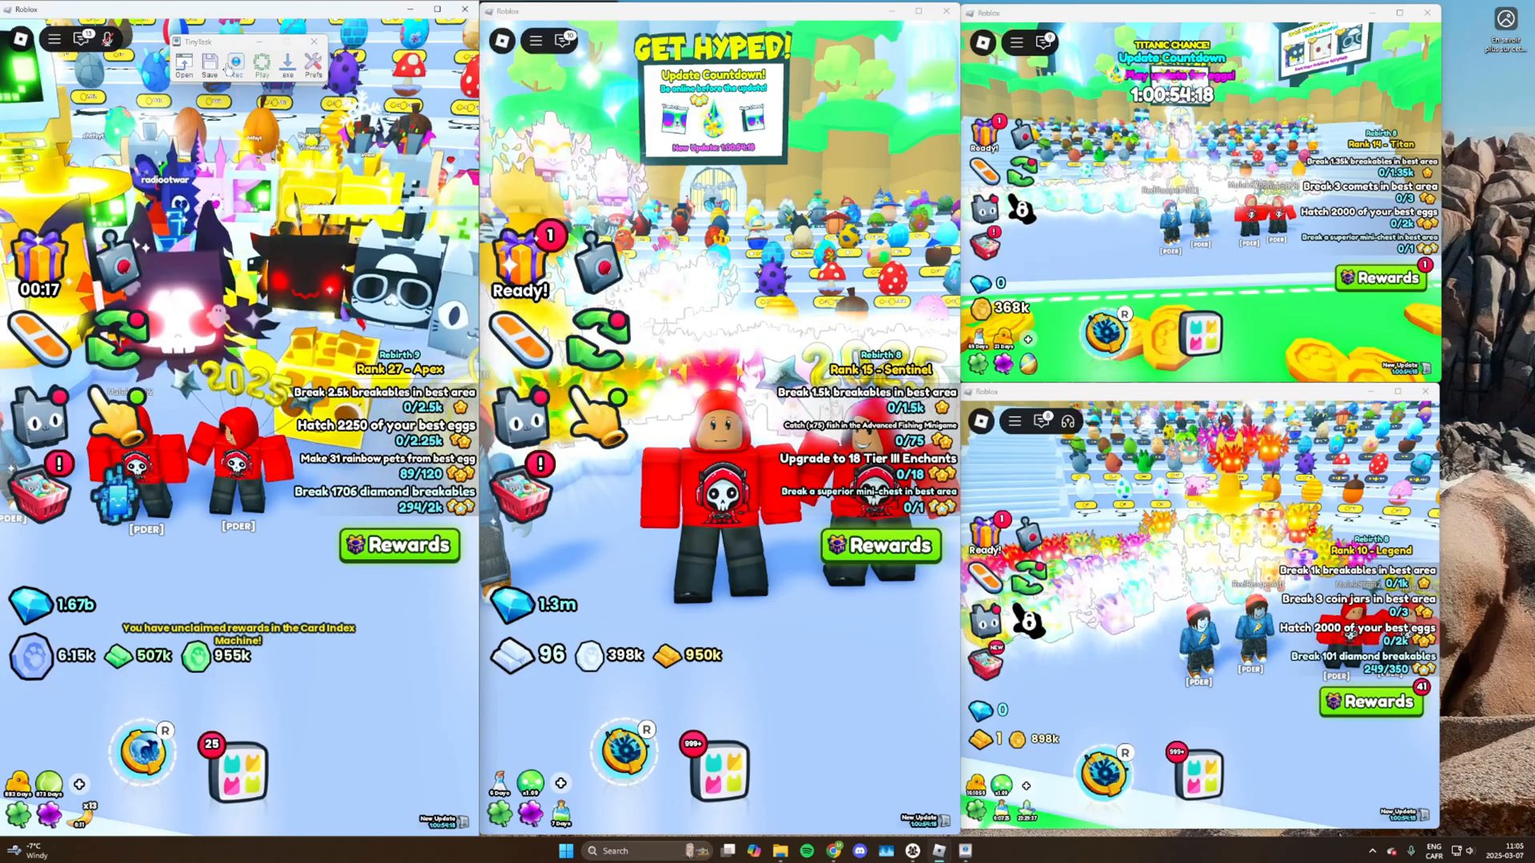
{"action": "left_click", "coordinate": [234, 64]}
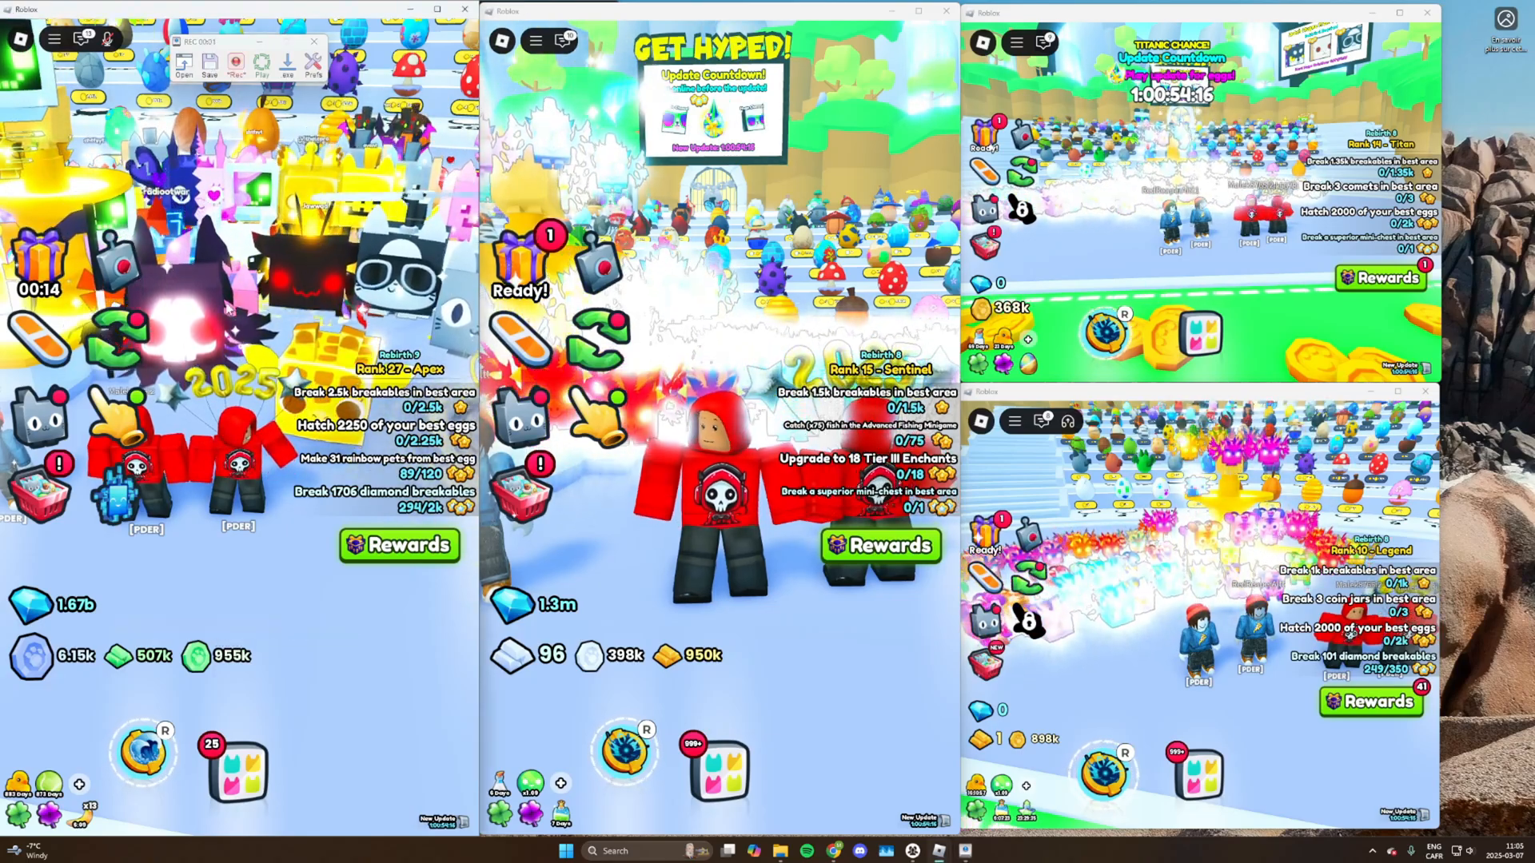